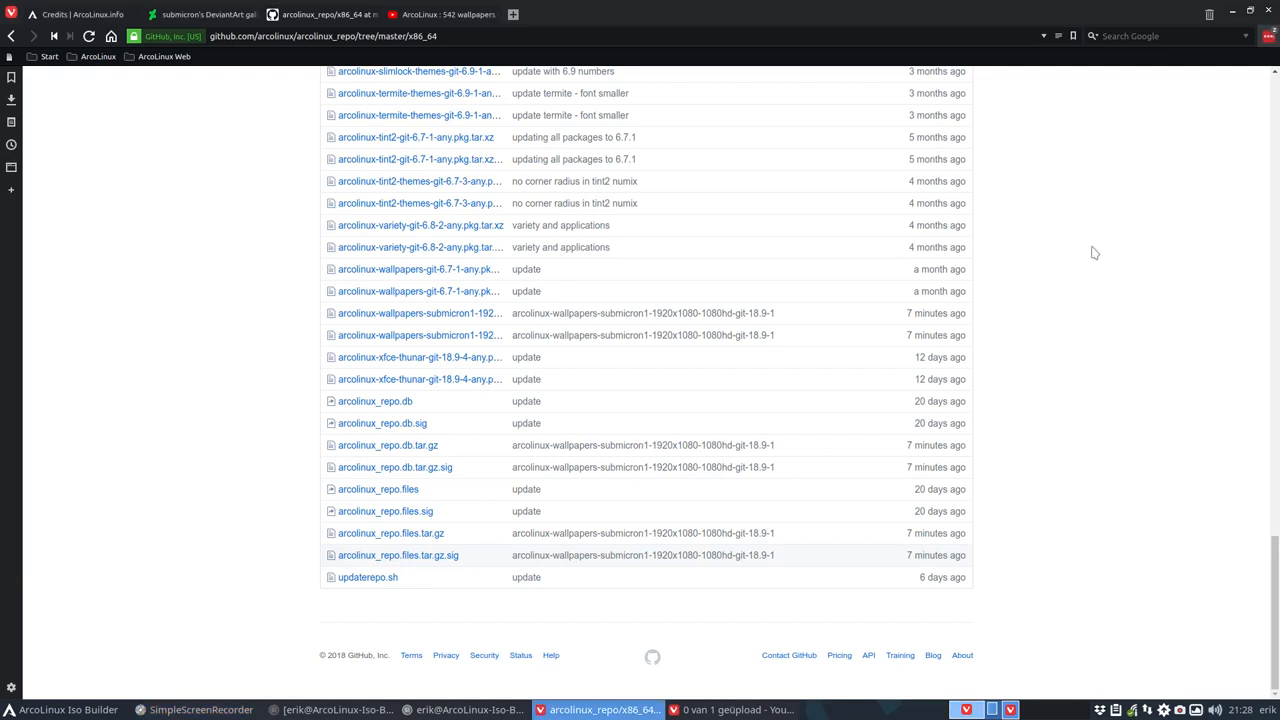
# - Check the submicron DeviantArt gallery, then return to the arcolinux_repo x86_64 package listing
pyautogui.click(70, 14)
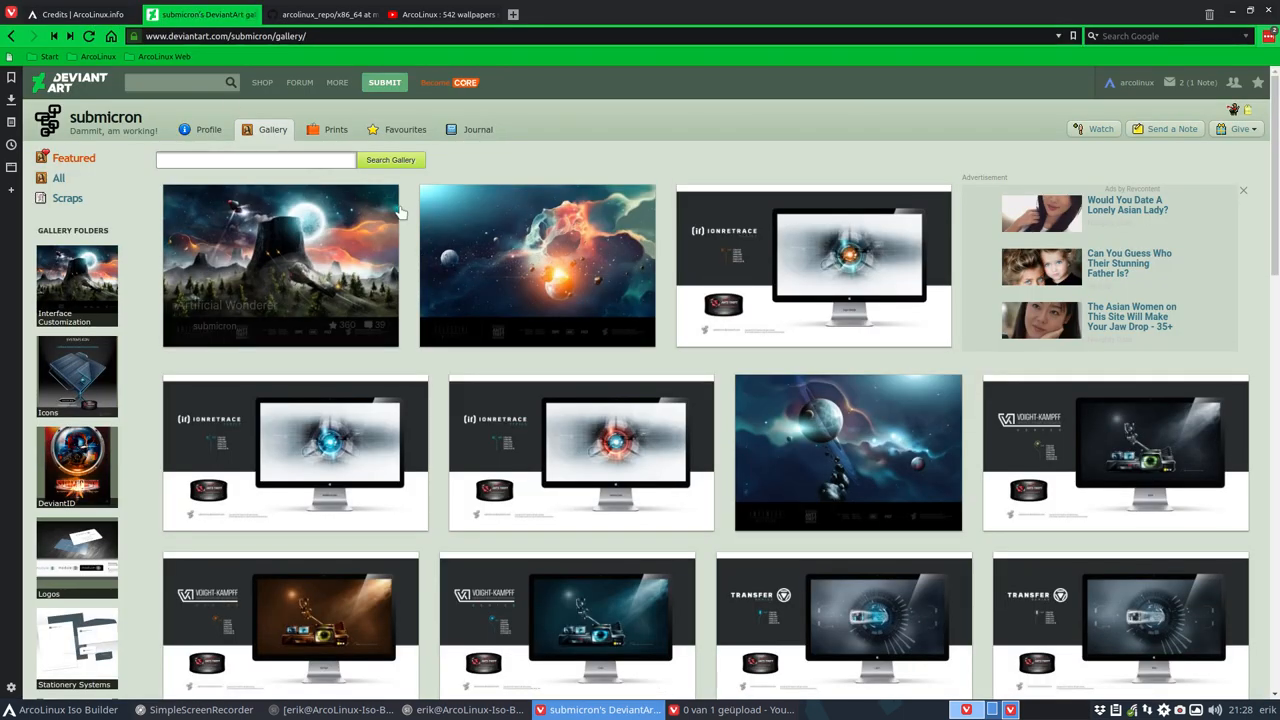
pyautogui.click(320, 14)
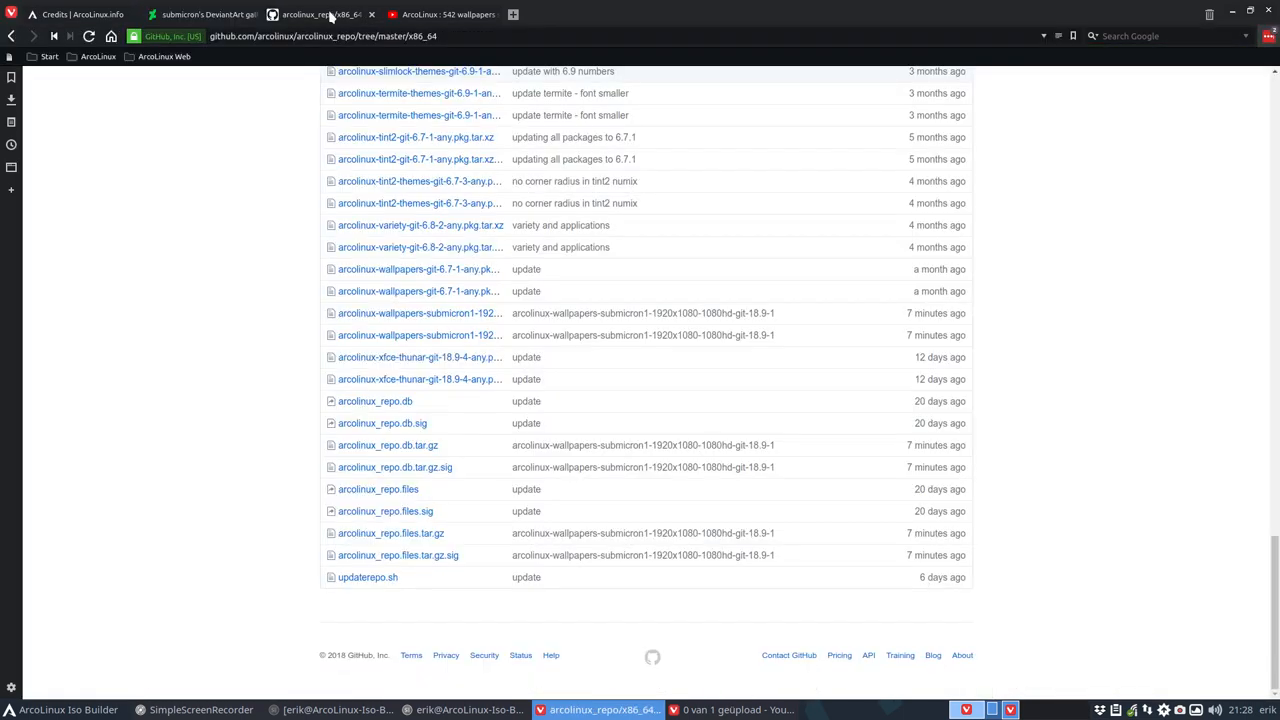
pyautogui.moveTo(412, 318)
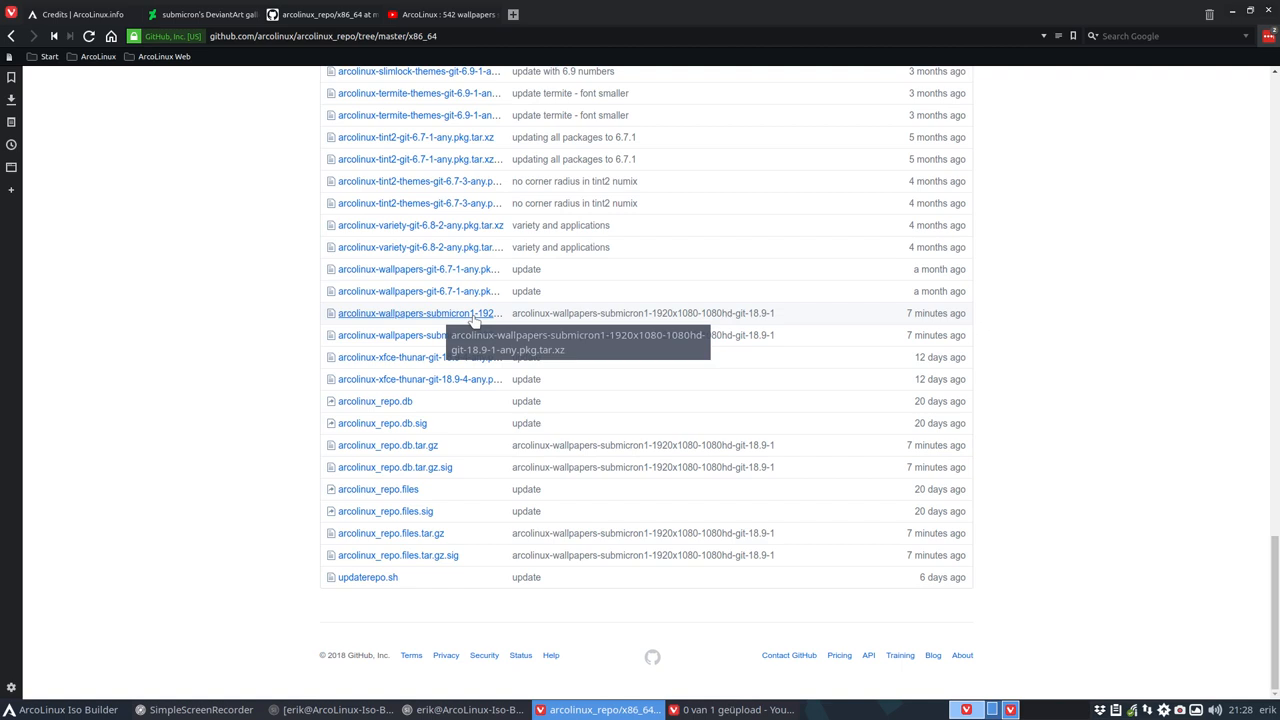
pyautogui.moveTo(1018, 244)
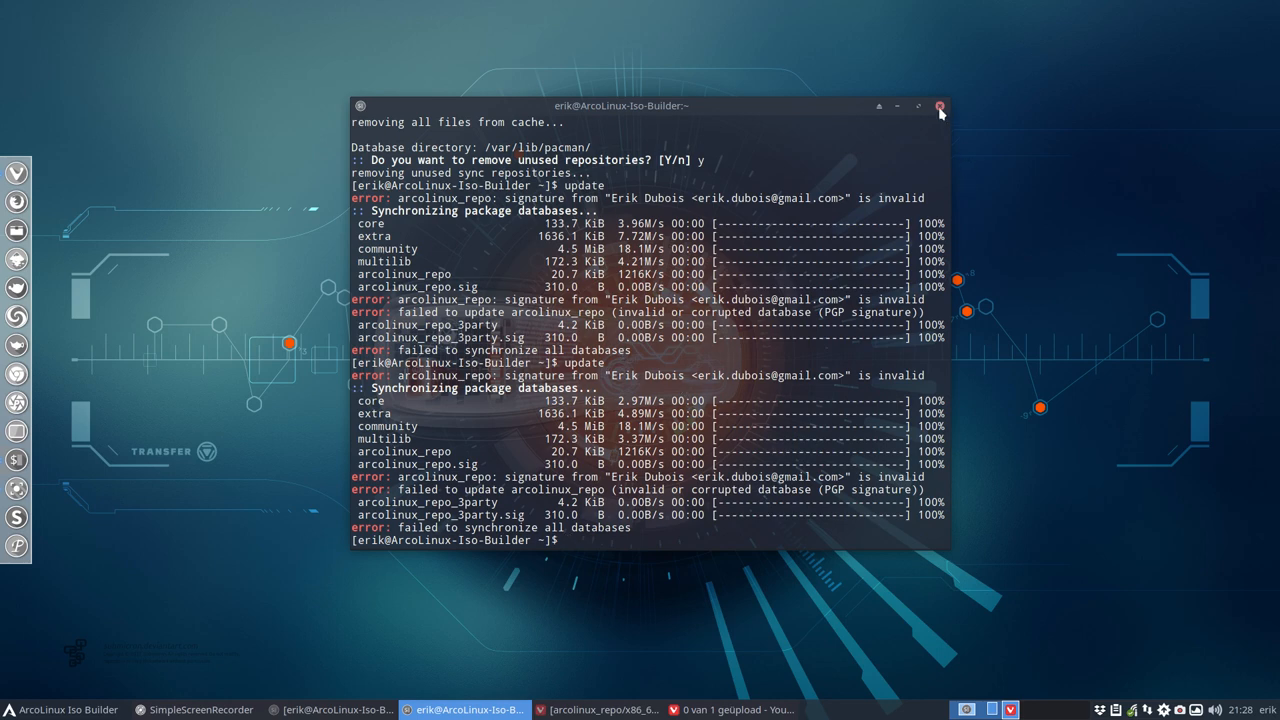
# - Close the terminal, start renaming the submicron2 wallpaper folder, then cancel leaving the name unchanged
pyautogui.click(940, 106)
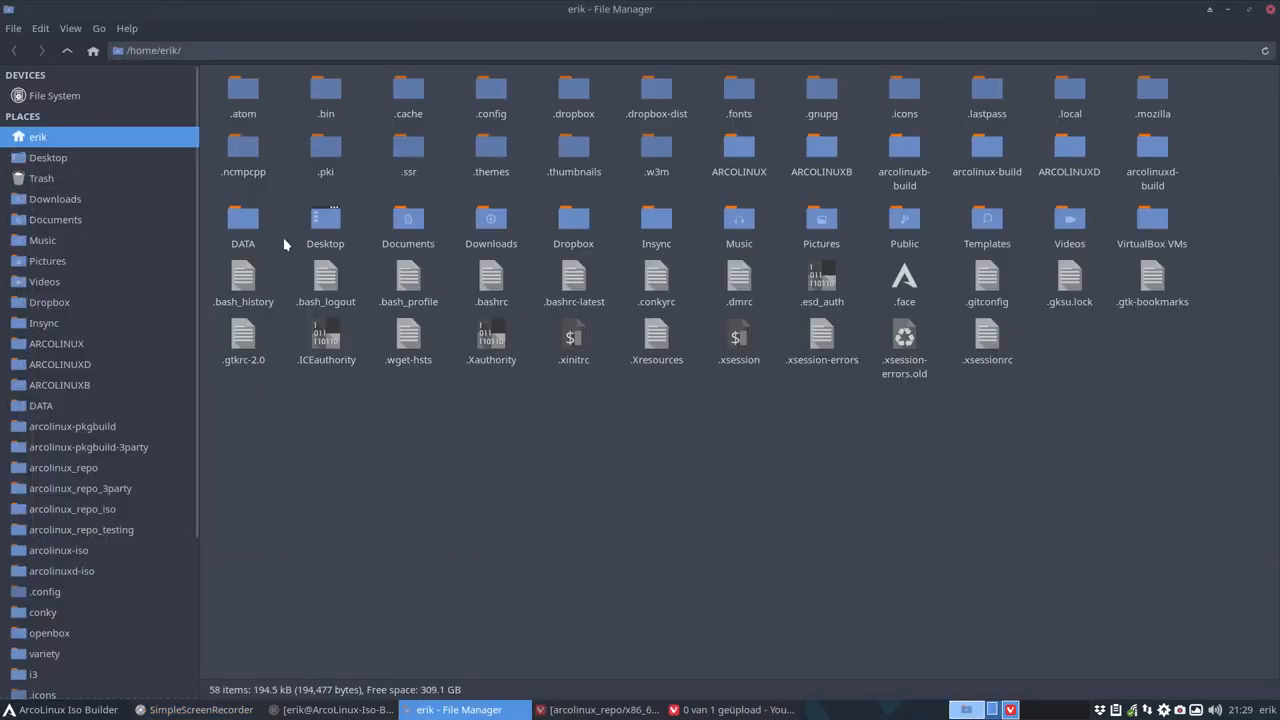
pyautogui.moveTo(56, 344)
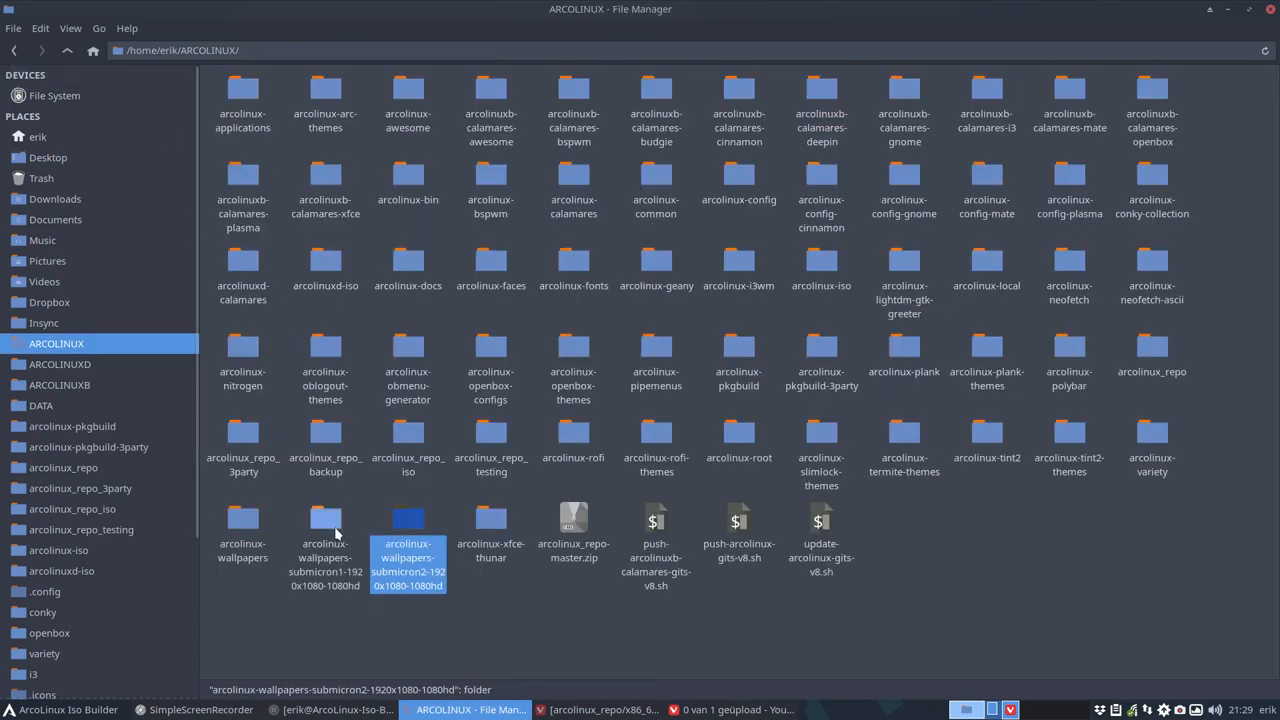
pyautogui.click(324, 530)
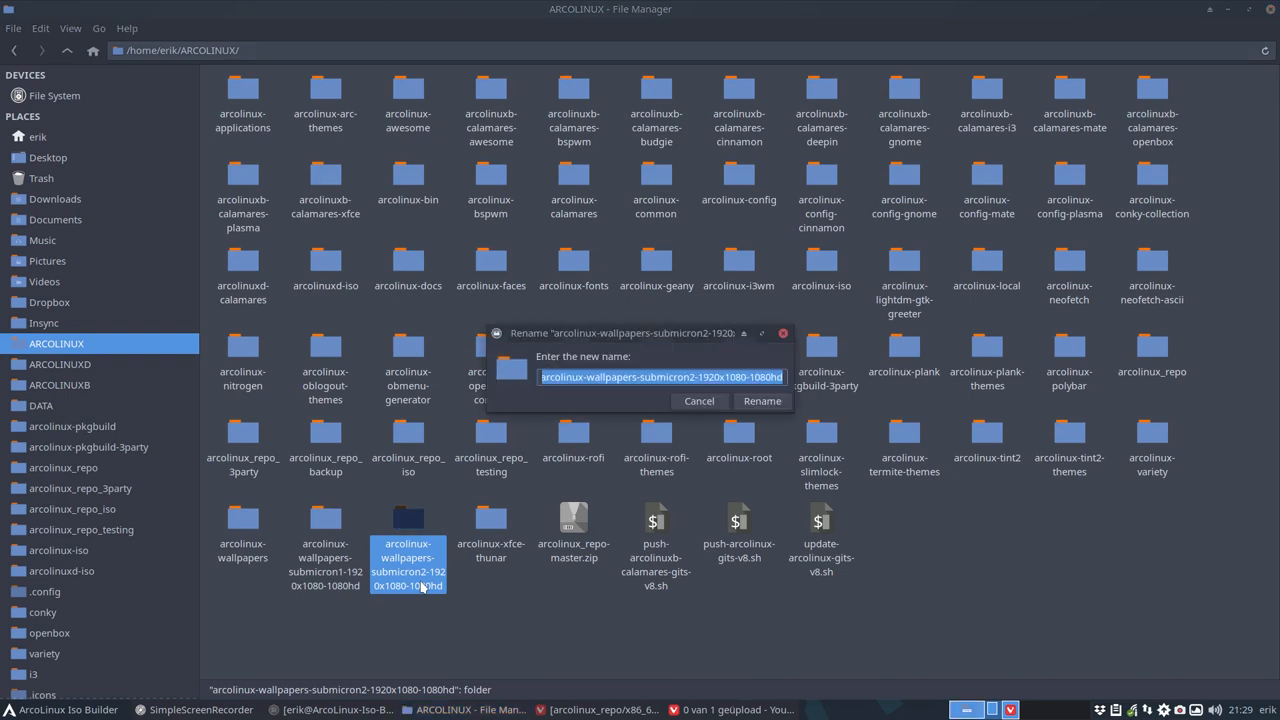
pyautogui.click(700, 400)
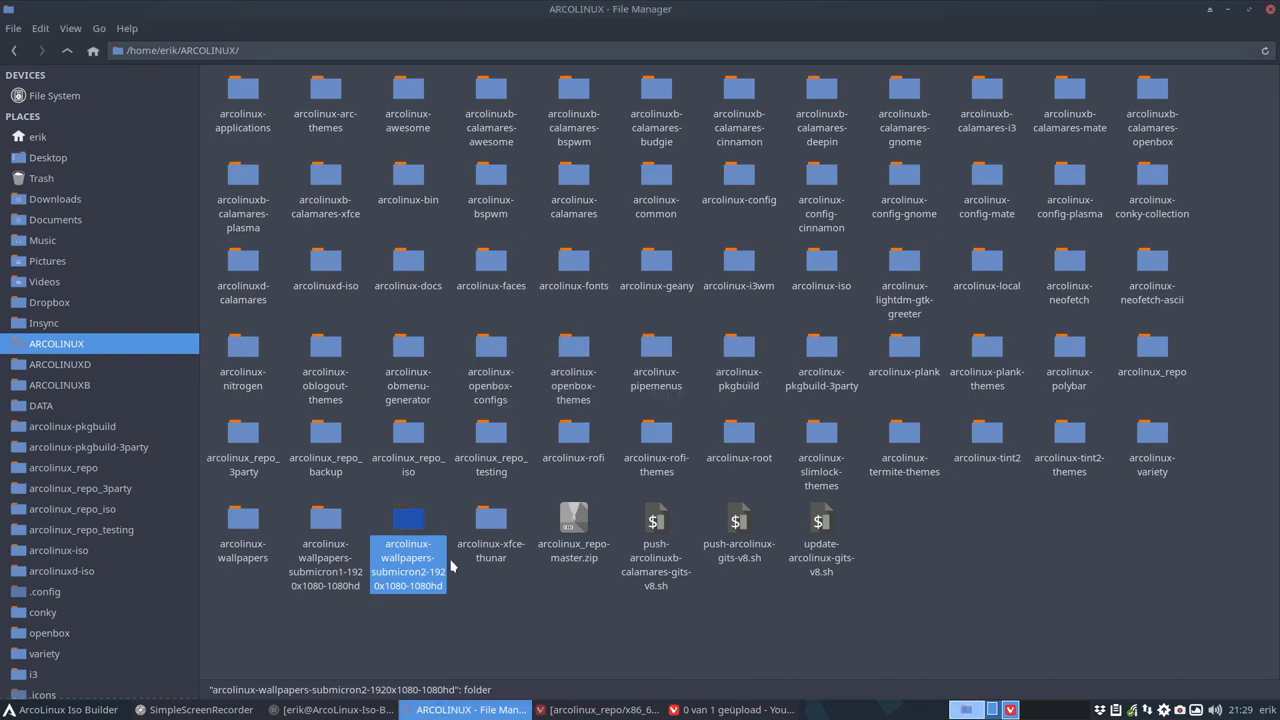
pyautogui.click(600, 708)
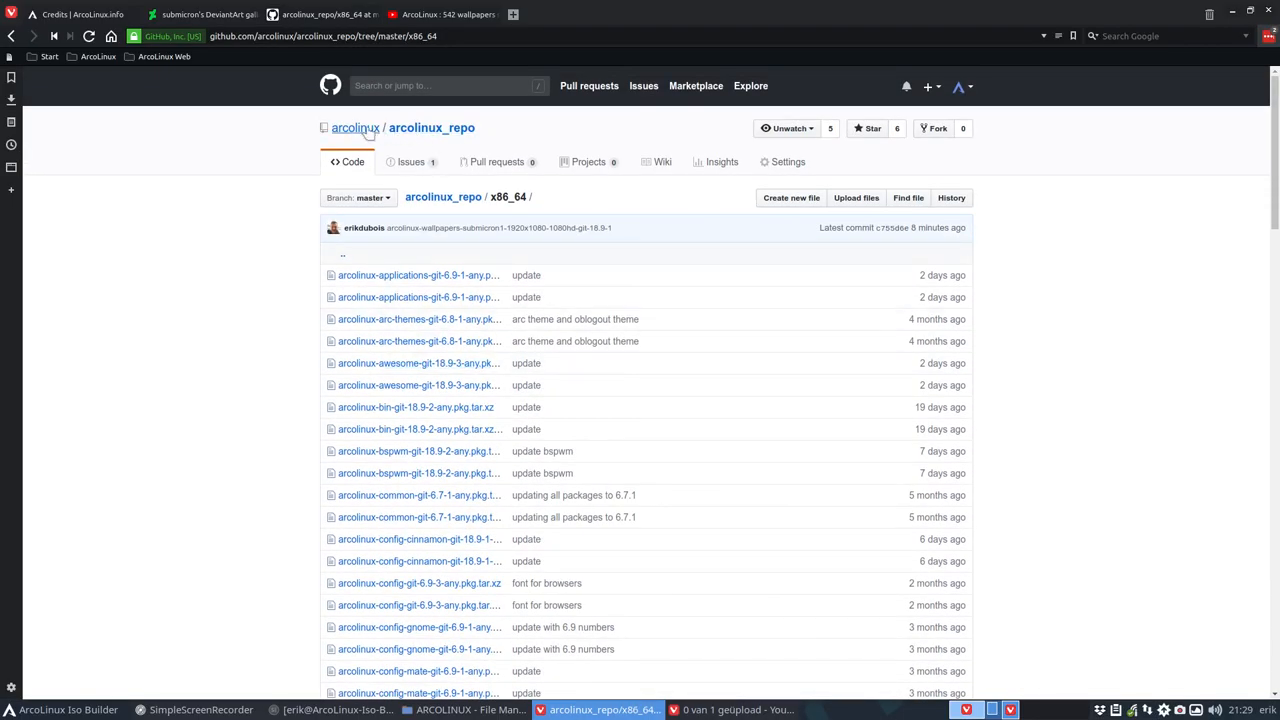
# - Start a new arcolinux repository named arcolinux-wallpapers-submicron2-1920x1080-1080hd based on the submicron1 name
pyautogui.click(356, 128)
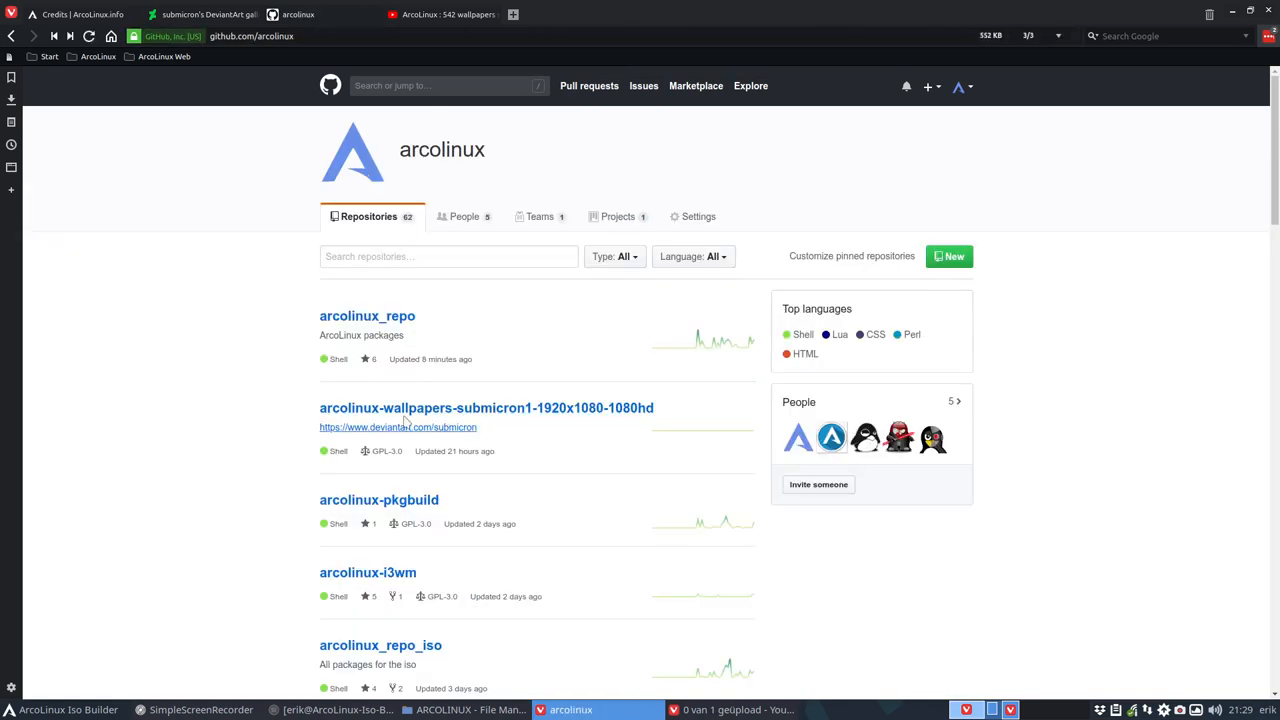
pyautogui.moveTo(516, 418)
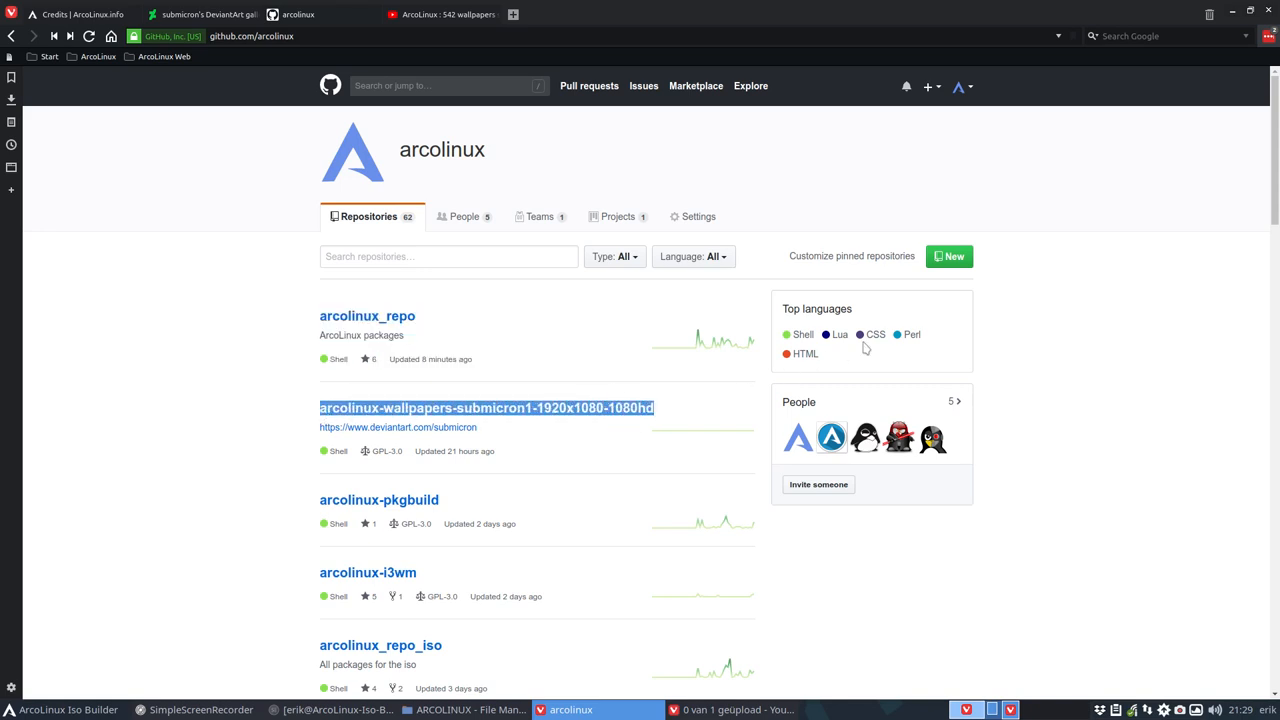
pyautogui.click(948, 256)
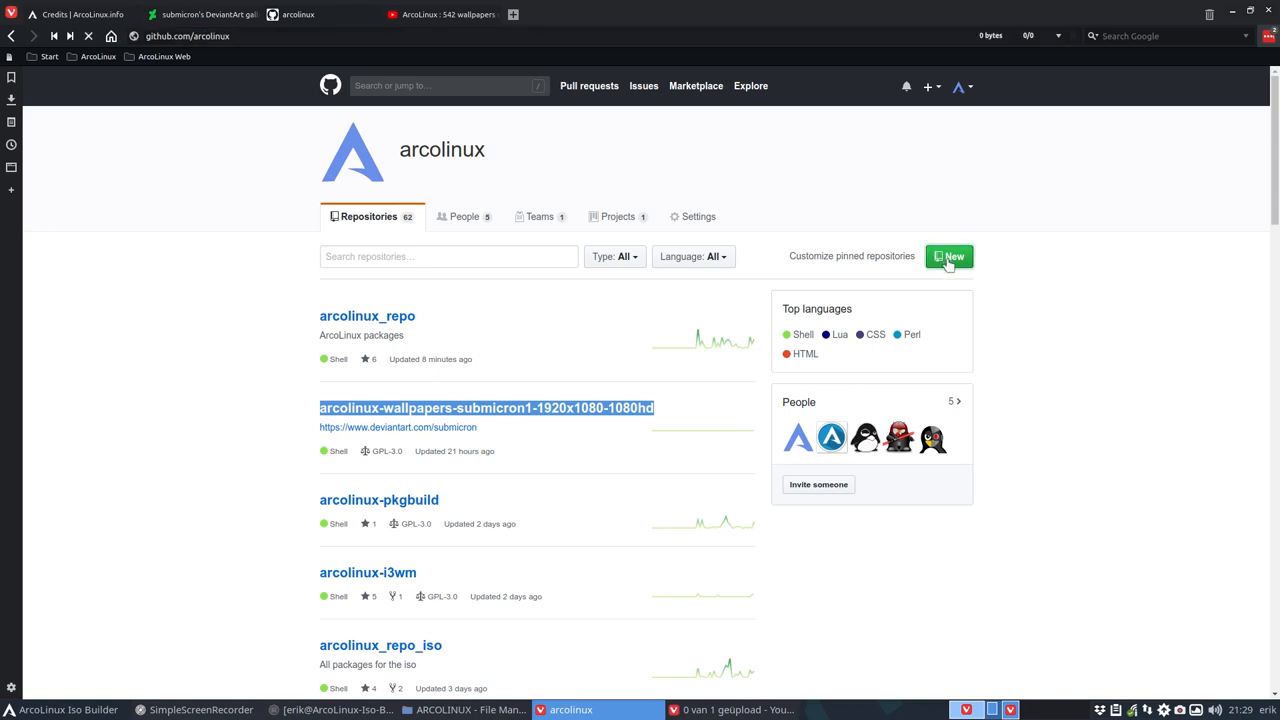
pyautogui.click(948, 256)
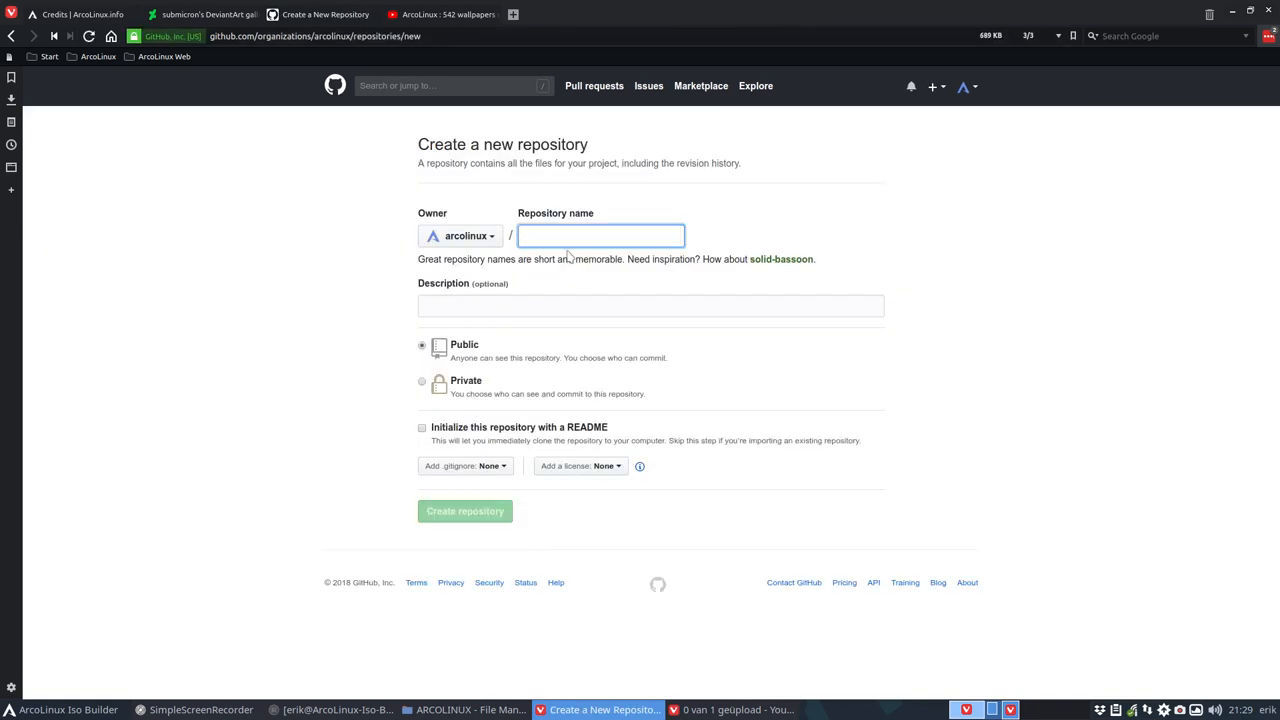
pyautogui.write('pers-submicron1-1920x1080-1080hd')
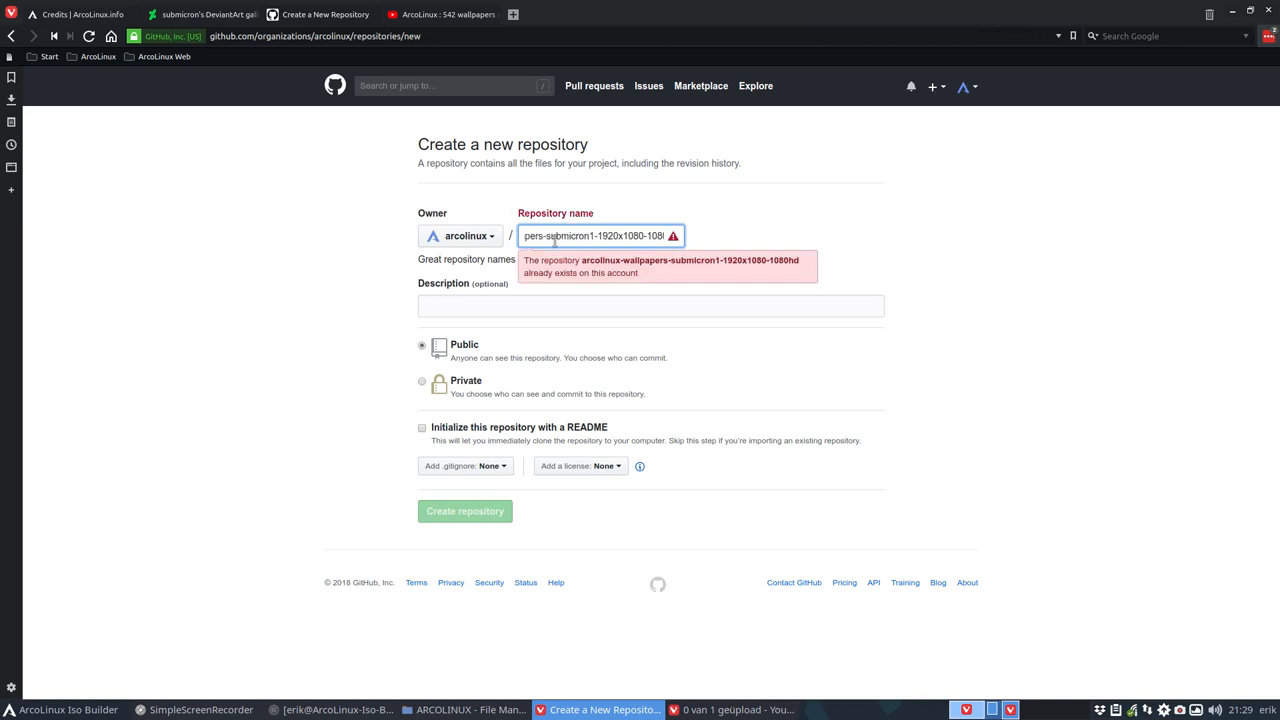
pyautogui.moveTo(598, 260)
pyautogui.write('2')
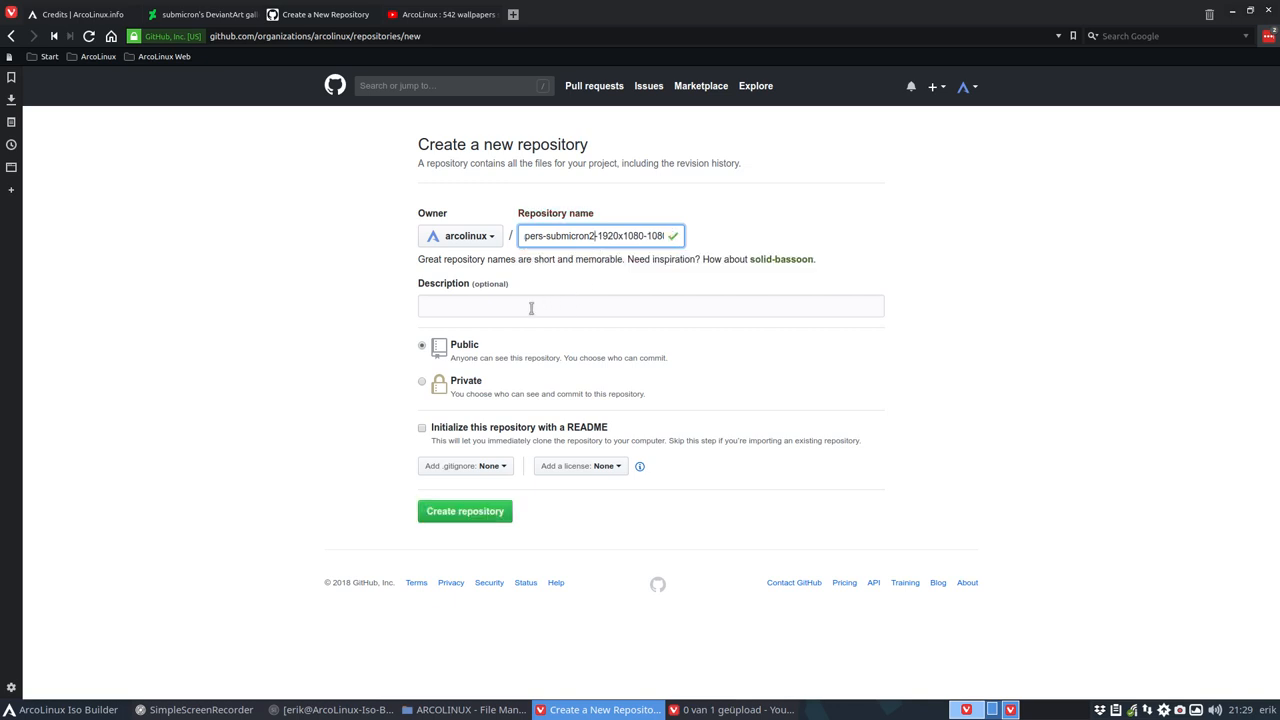
pyautogui.click(200, 14)
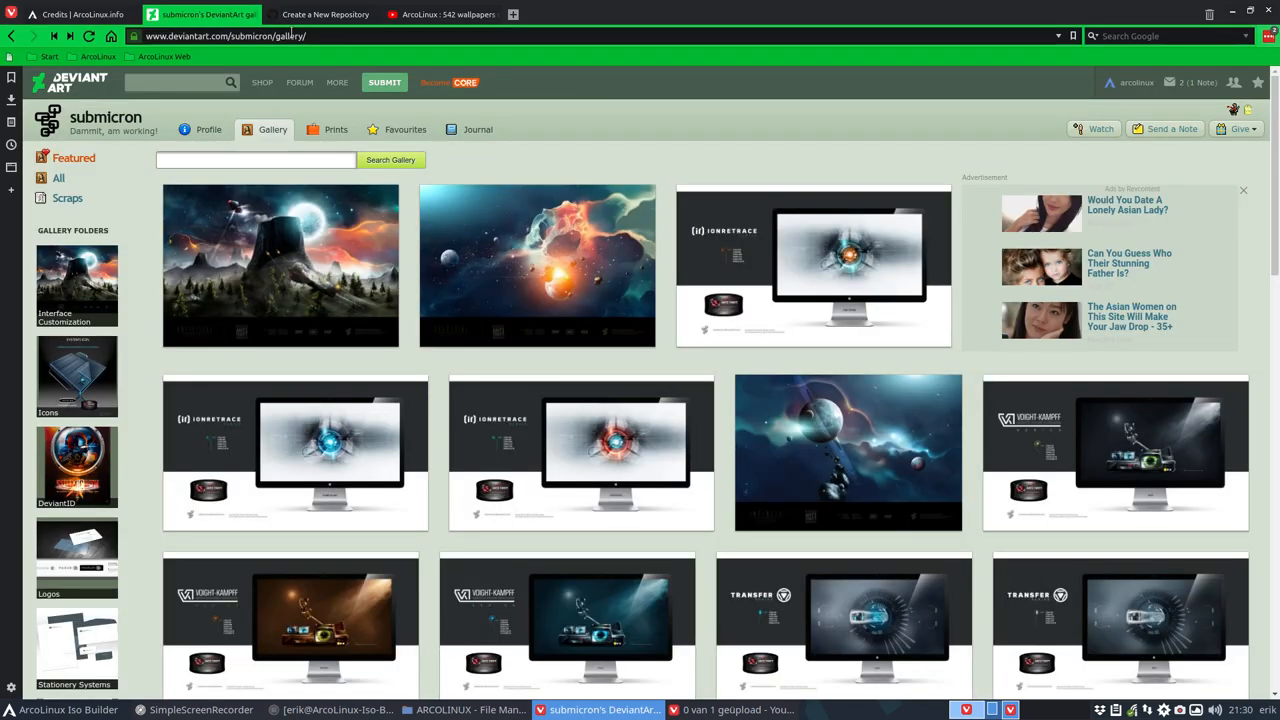
pyautogui.moveTo(84, 82)
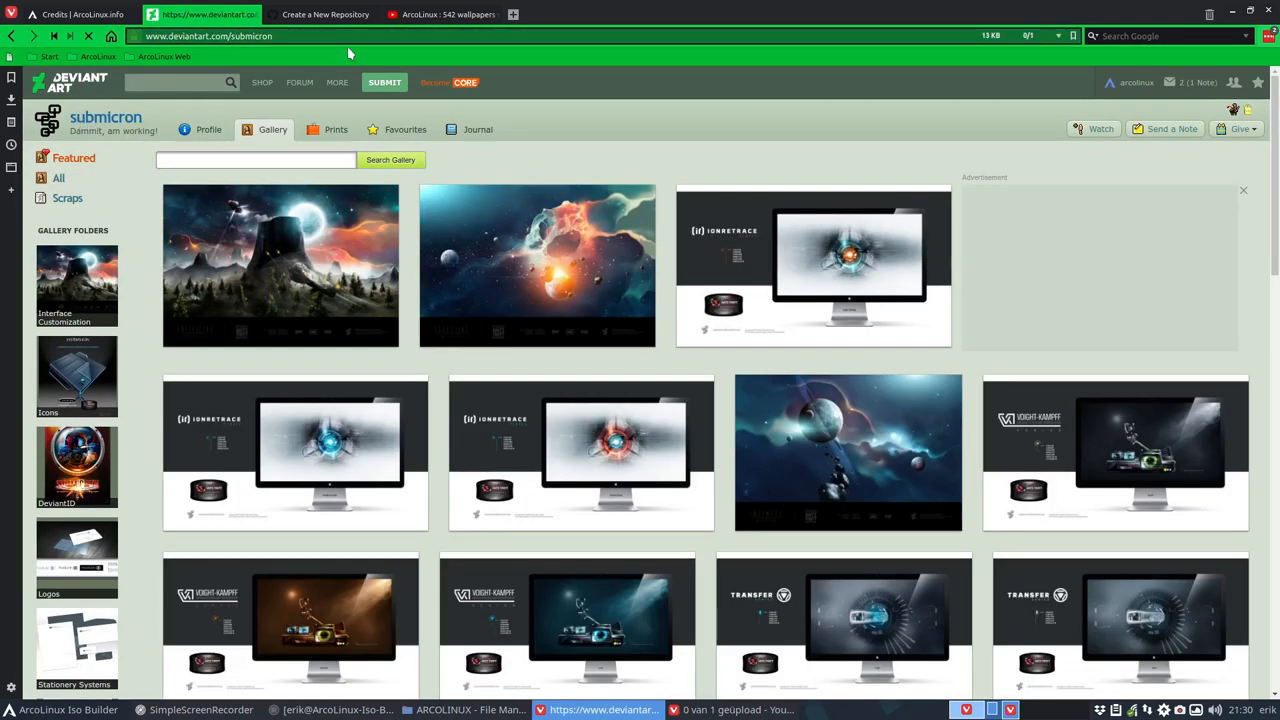
pyautogui.click(208, 128)
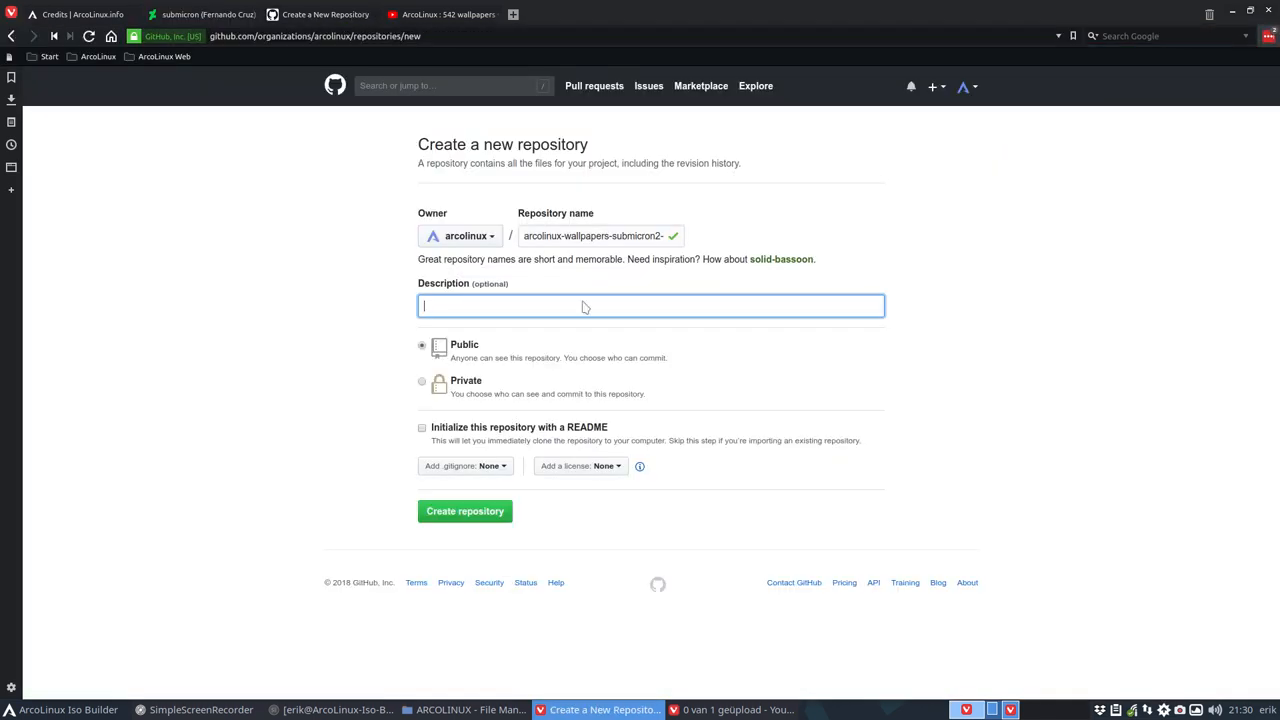
pyautogui.write('https://www.deviantart.com/submicron')
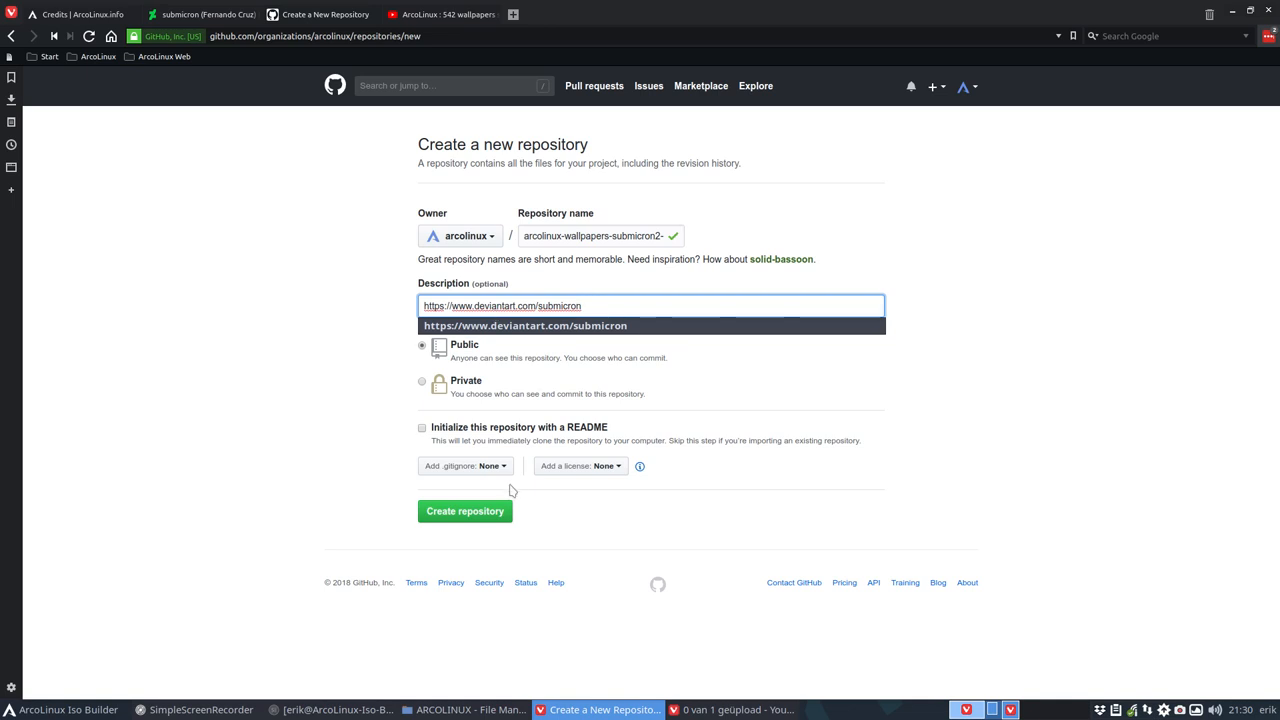
pyautogui.click(464, 512)
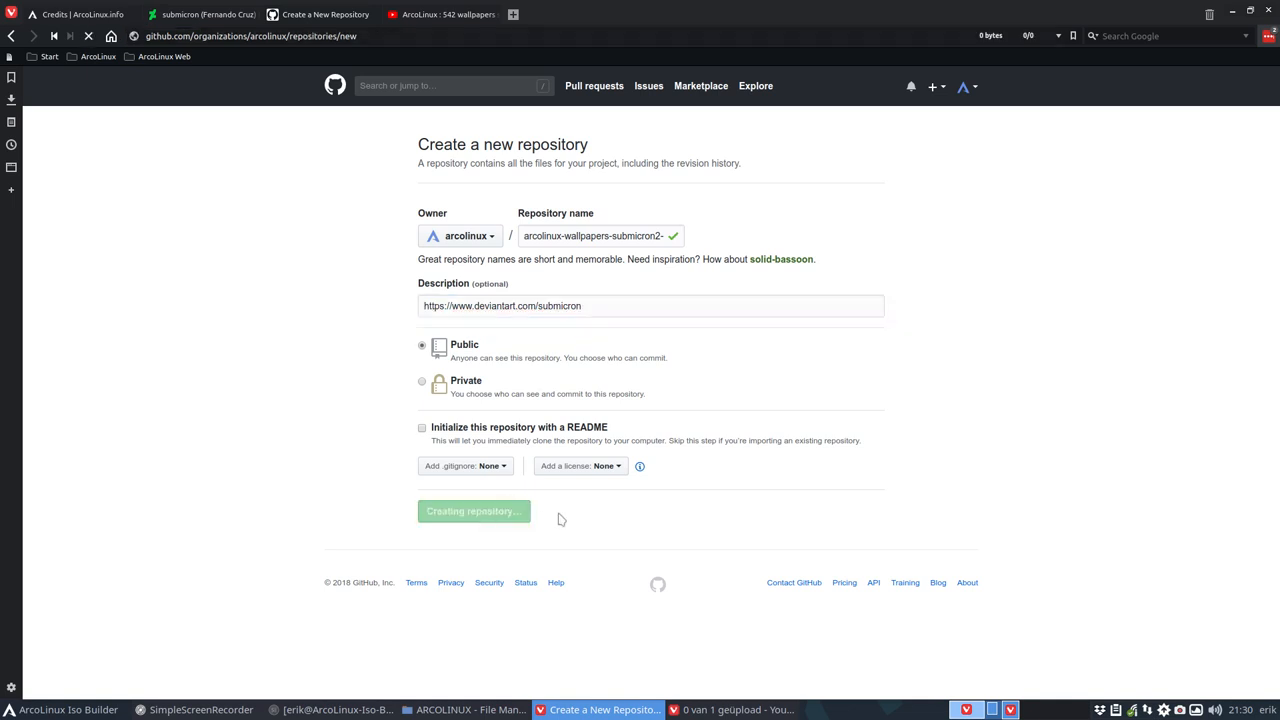
pyautogui.click(472, 512)
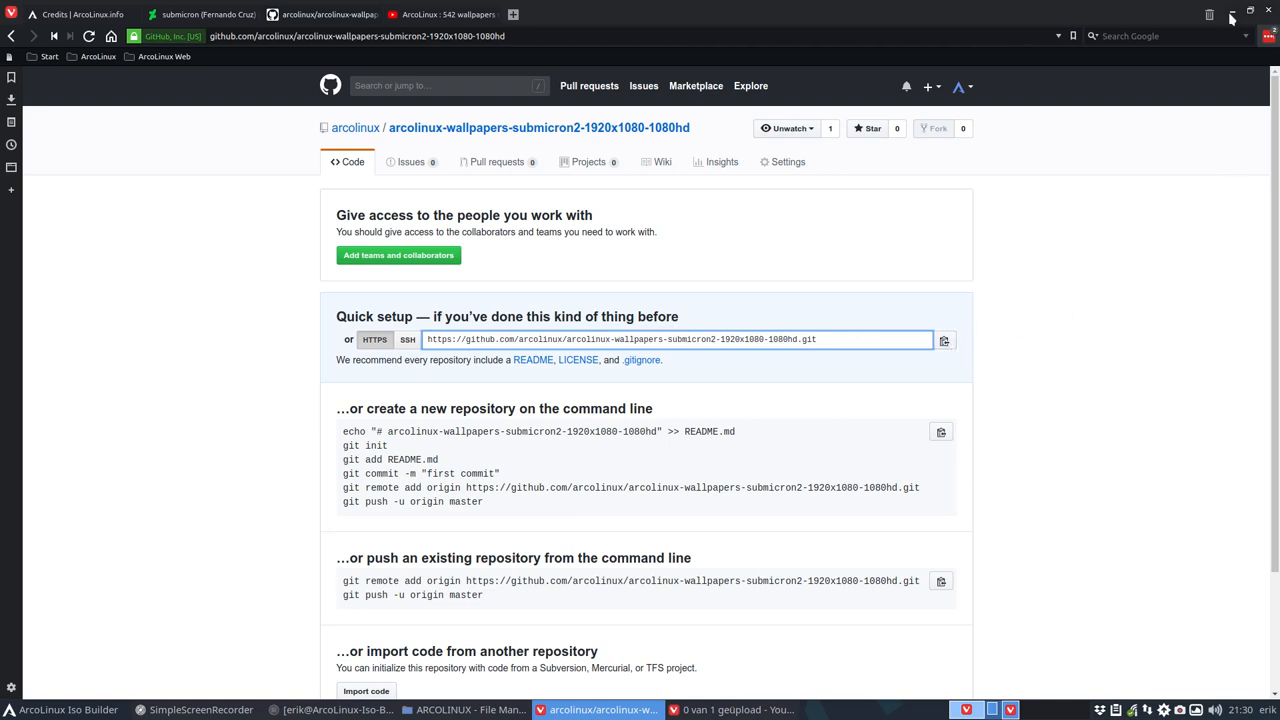
# - Rename the submicron2 wallpaper folder in ARCOLINUX with a -DATA suffix
pyautogui.click(466, 708)
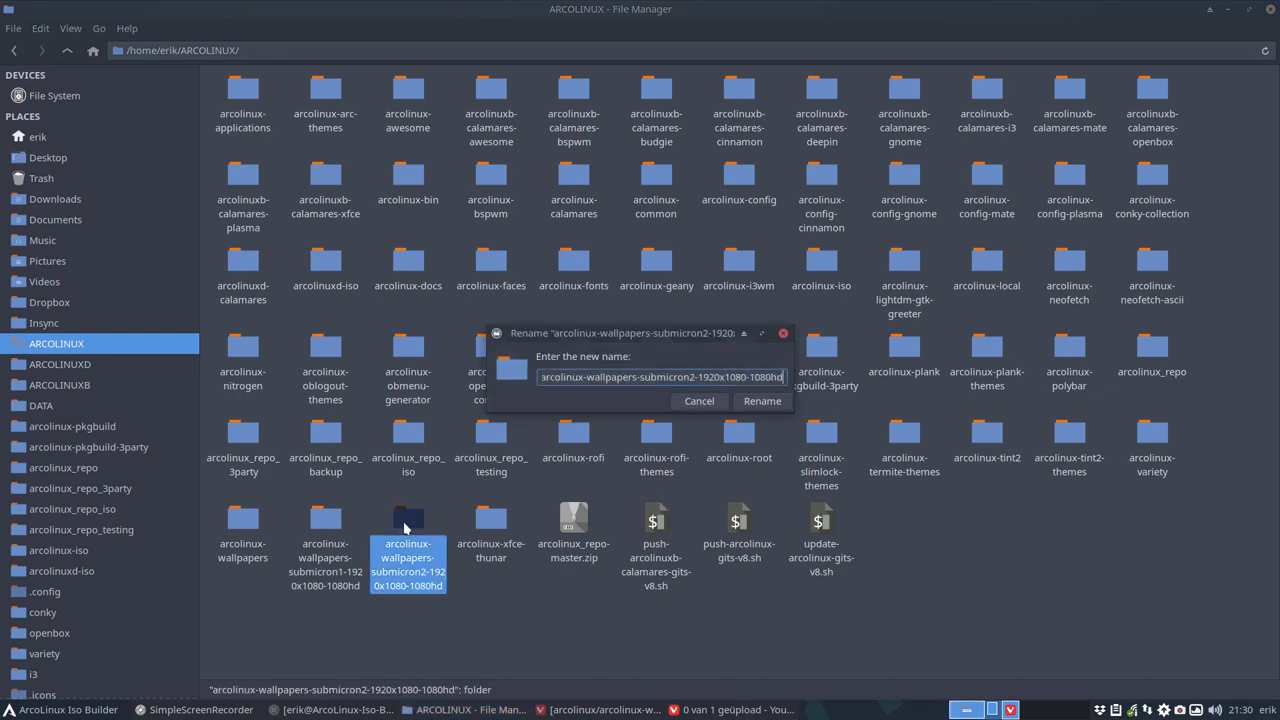
pyautogui.write('-DATA')
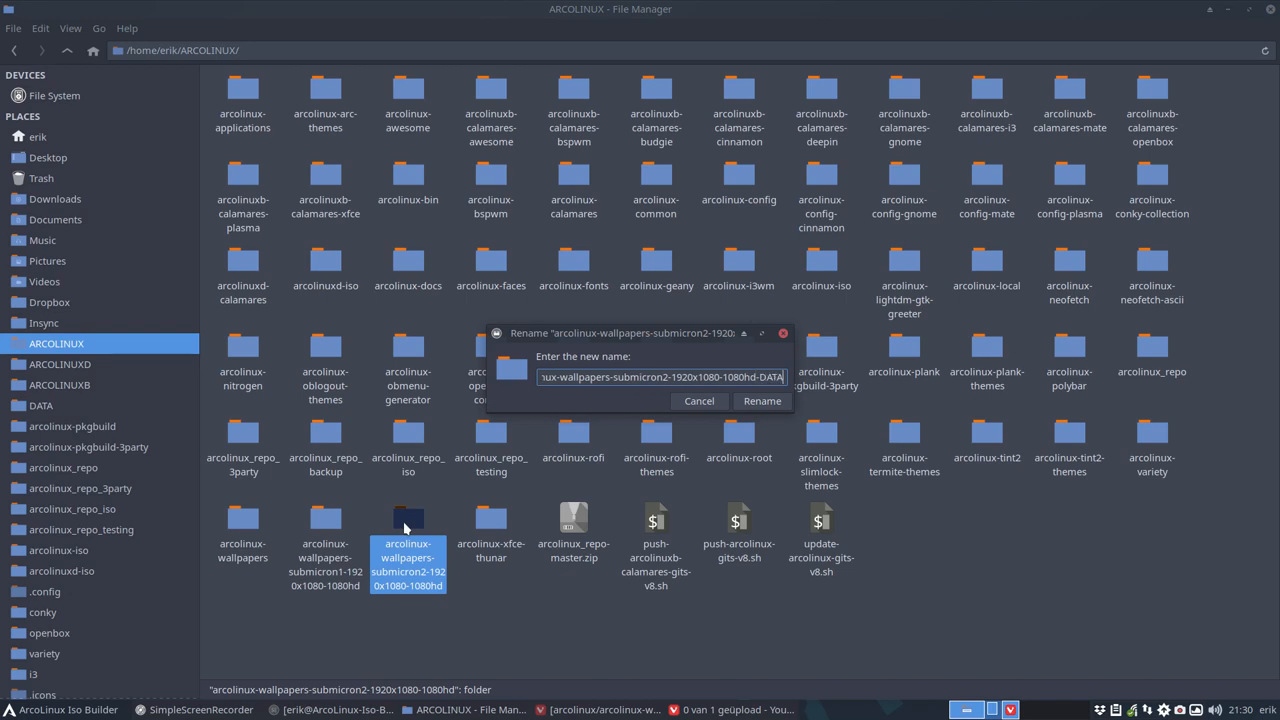
pyautogui.click(762, 400)
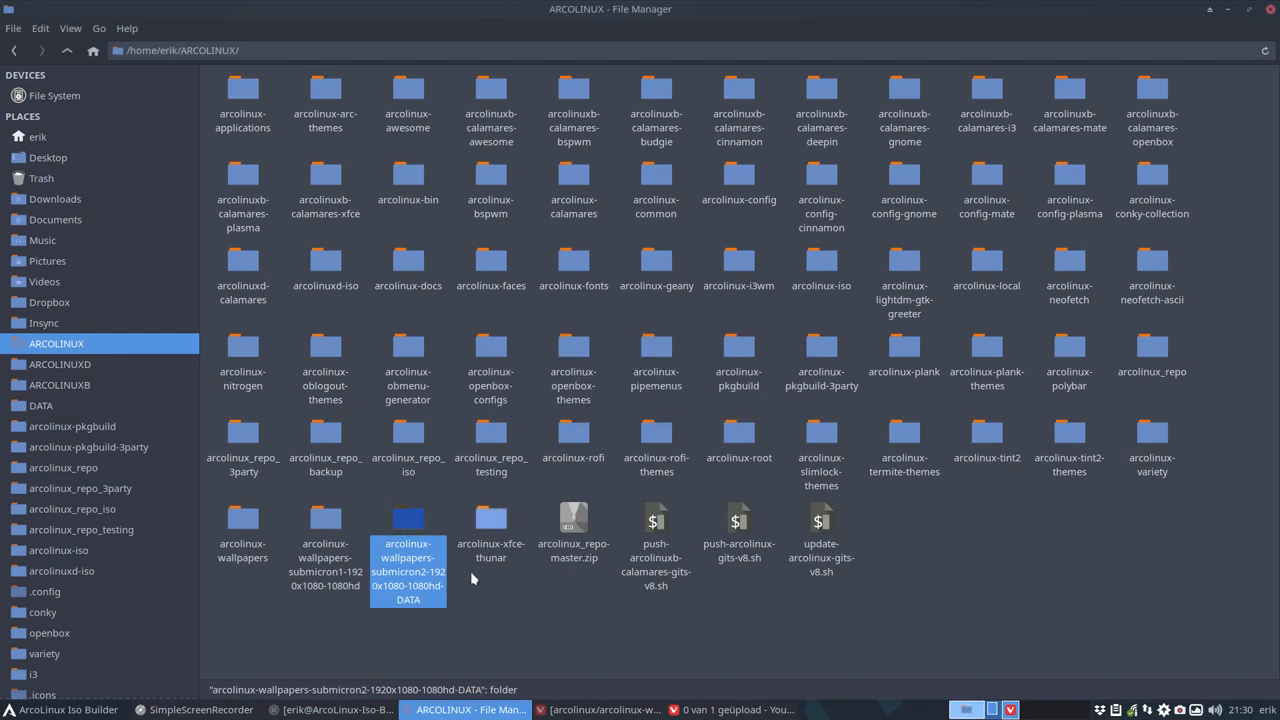
# - Git clone arcolinux-wallpapers-submicron2-1920x1080-1080hd into ARCOLINUX and check submicron2 in .git/config's remote url
pyautogui.rightClick(472, 578)
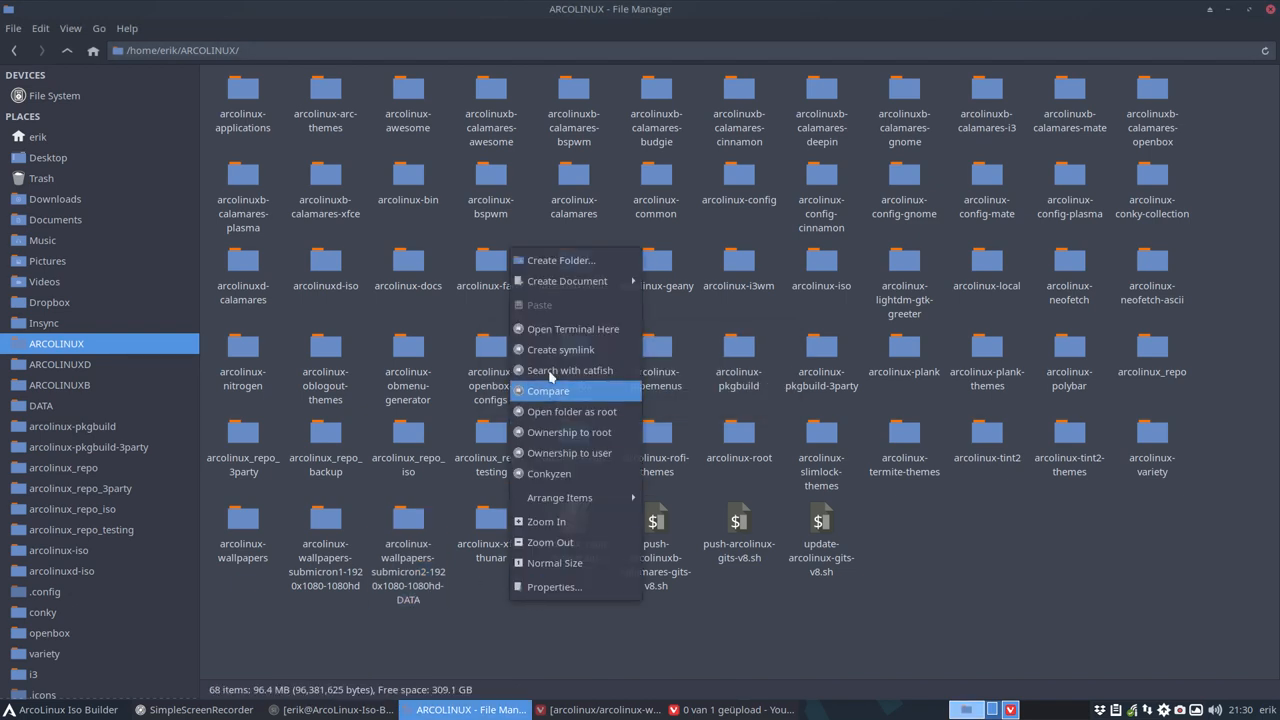
pyautogui.moveTo(572, 328)
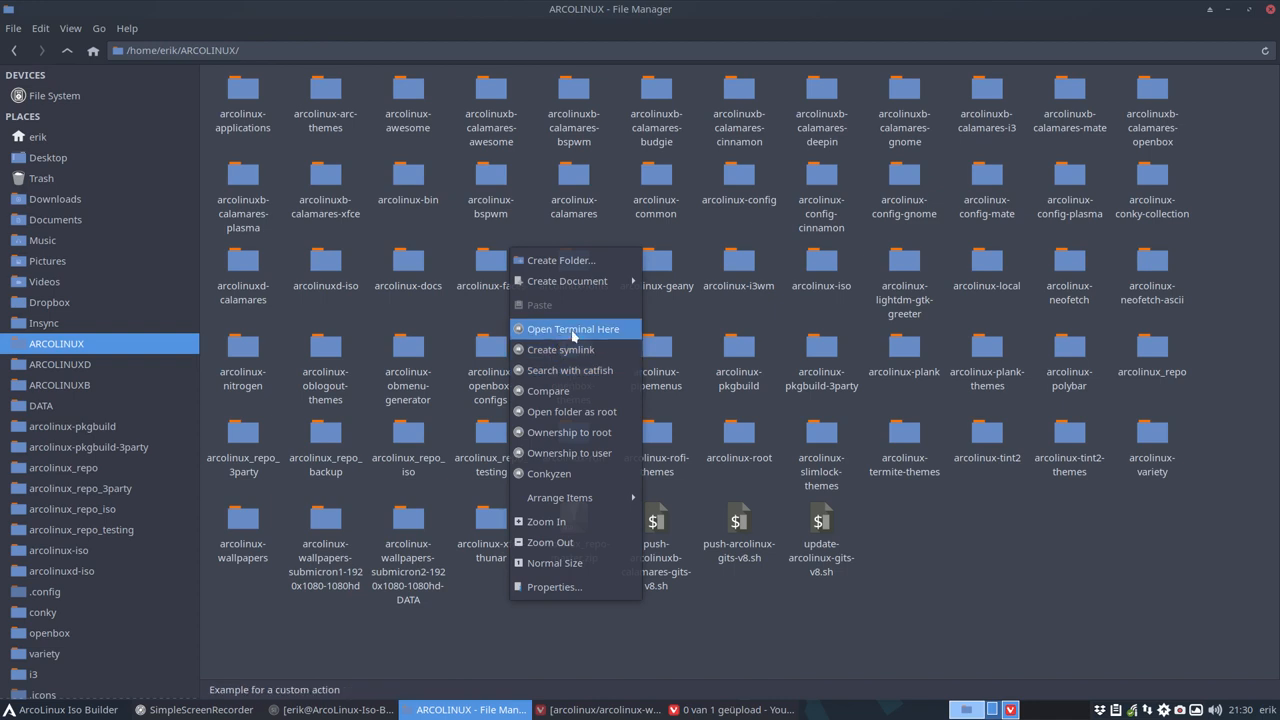
pyautogui.click(572, 328)
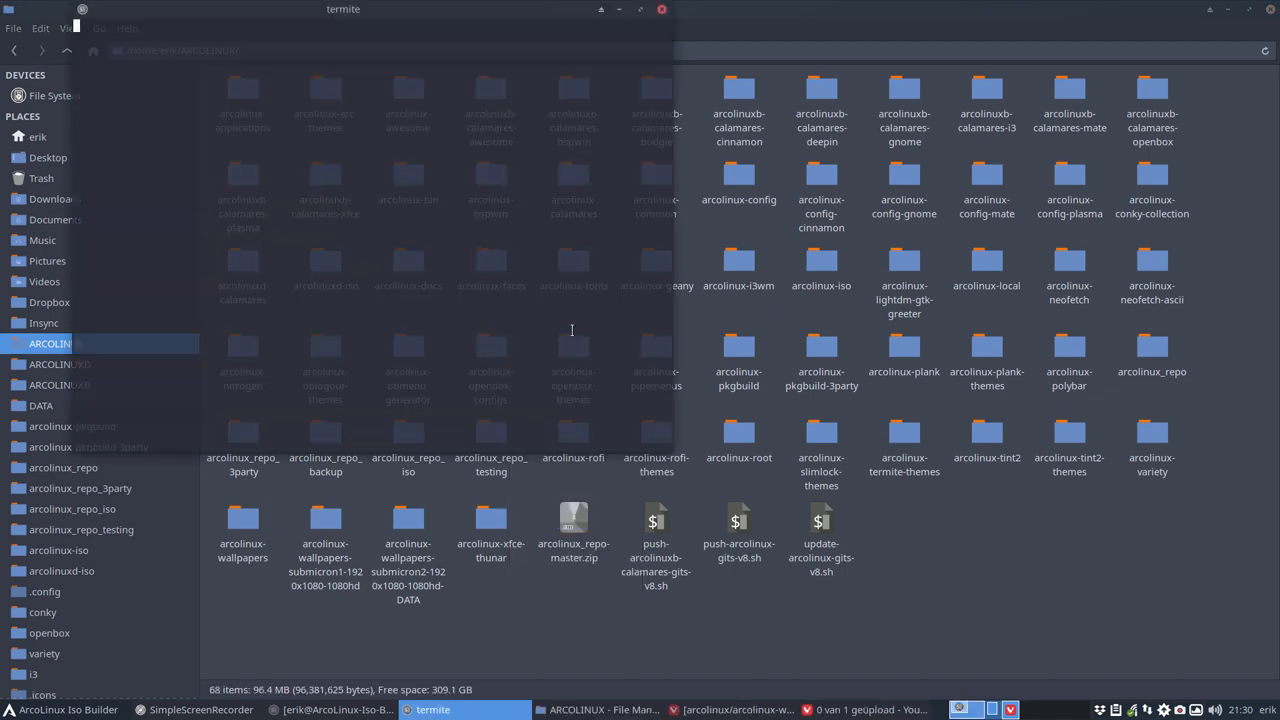
pyautogui.write('git cl')
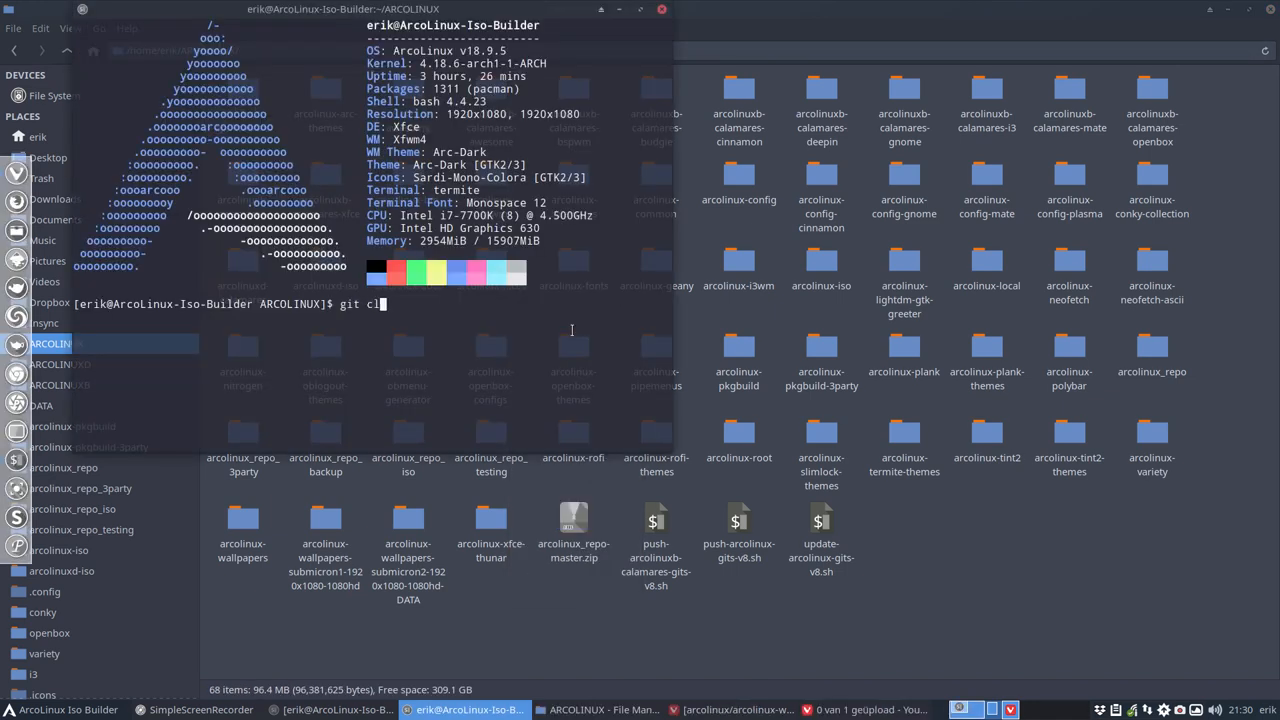
pyautogui.write('one https://github.com/arcolinux/arcolinux-wallpapers-submicron2-1920x1080-1080hd.git')
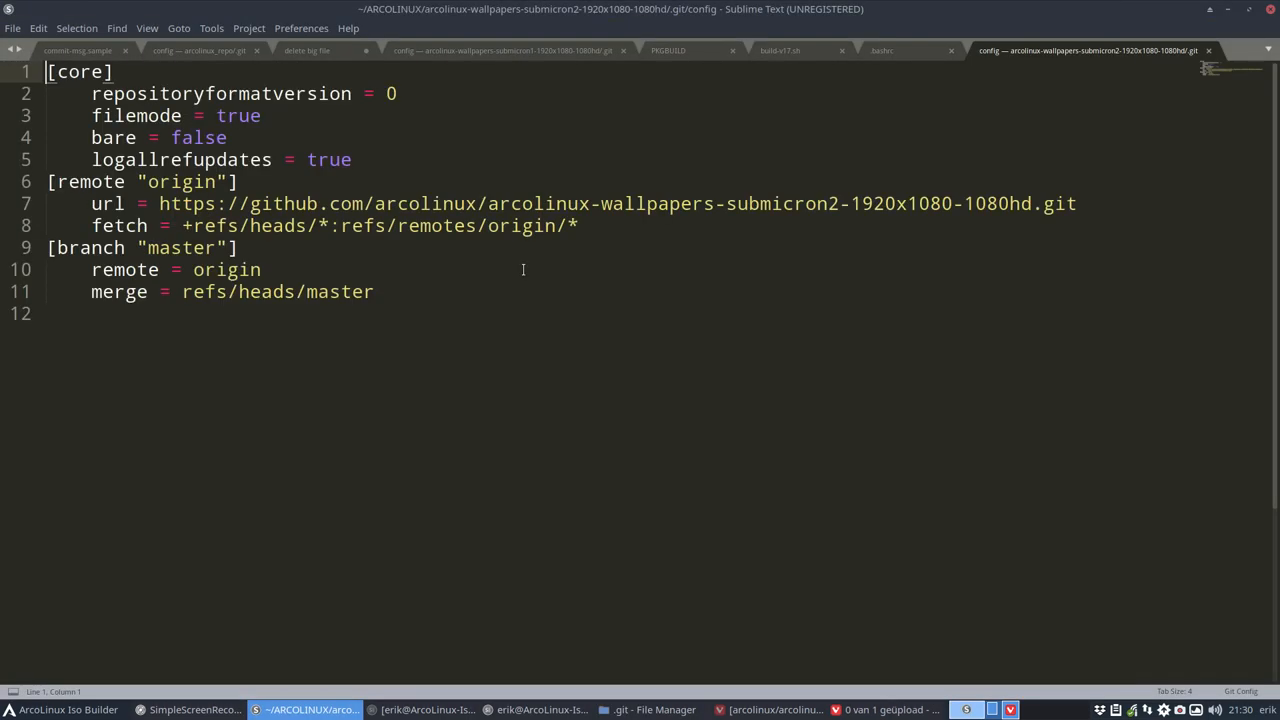
pyautogui.doubleClick(796, 204)
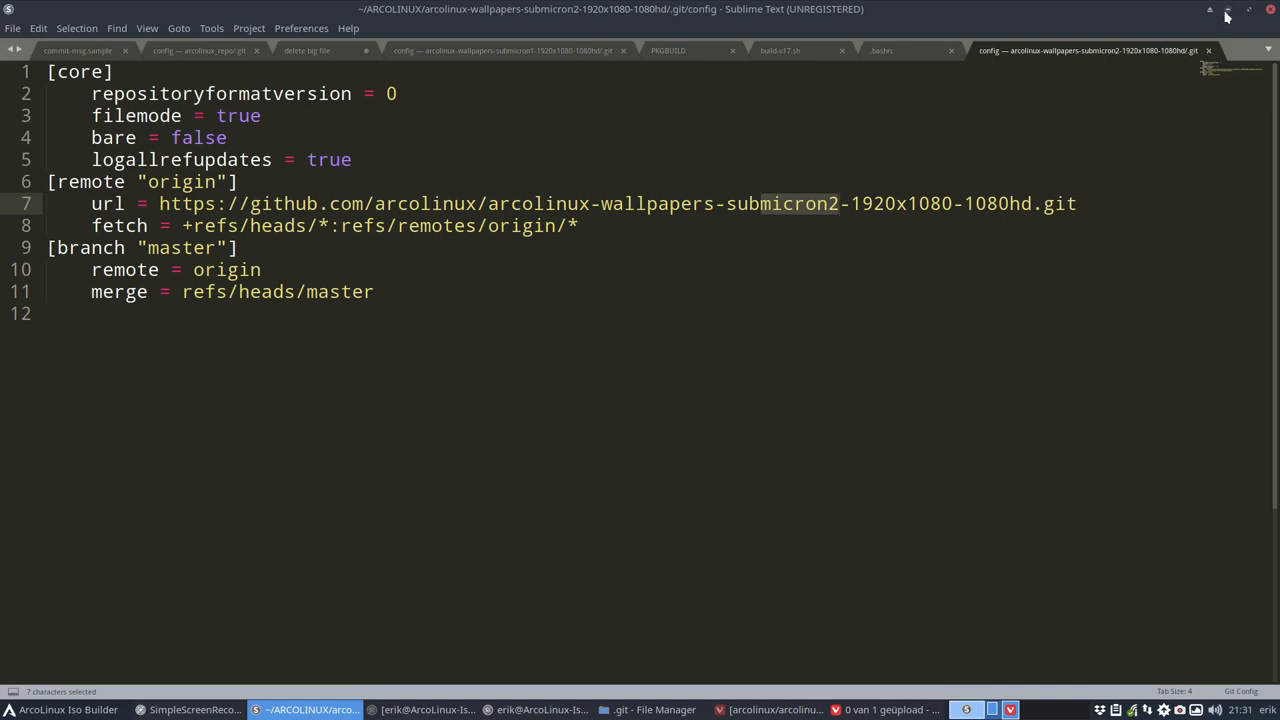
# - Select every file in the submicron2 DATA folder for copying
pyautogui.click(654, 708)
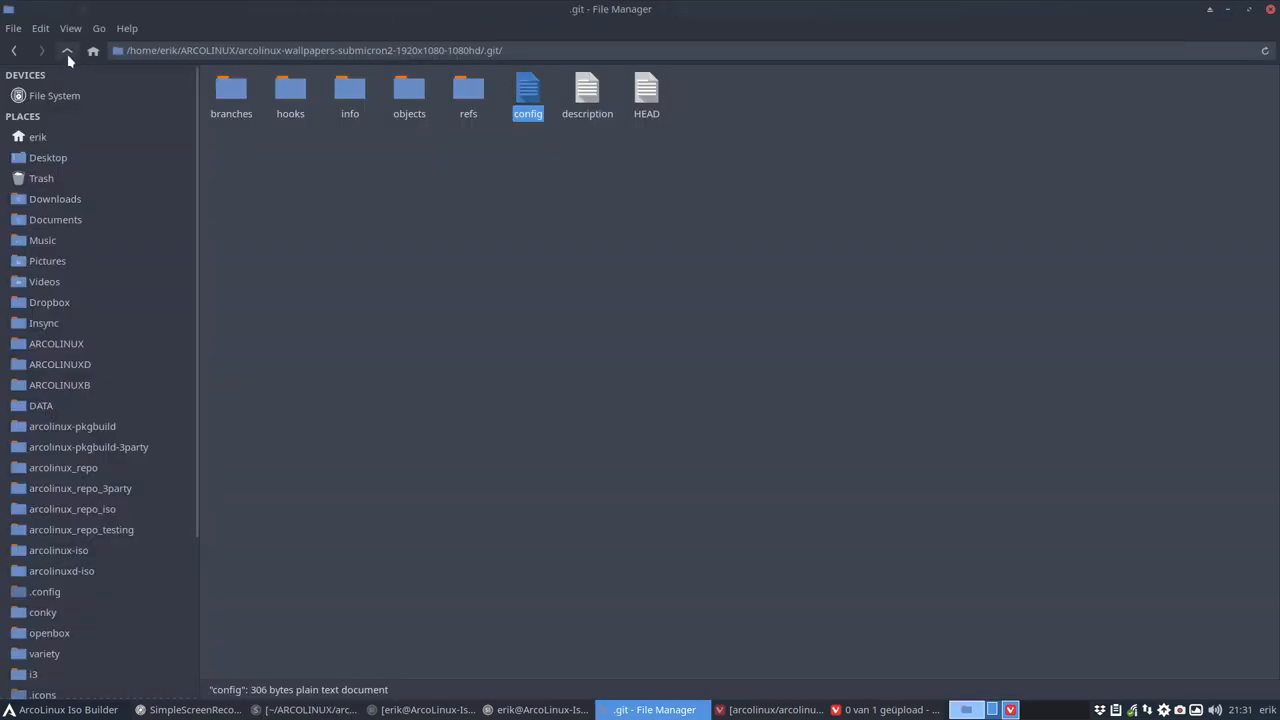
pyautogui.click(66, 50)
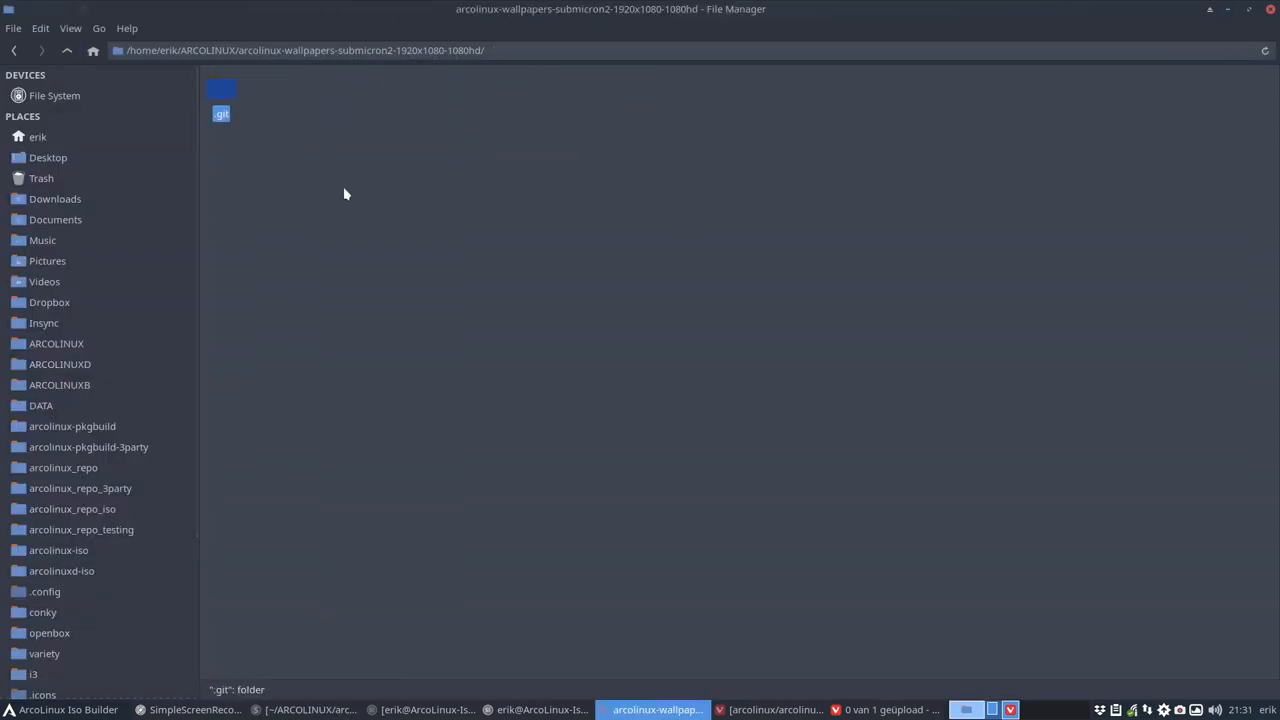
pyautogui.click(56, 344)
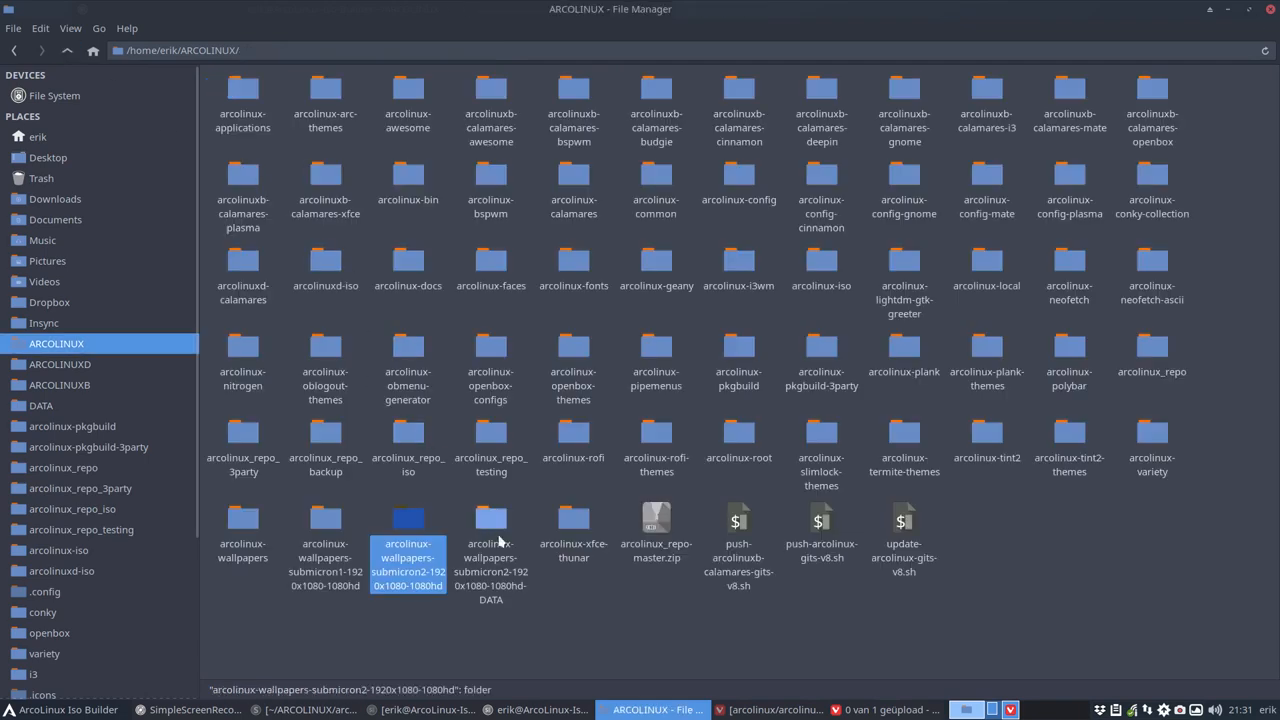
pyautogui.doubleClick(408, 544)
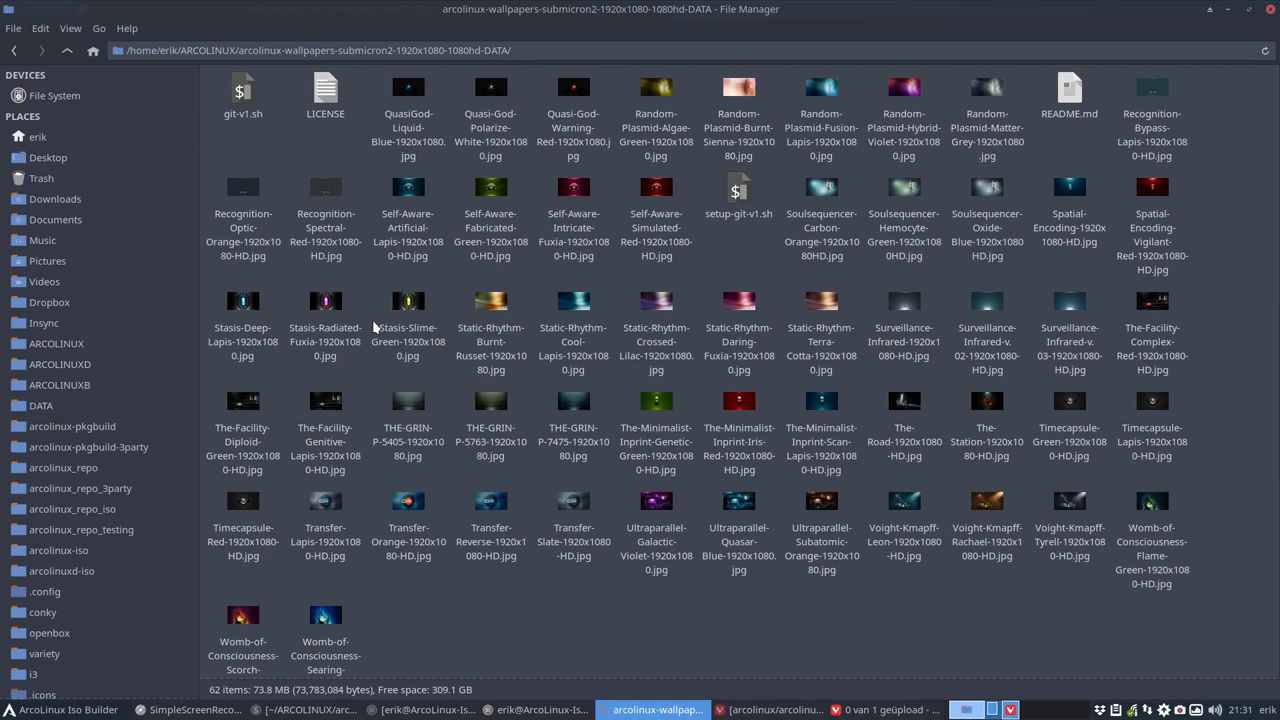
pyautogui.moveTo(374, 328)
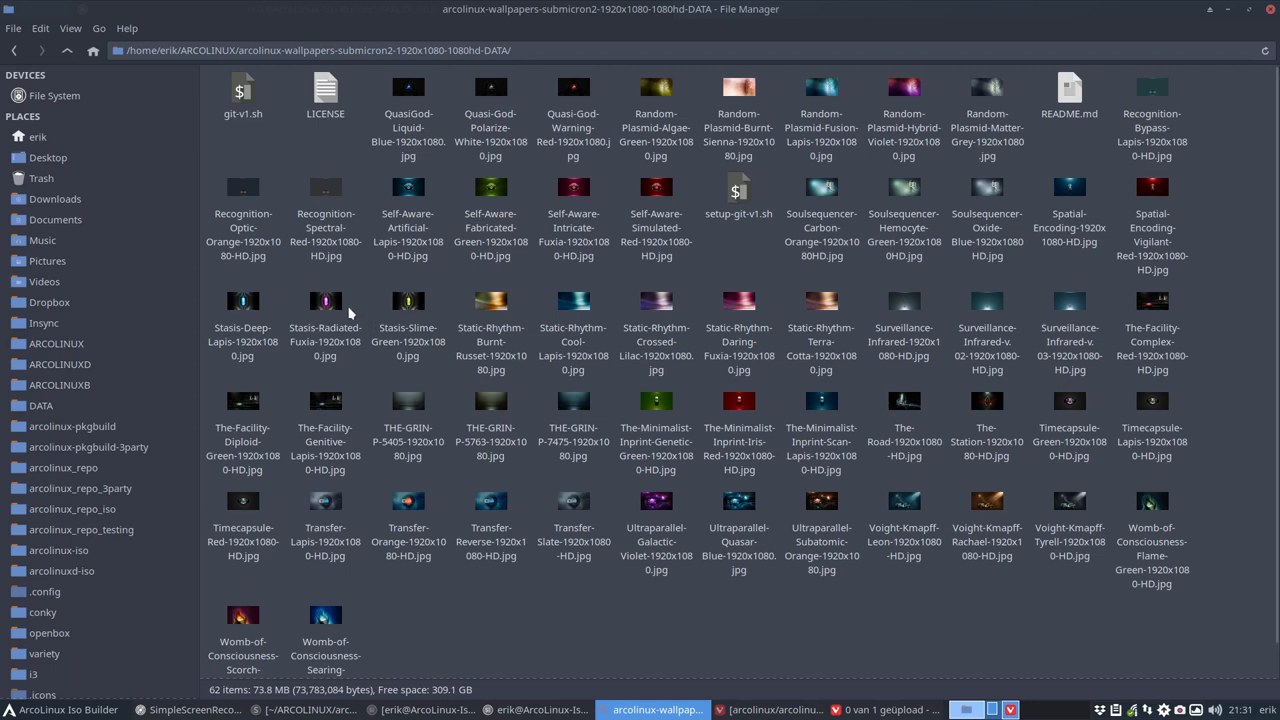
pyautogui.press('ctrl+a')
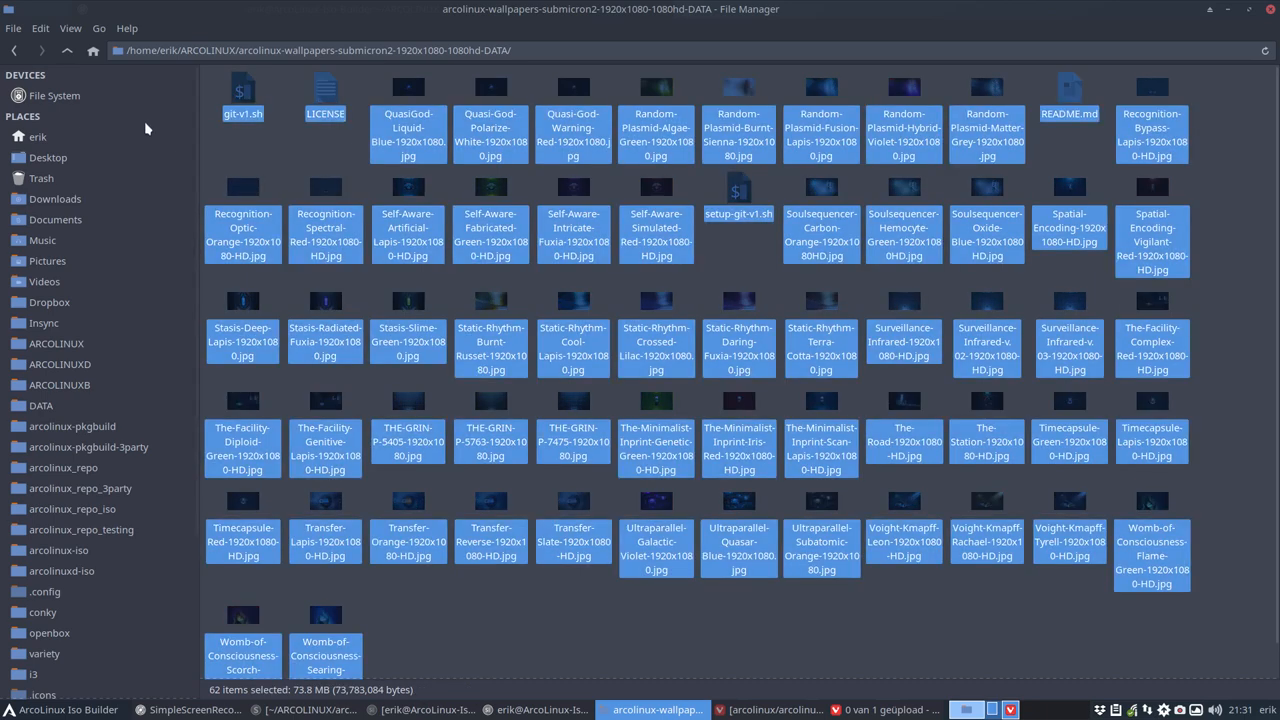
# - Paste the wallpapers and files into the cloned submicron2 repository folder and check git-v1.sh is there
pyautogui.click(56, 344)
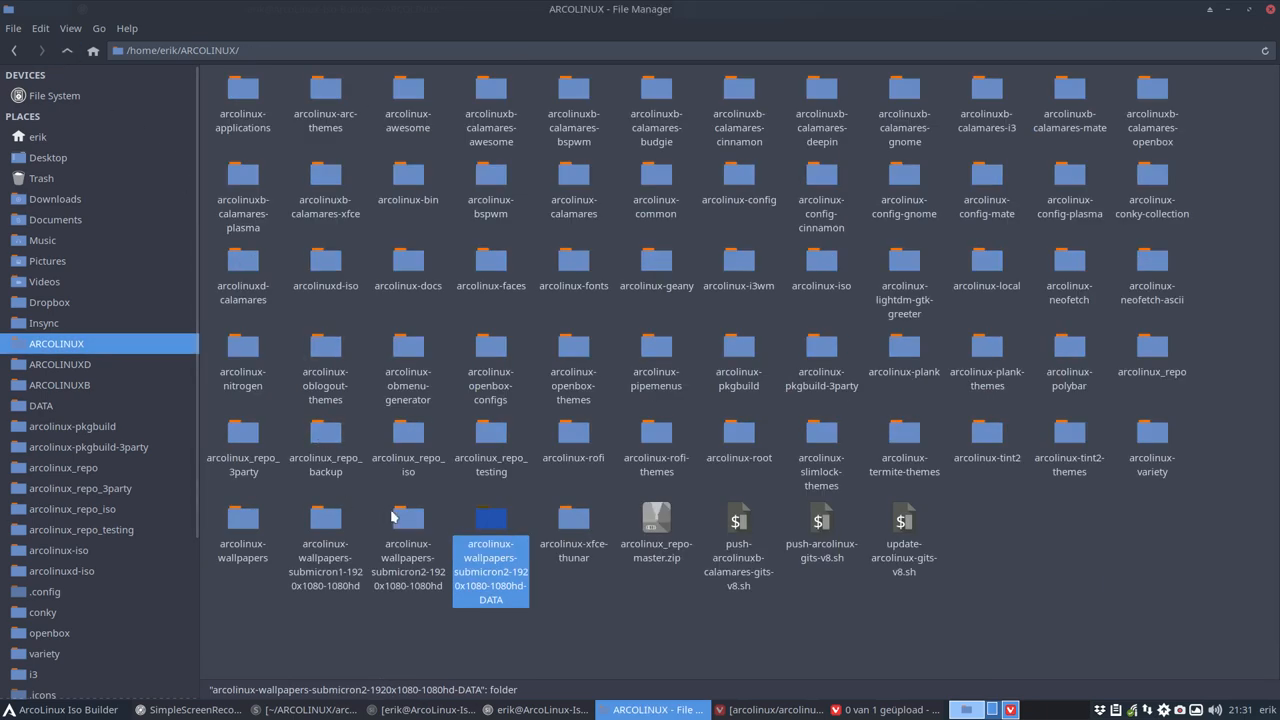
pyautogui.doubleClick(490, 540)
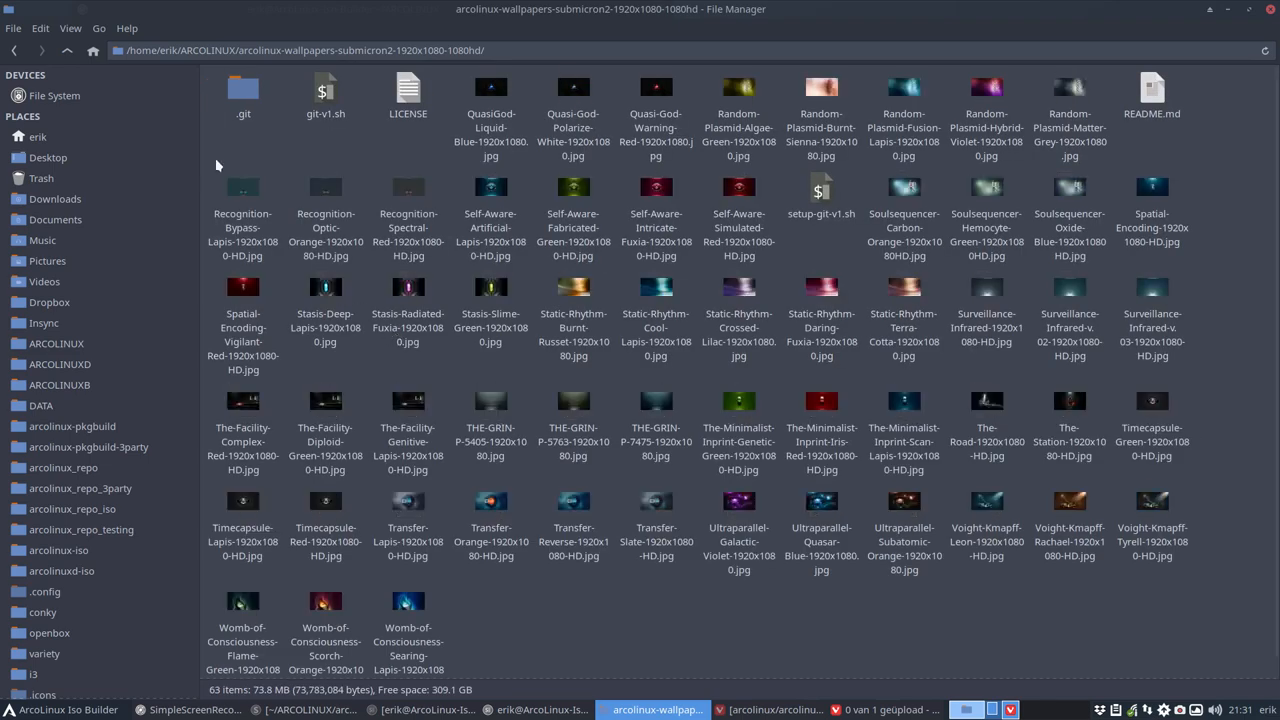
pyautogui.moveTo(68, 52)
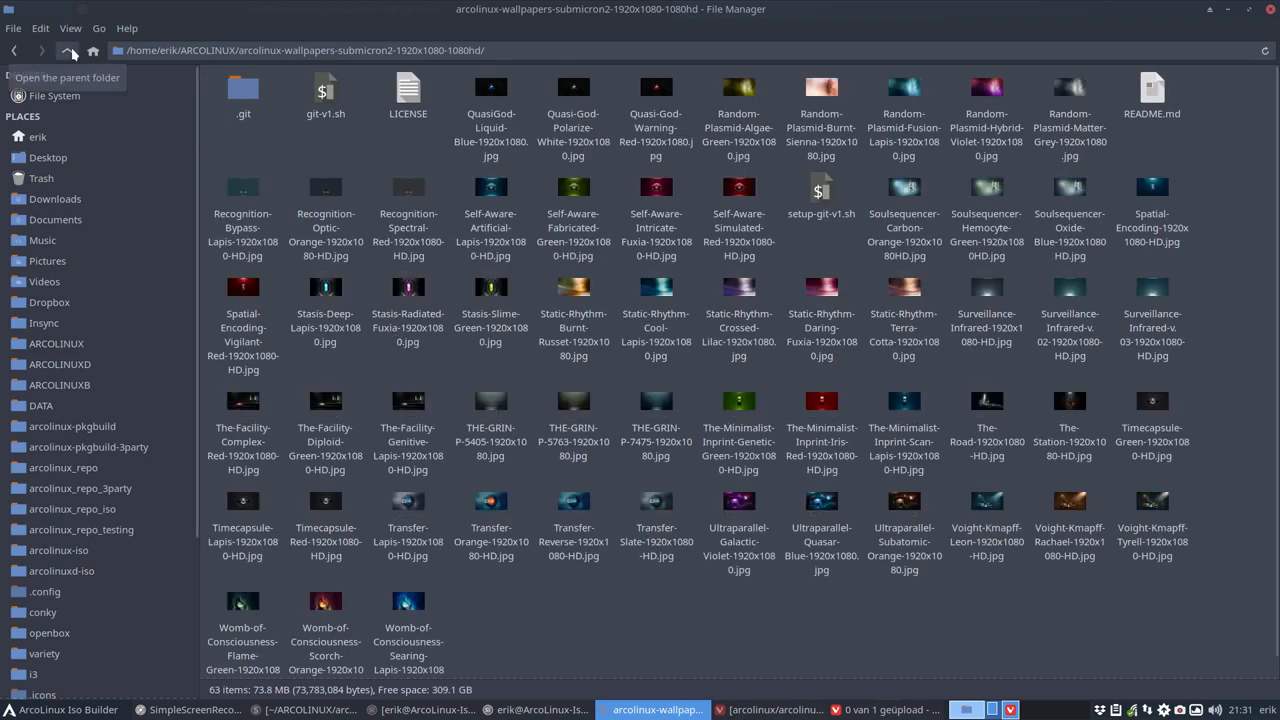
pyautogui.click(68, 50)
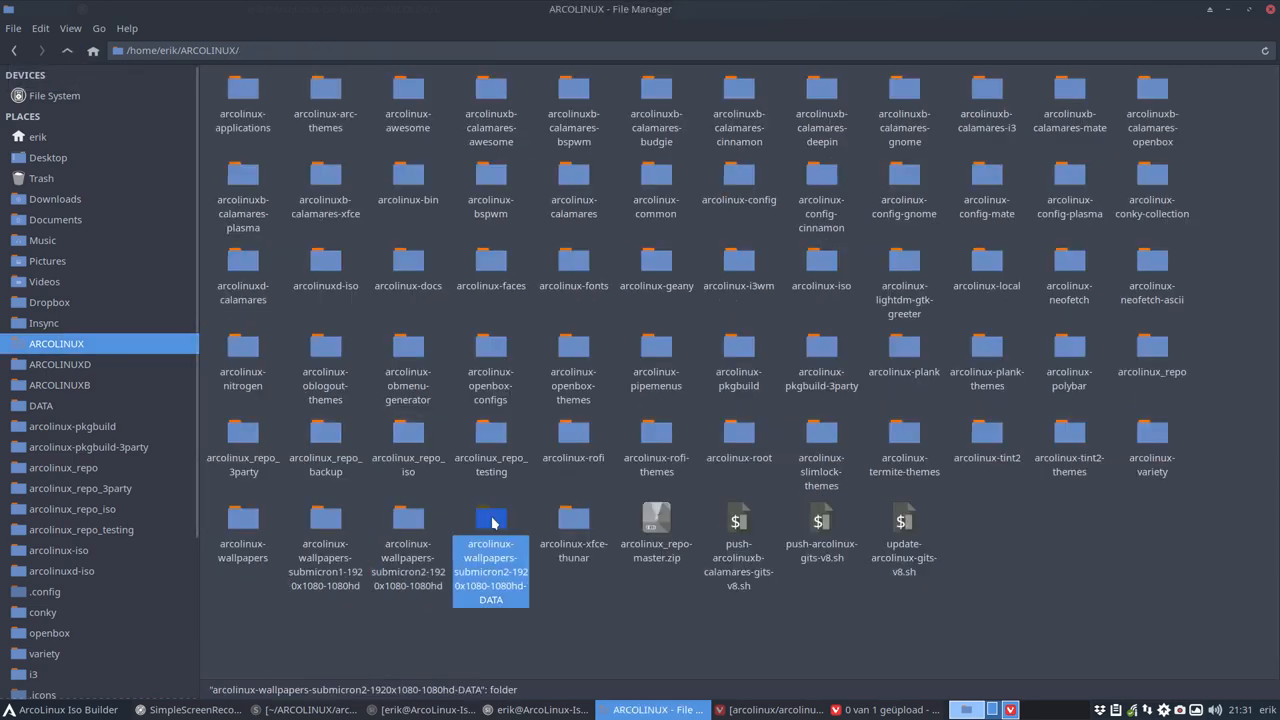
pyautogui.doubleClick(490, 520)
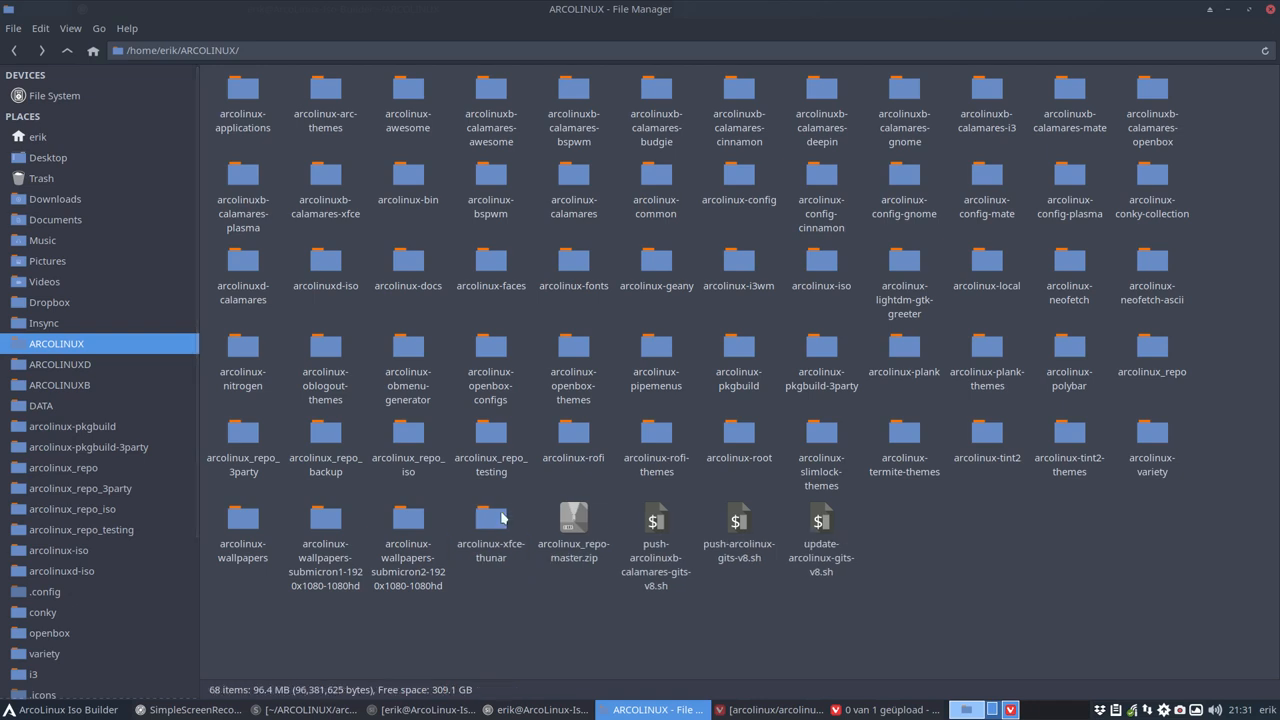
pyautogui.doubleClick(408, 536)
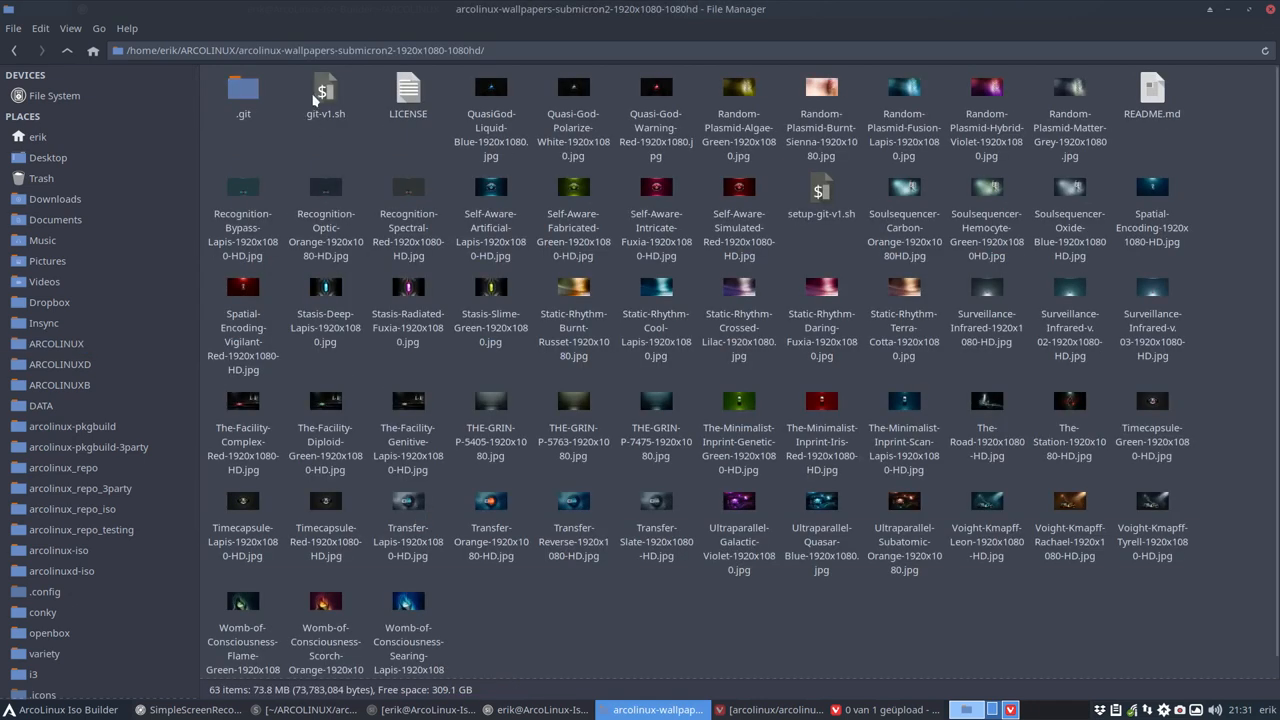
pyautogui.click(324, 96)
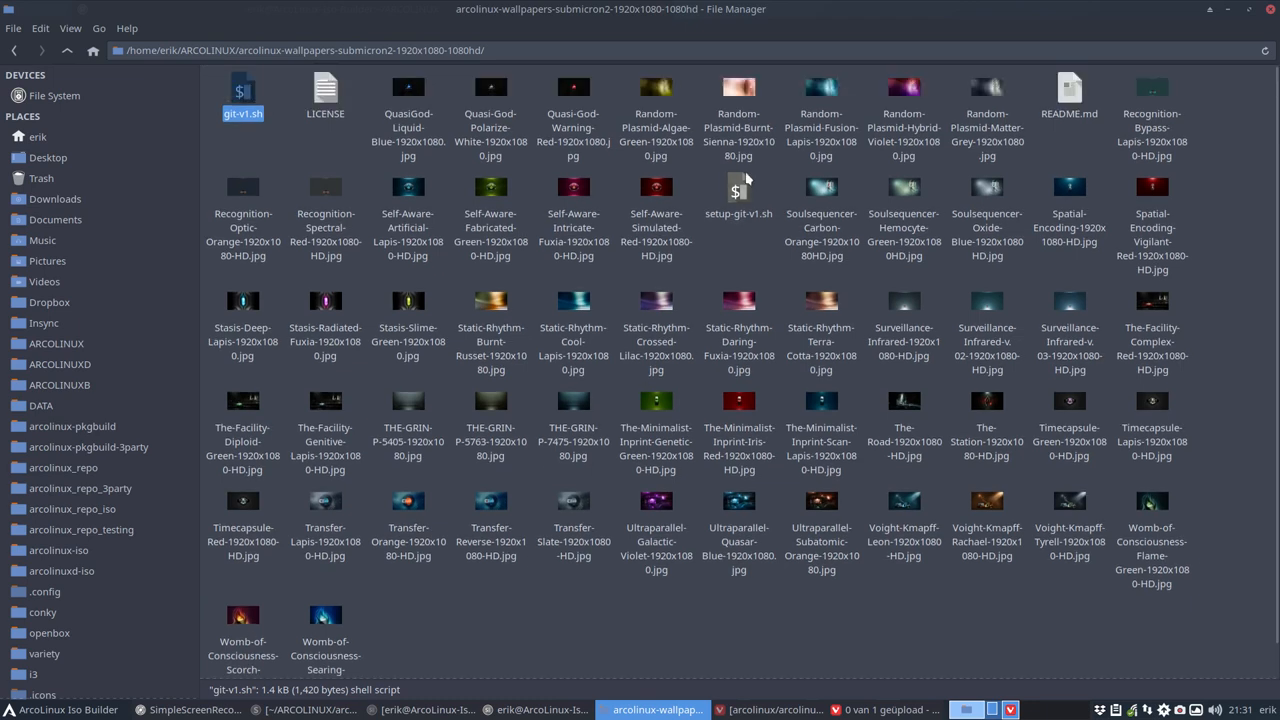
pyautogui.click(738, 196)
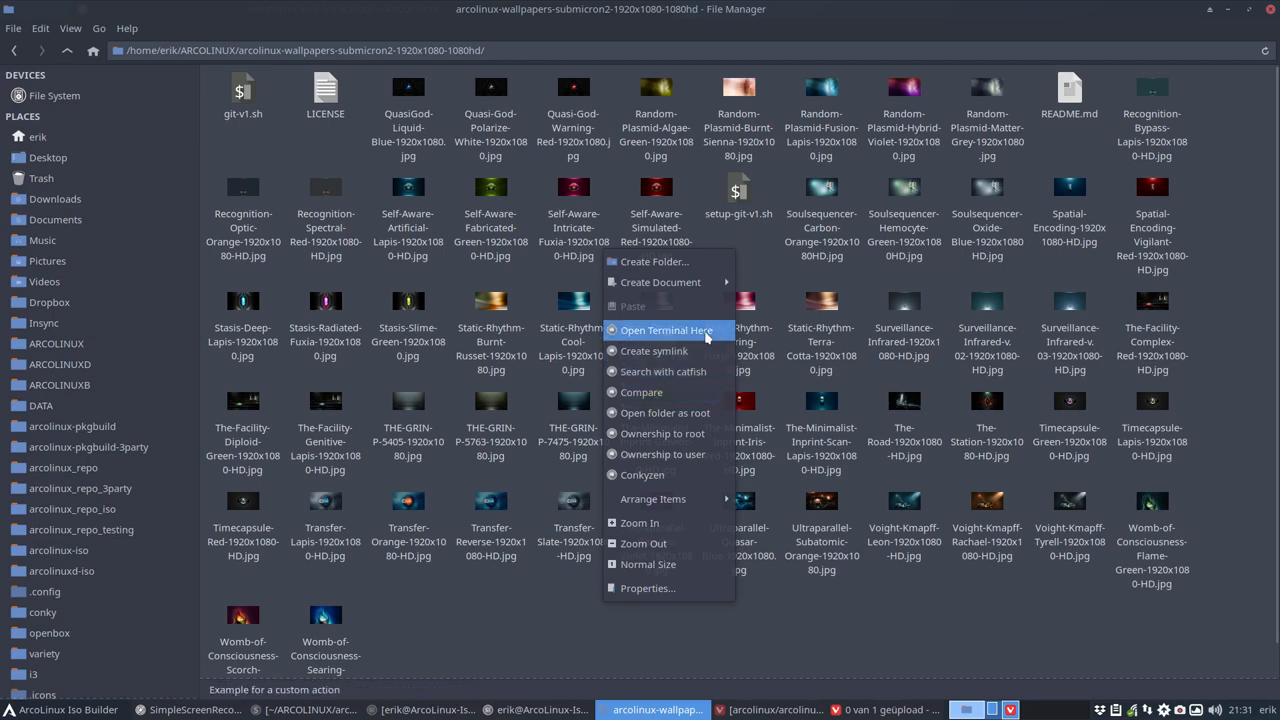
# - Run git-v1.sh in the submicron2 folder with commit message 'updating' to push the wallpapers to GitHub
pyautogui.click(668, 330)
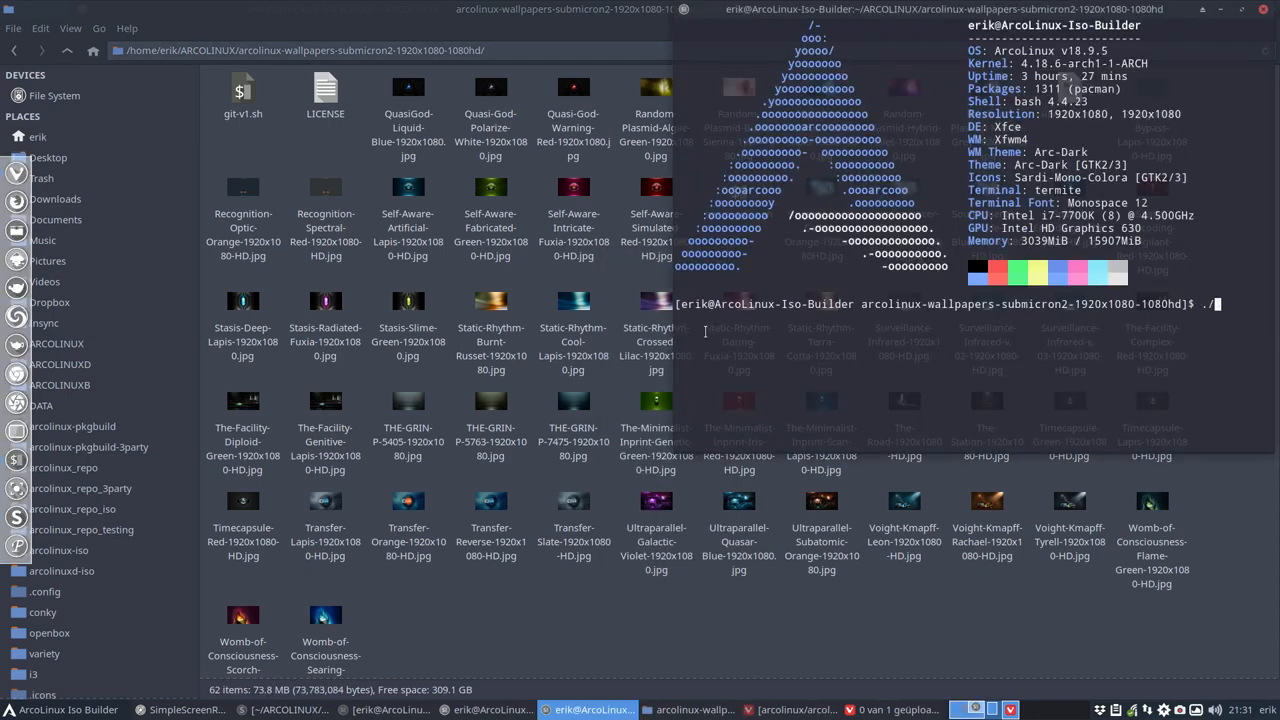
pyautogui.write('git-v1.sh')
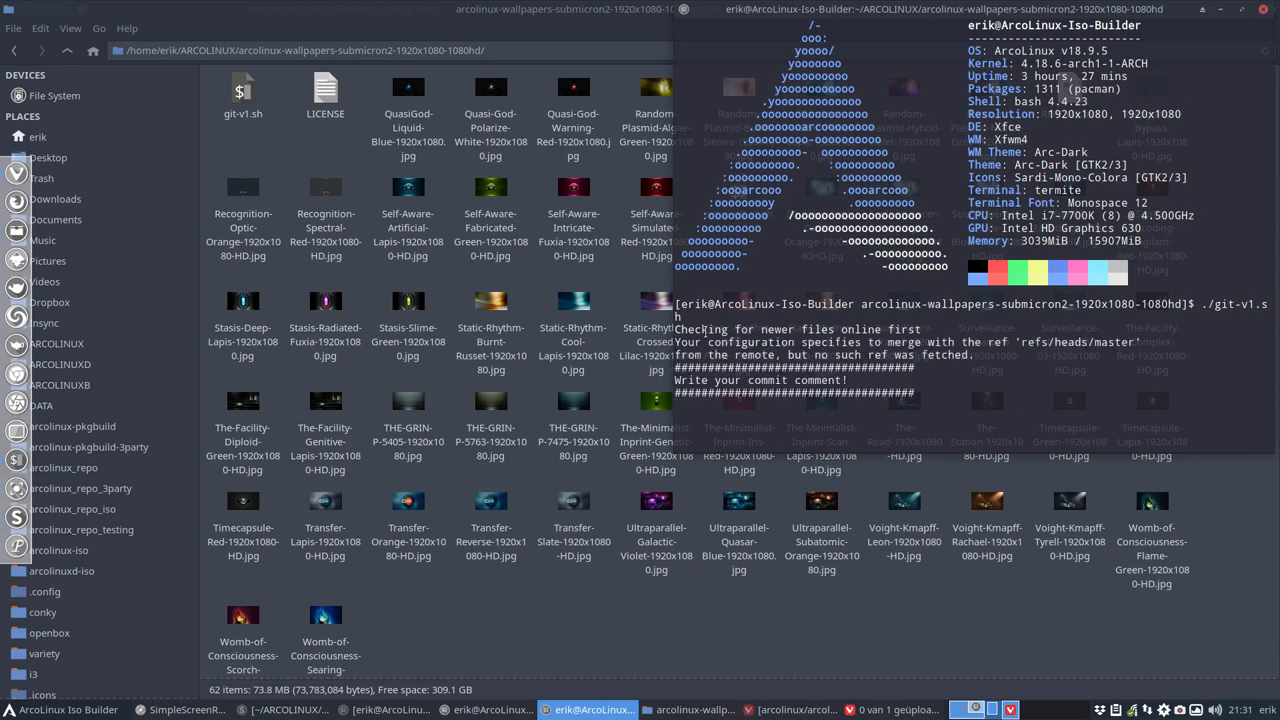
pyautogui.write('updating')
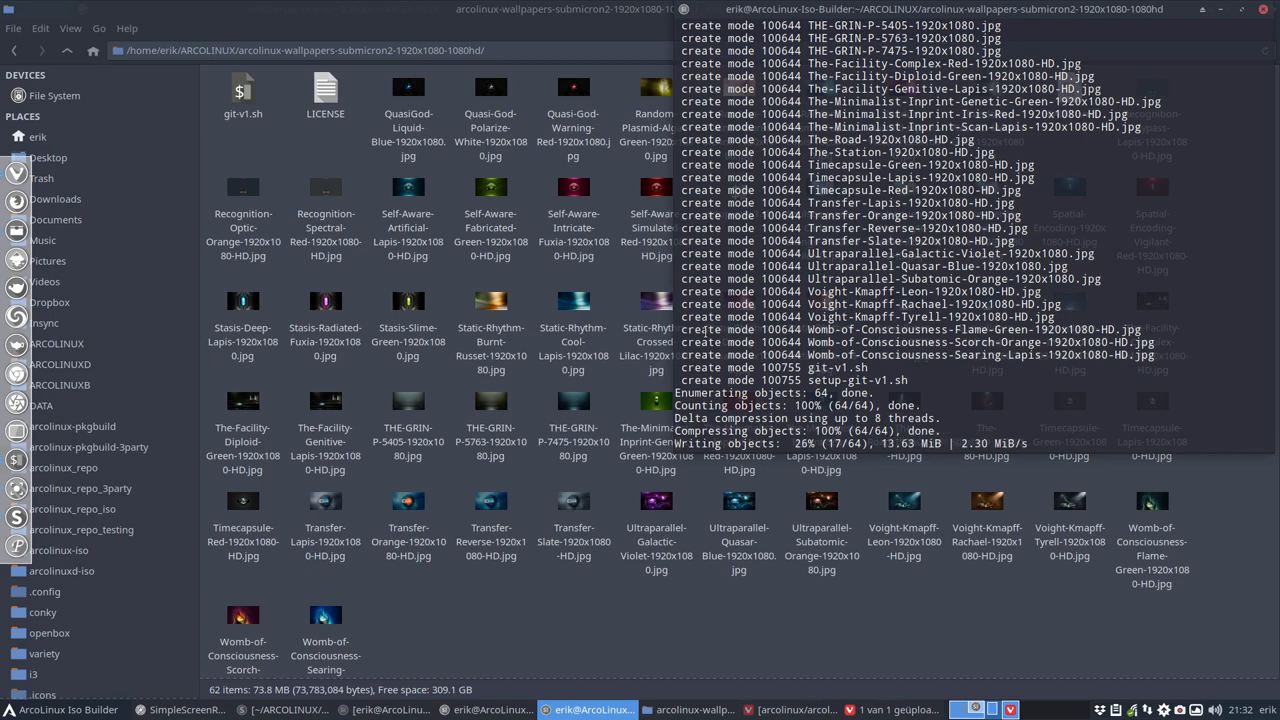
pyautogui.click(796, 708)
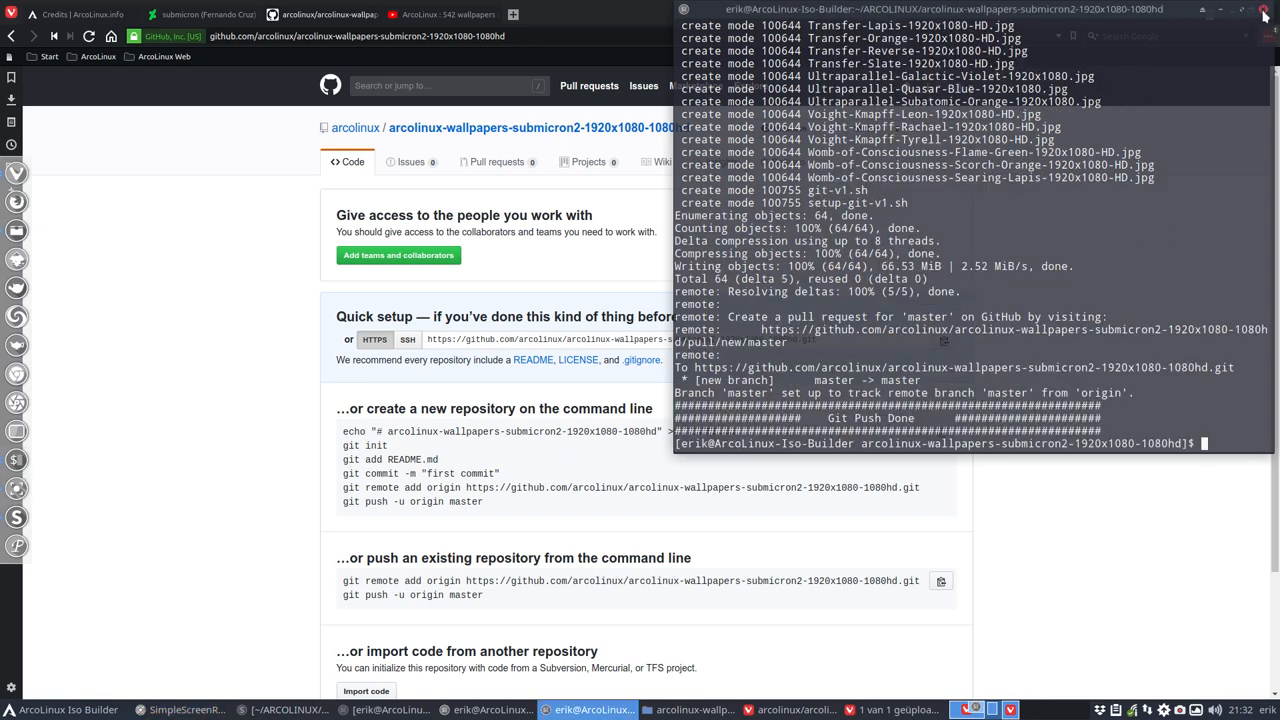
# - Reload the submicron2 repository page and scroll through the pushed files to the README
pyautogui.click(1264, 10)
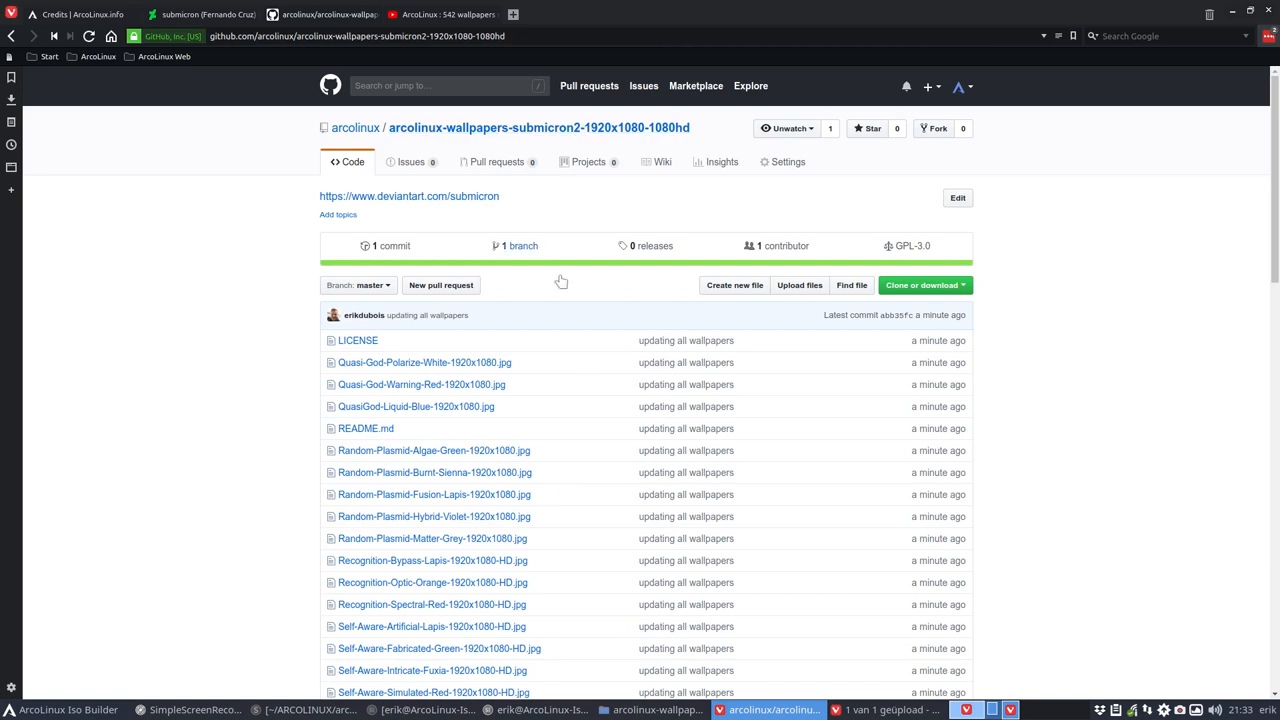
pyautogui.scroll(-3)
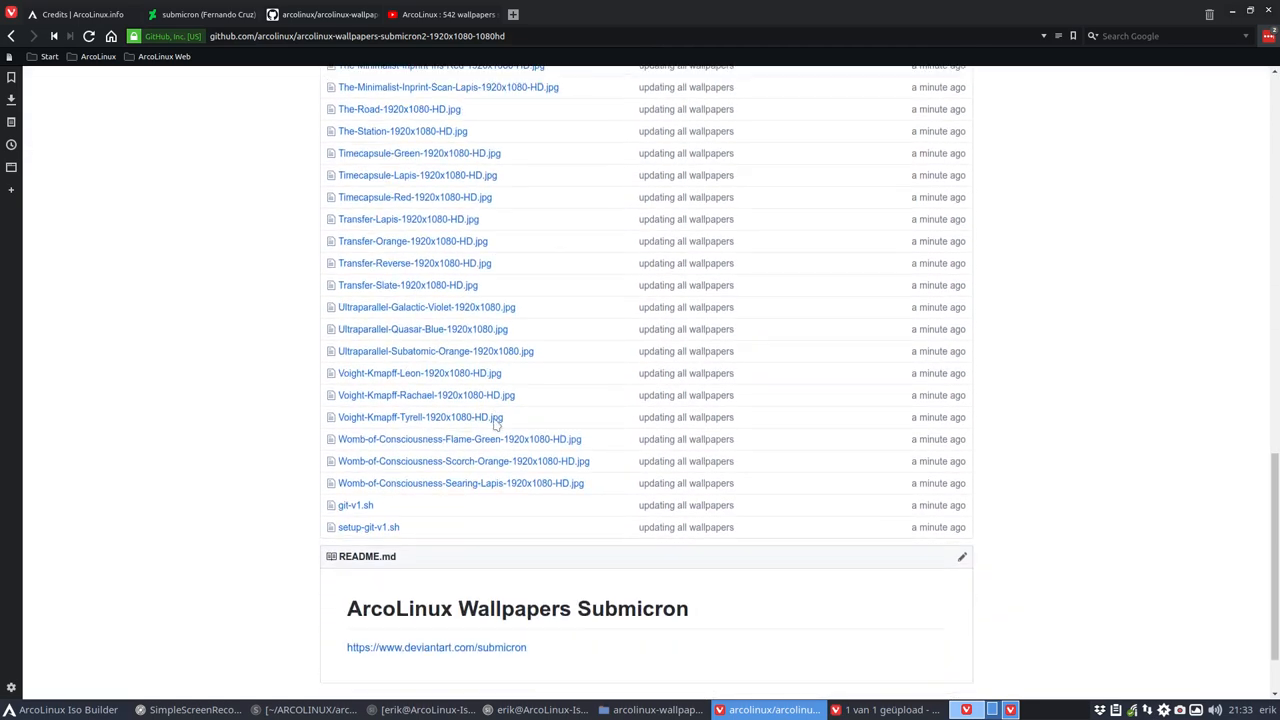
pyautogui.scroll(-3)
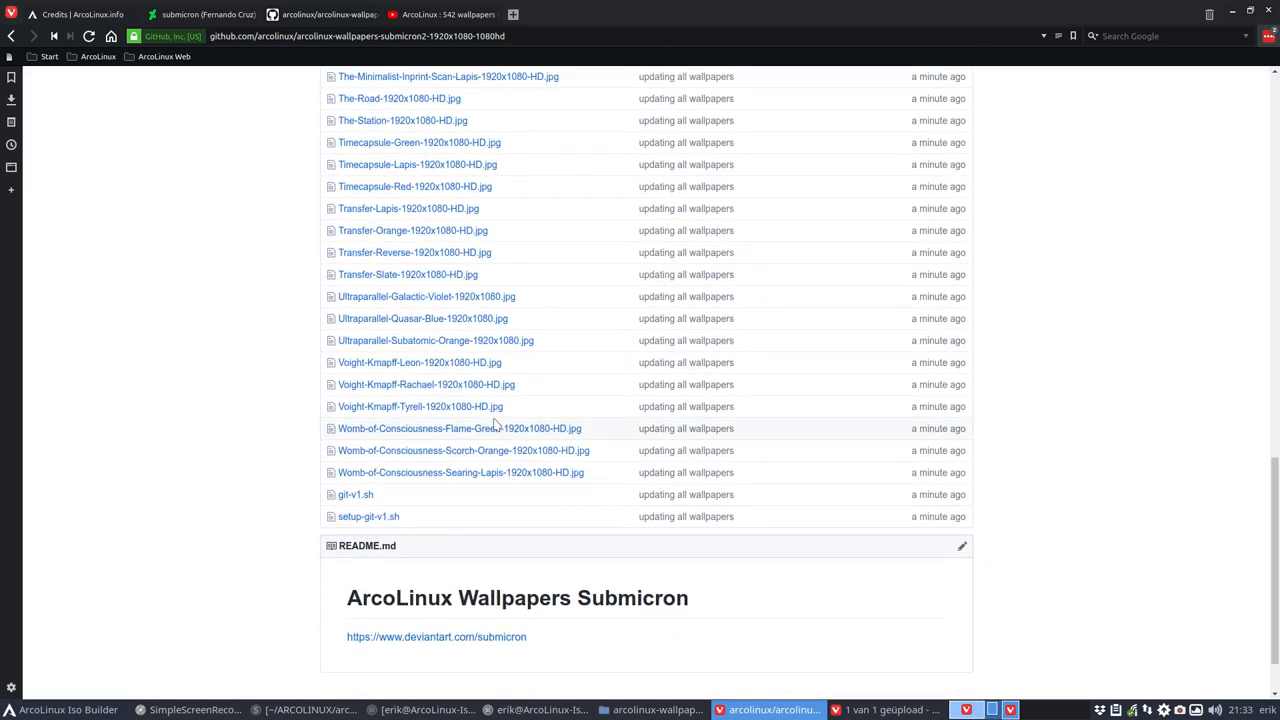
pyautogui.moveTo(1112, 80)
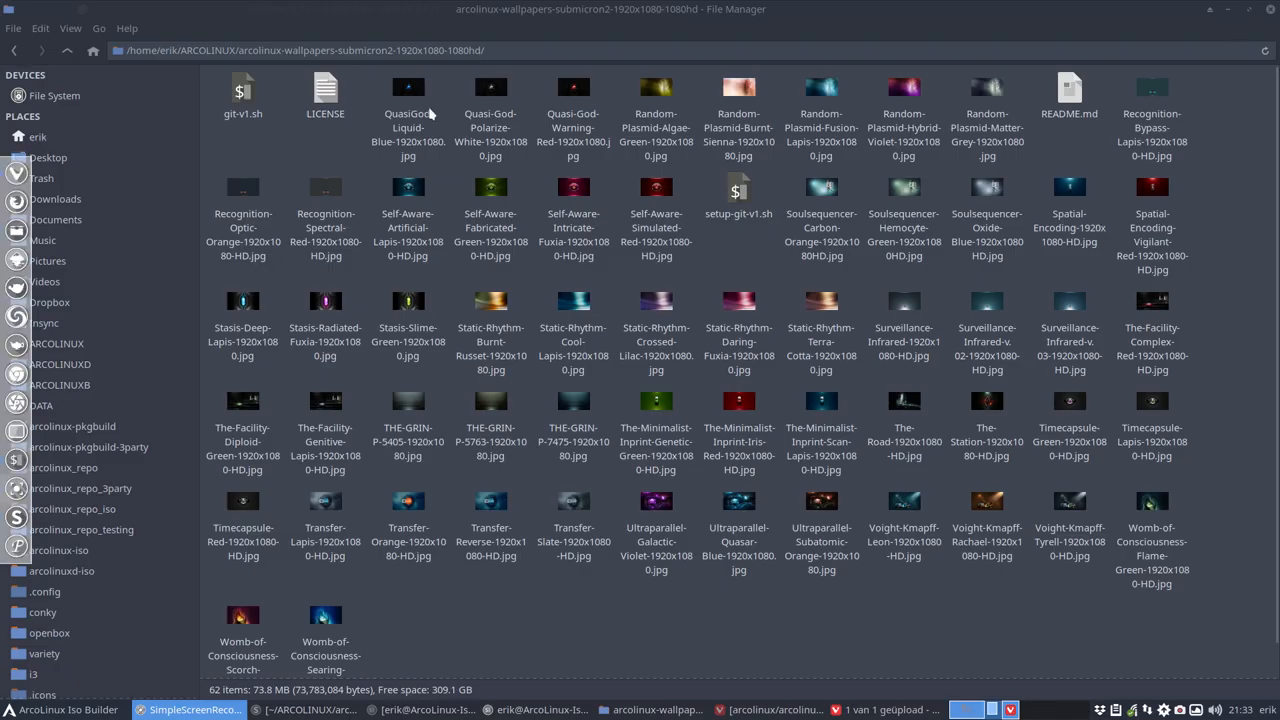
# - Open the submicron1 and submicron2 package folders from arcolinux-pkgbuild in a Meld folder comparison and expand the tree
pyautogui.click(68, 50)
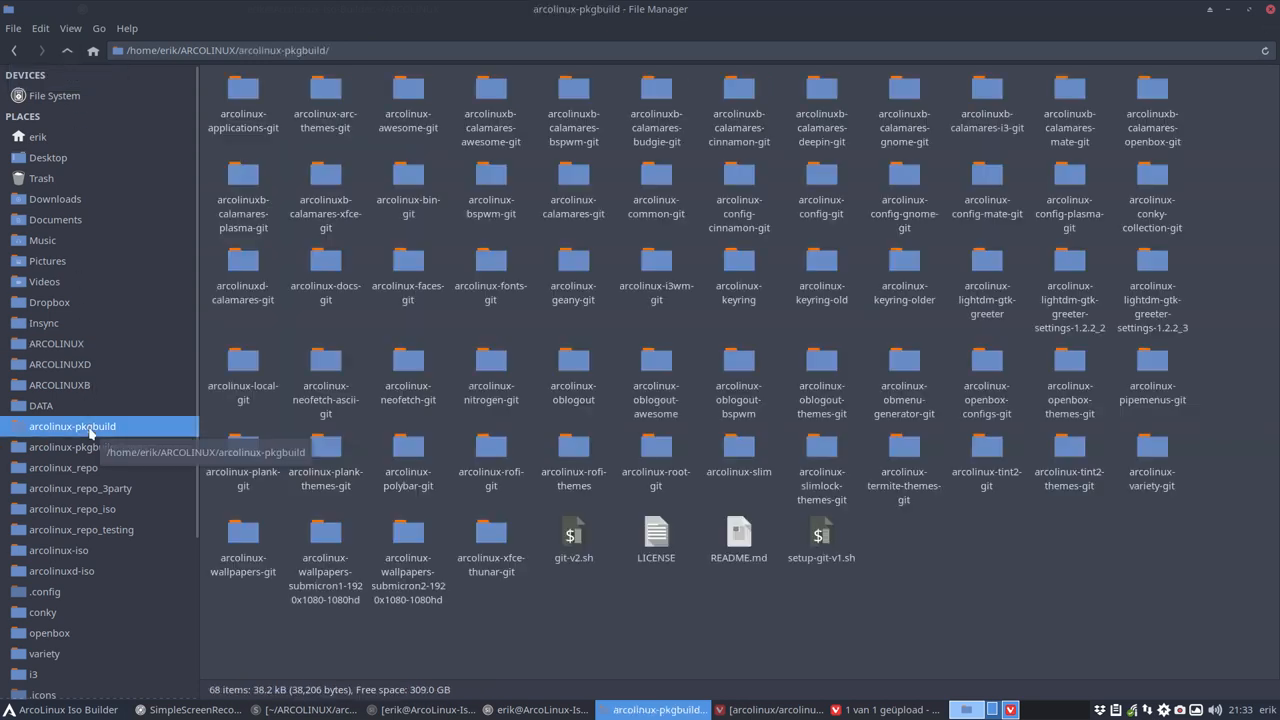
pyautogui.moveTo(444, 622)
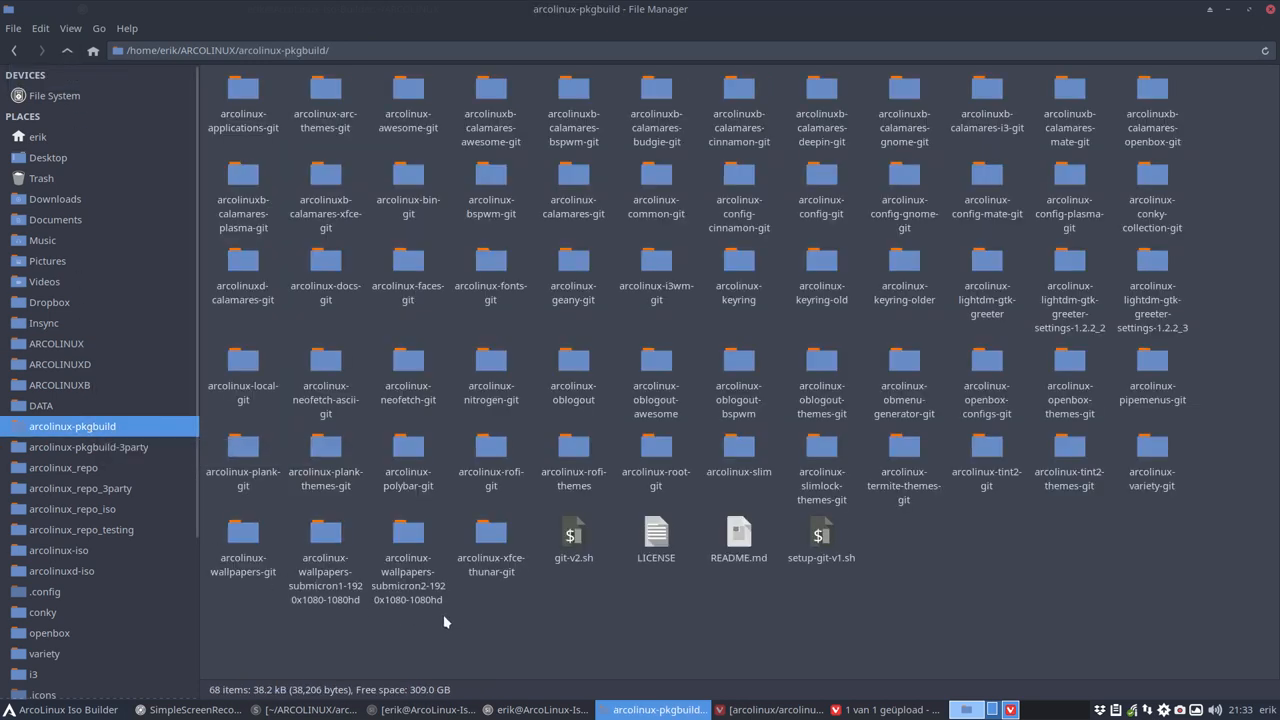
pyautogui.click(324, 530)
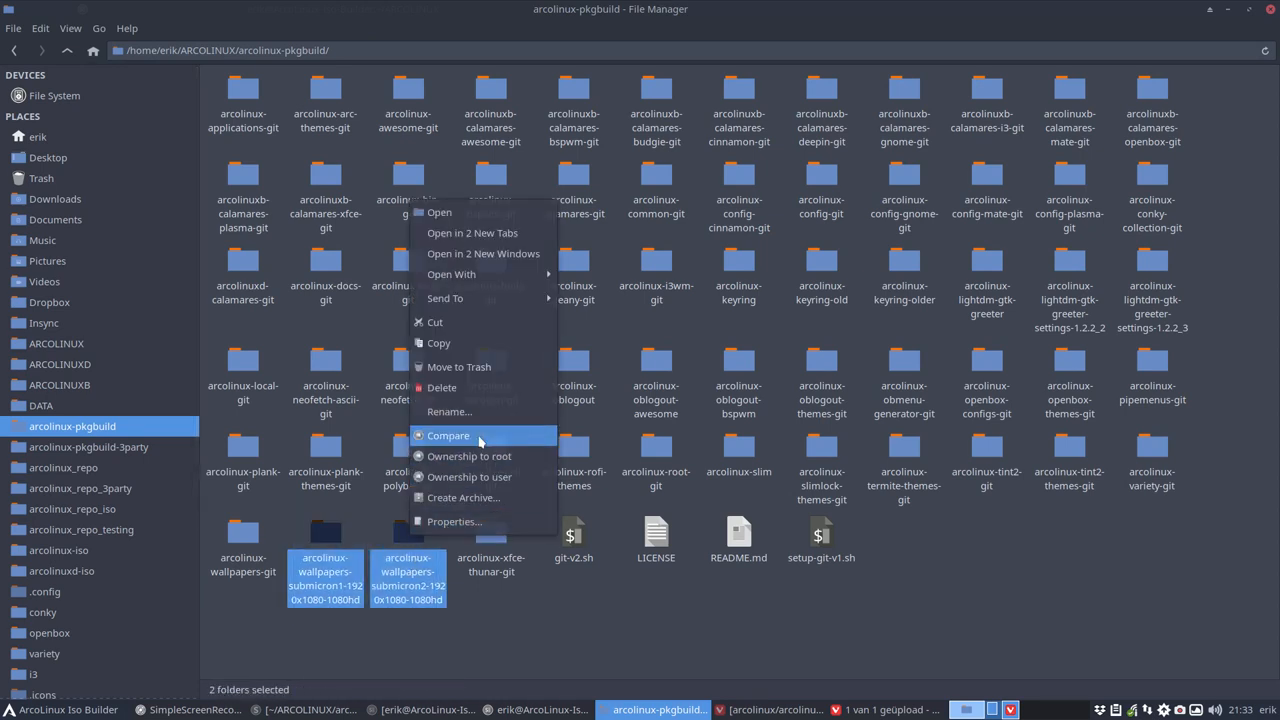
pyautogui.click(448, 436)
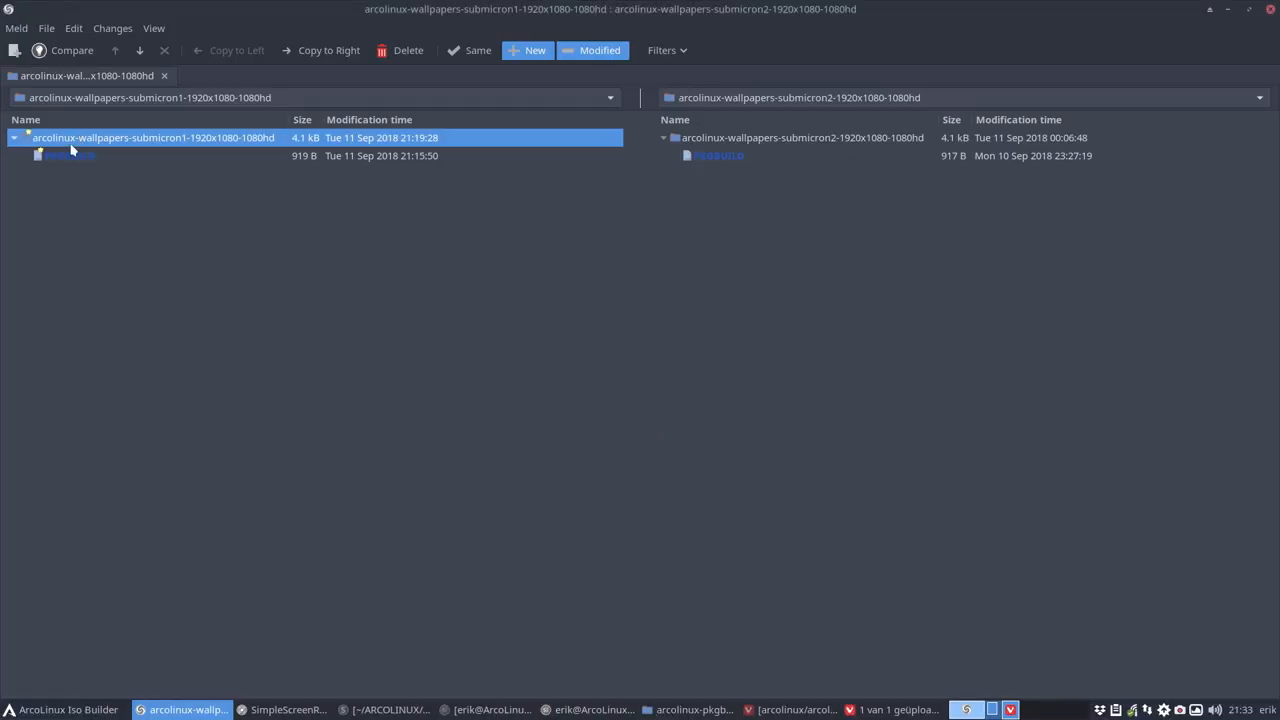
# - Compare the two PKGBUILD files side by side, showing only the pkgname lines differ
pyautogui.doubleClick(70, 156)
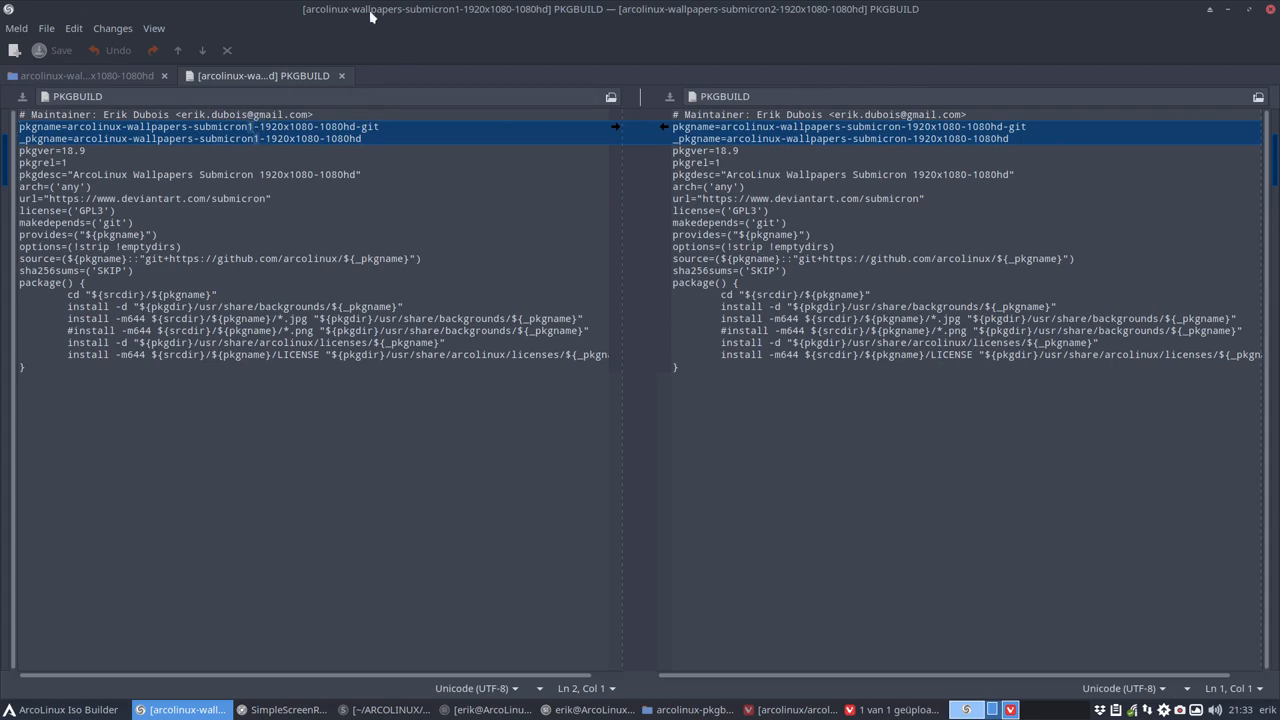
pyautogui.moveTo(420, 16)
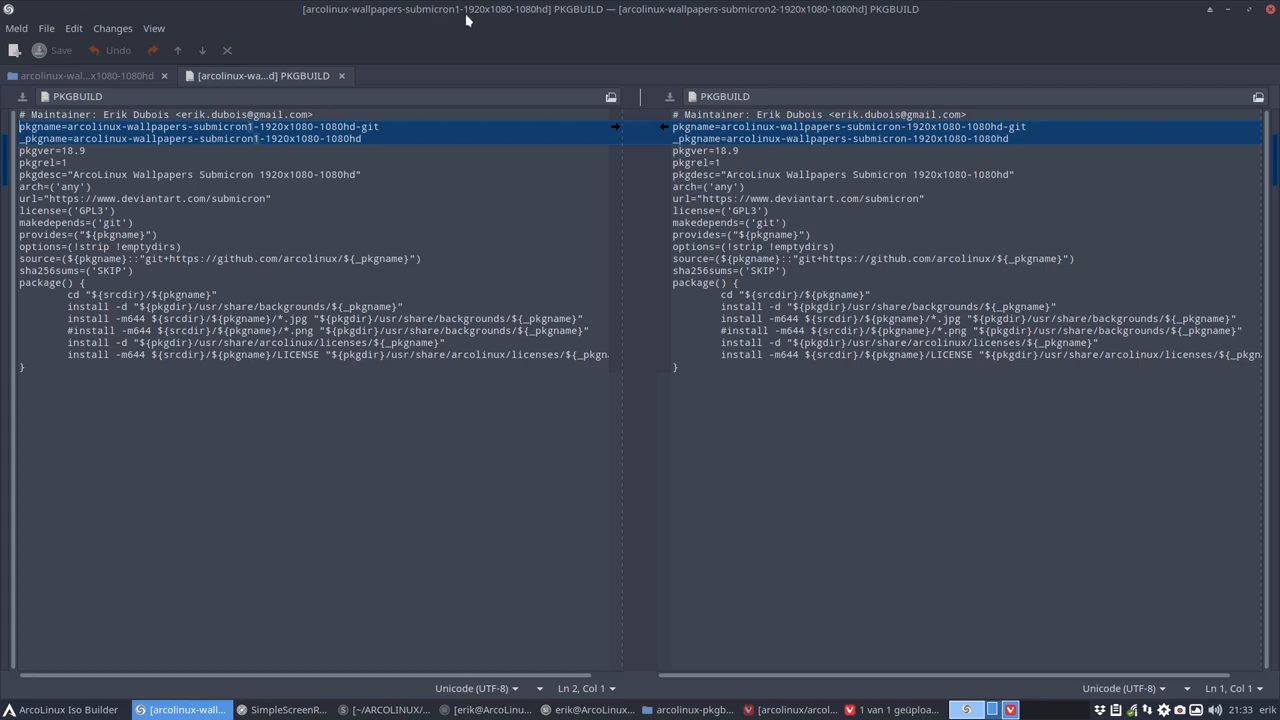
pyautogui.moveTo(388, 80)
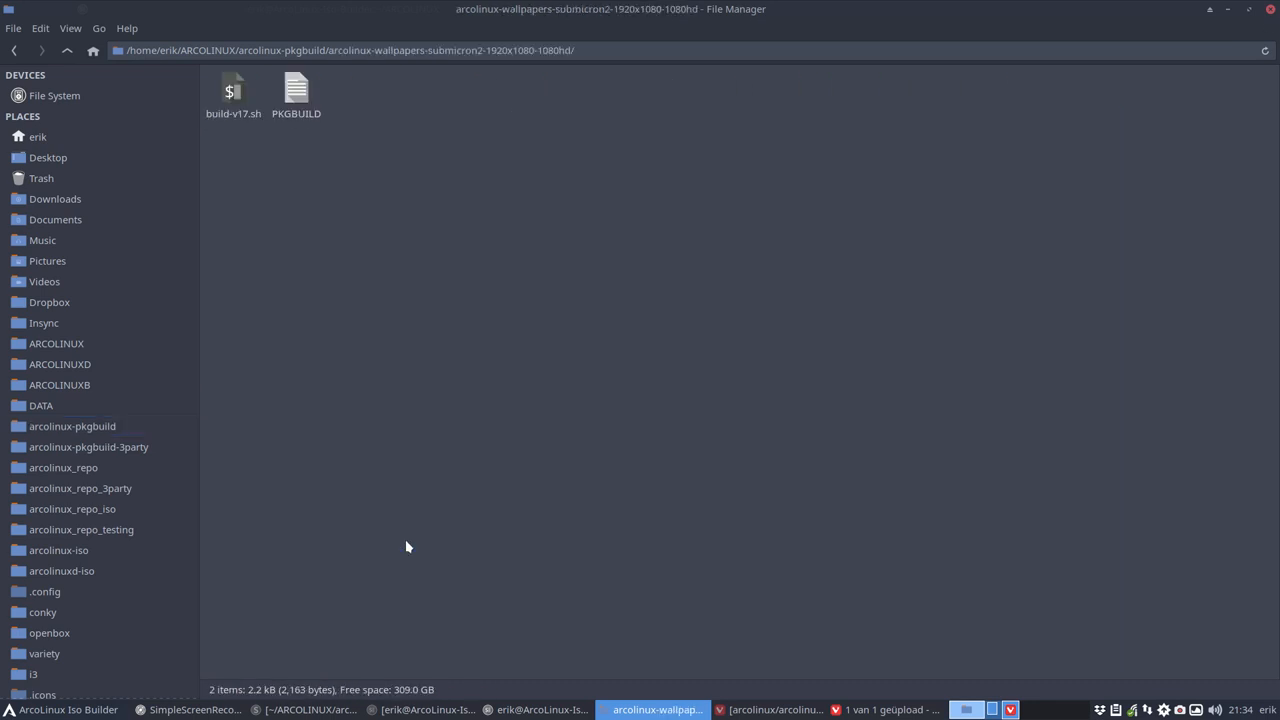
pyautogui.moveTo(556, 280)
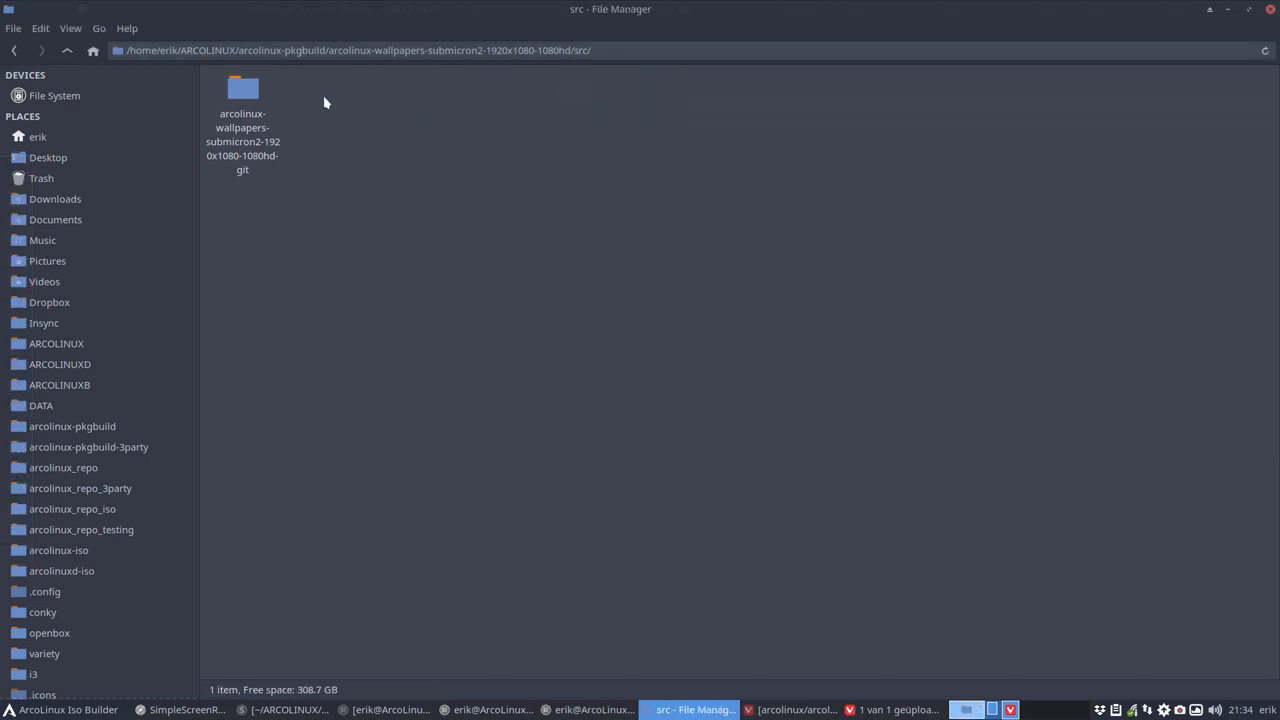
pyautogui.doubleClick(242, 90)
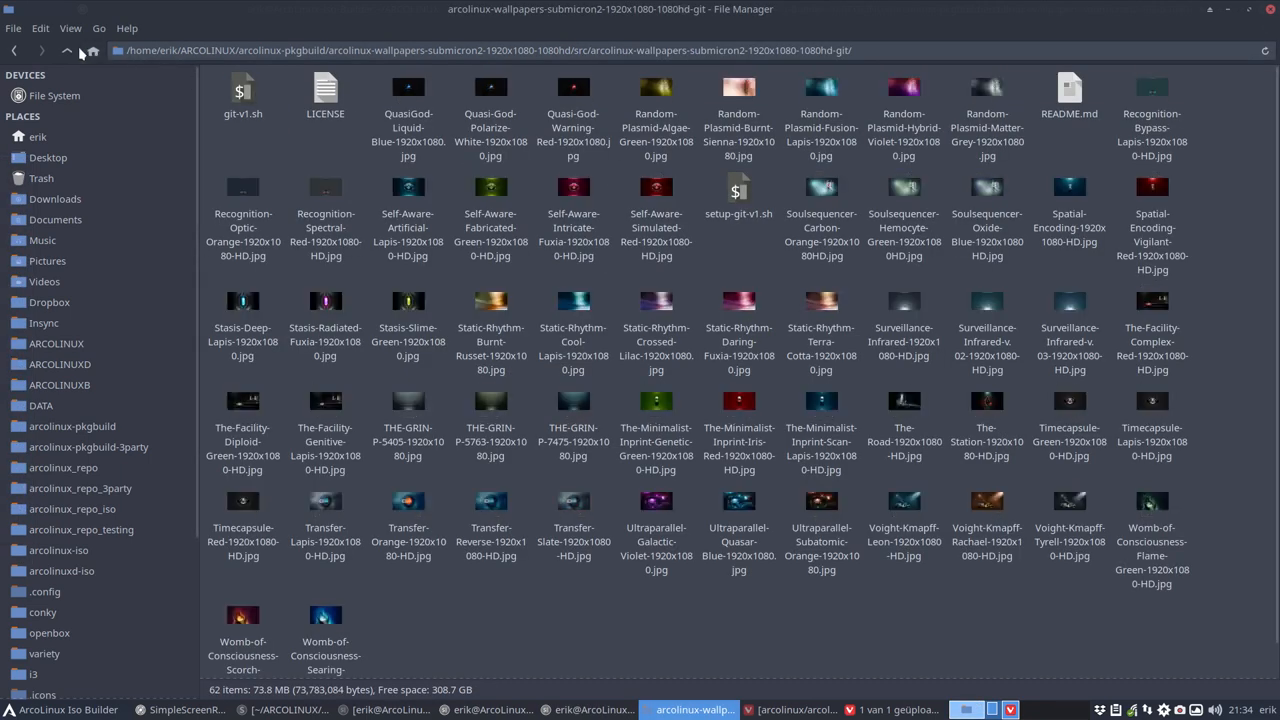
pyautogui.click(68, 50)
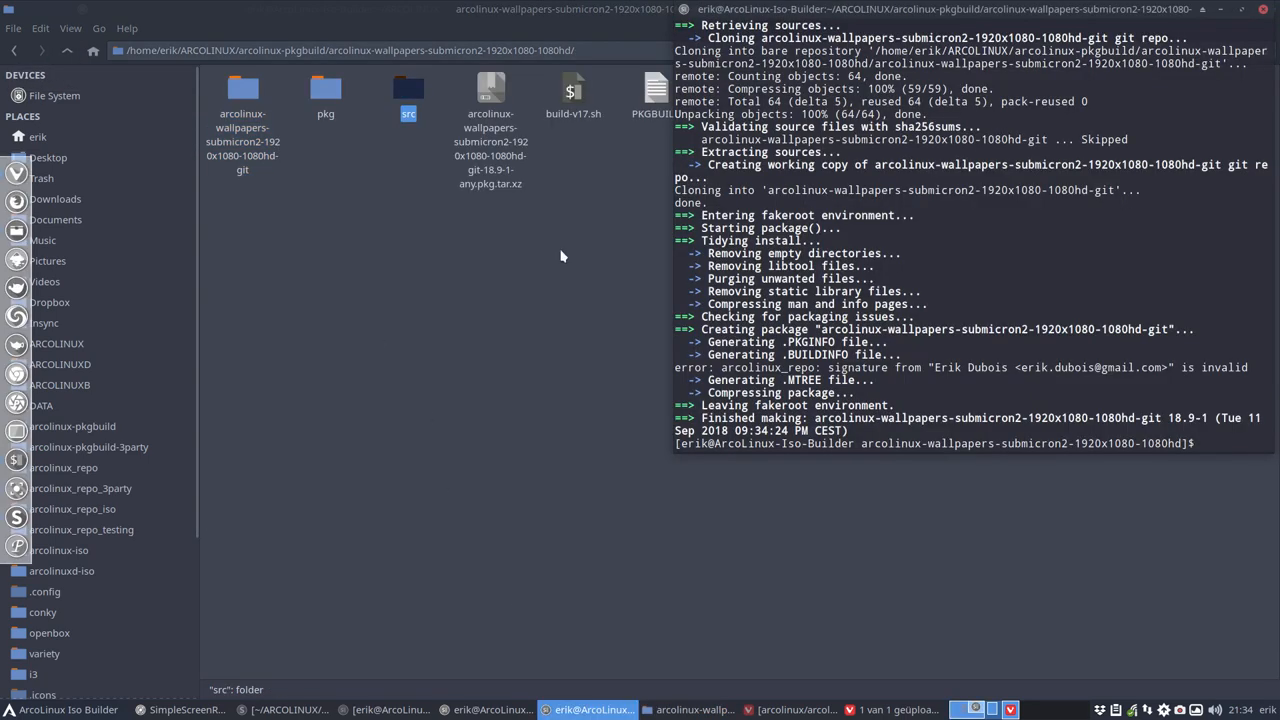
pyautogui.doubleClick(324, 90)
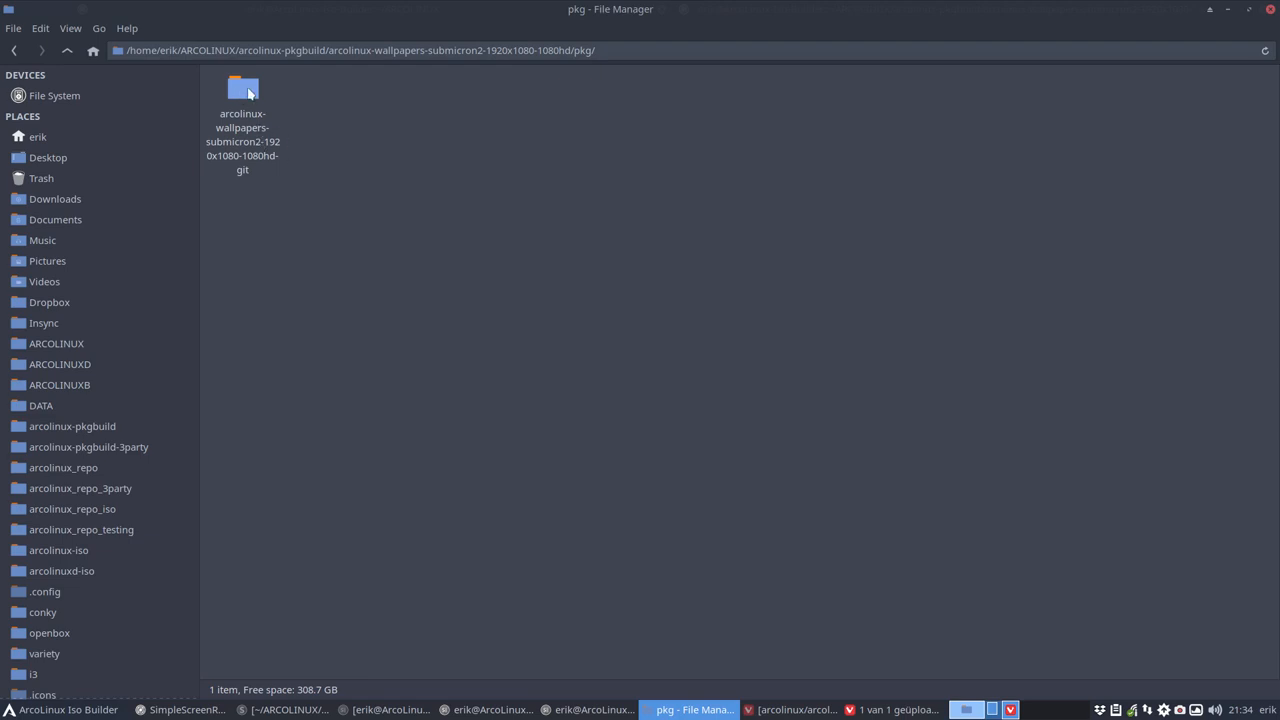
pyautogui.doubleClick(242, 96)
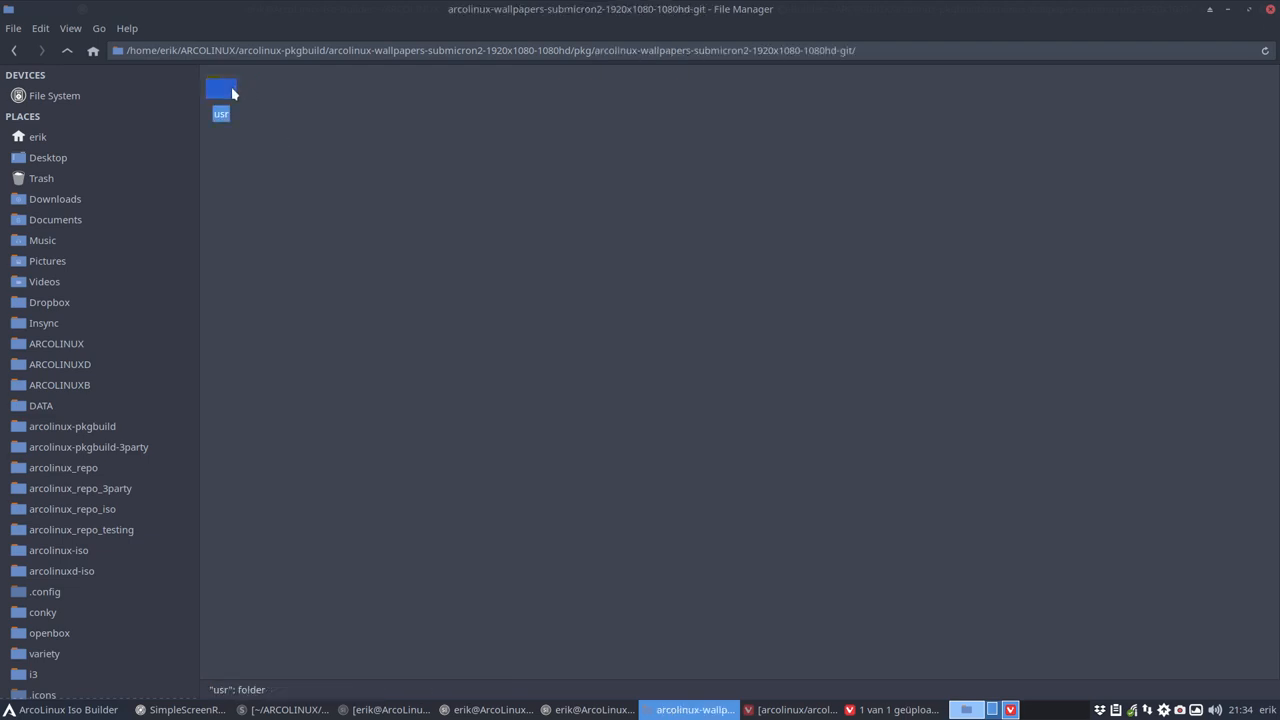
pyautogui.doubleClick(220, 96)
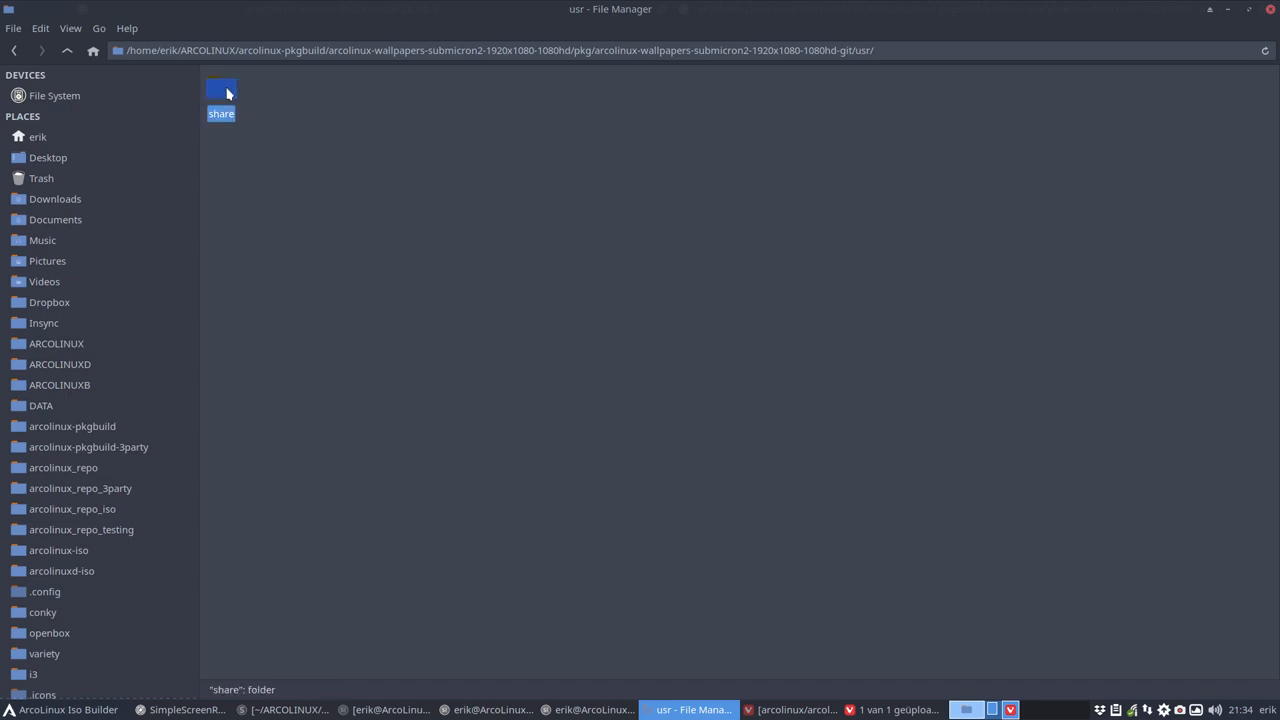
pyautogui.doubleClick(220, 96)
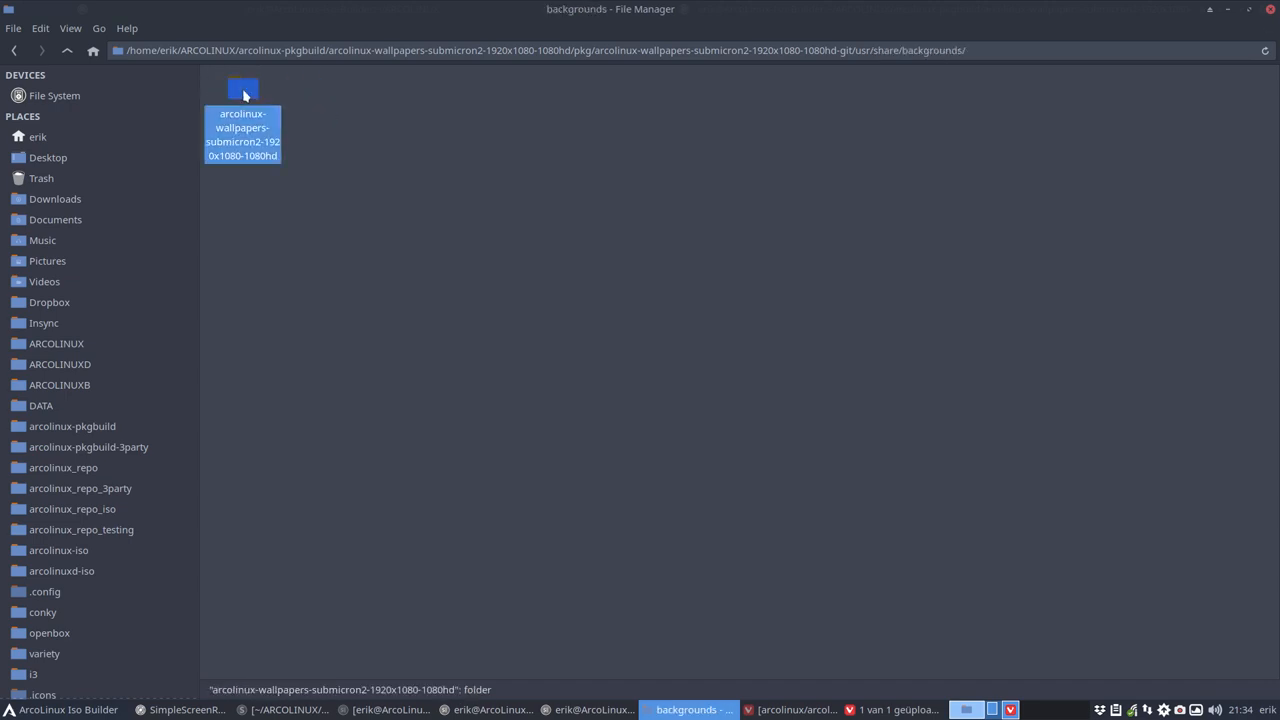
pyautogui.moveTo(258, 124)
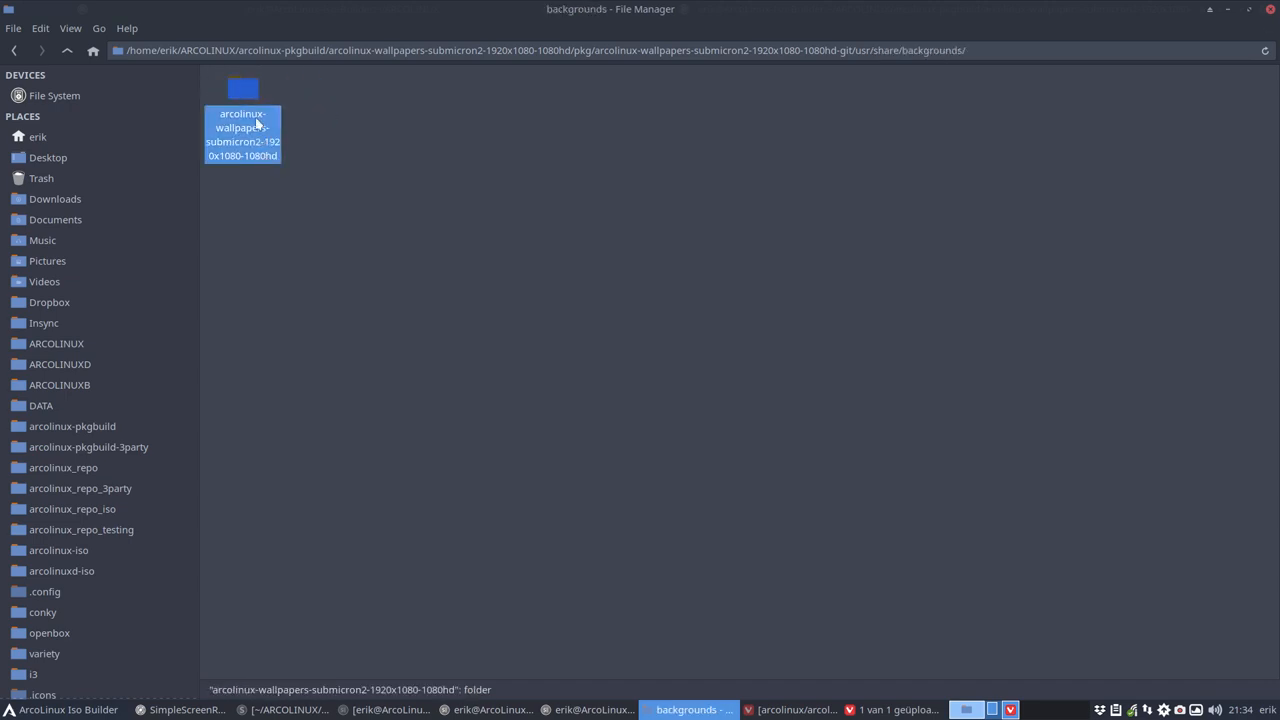
pyautogui.doubleClick(242, 134)
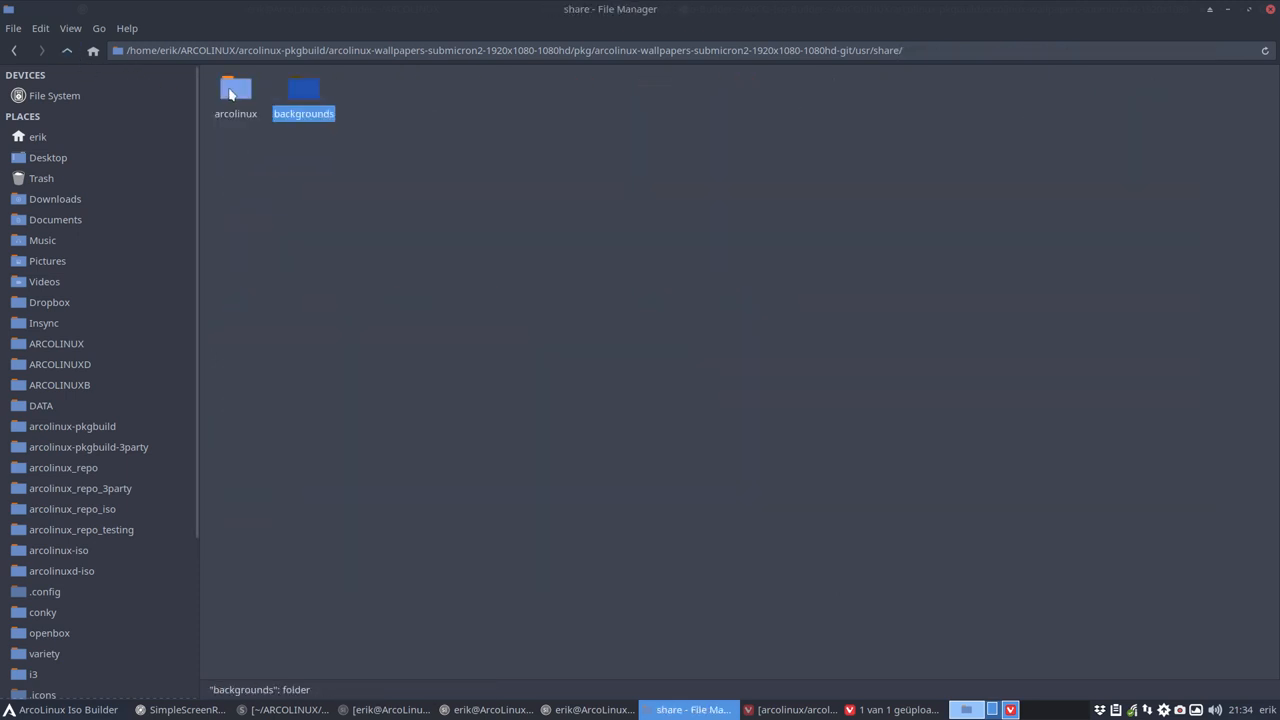
pyautogui.doubleClick(236, 90)
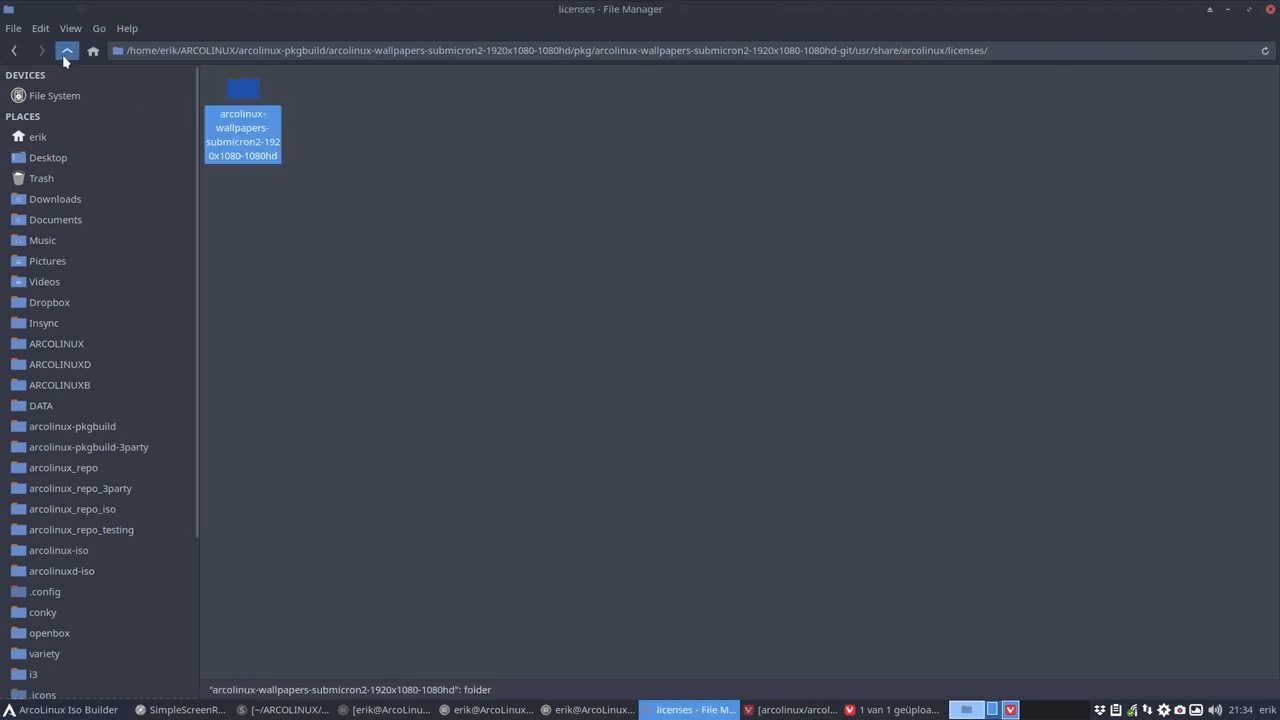
pyautogui.click(66, 50)
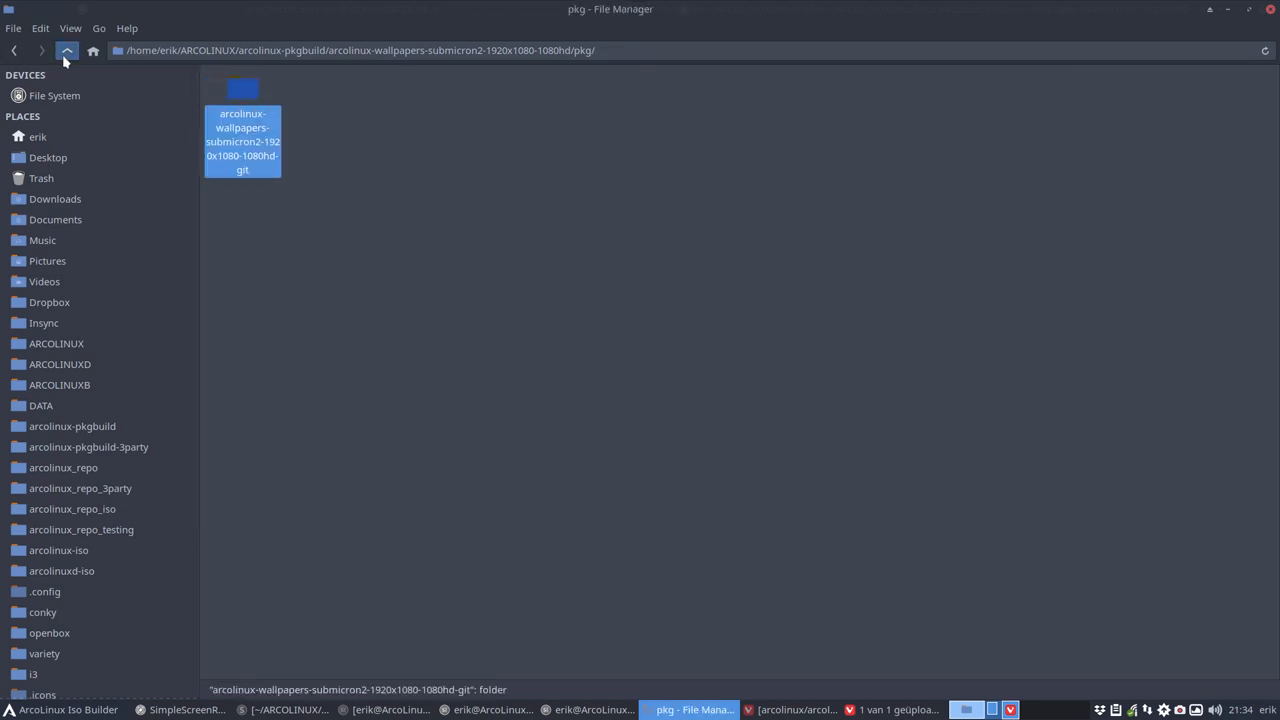
pyautogui.click(68, 50)
pyautogui.write('.')
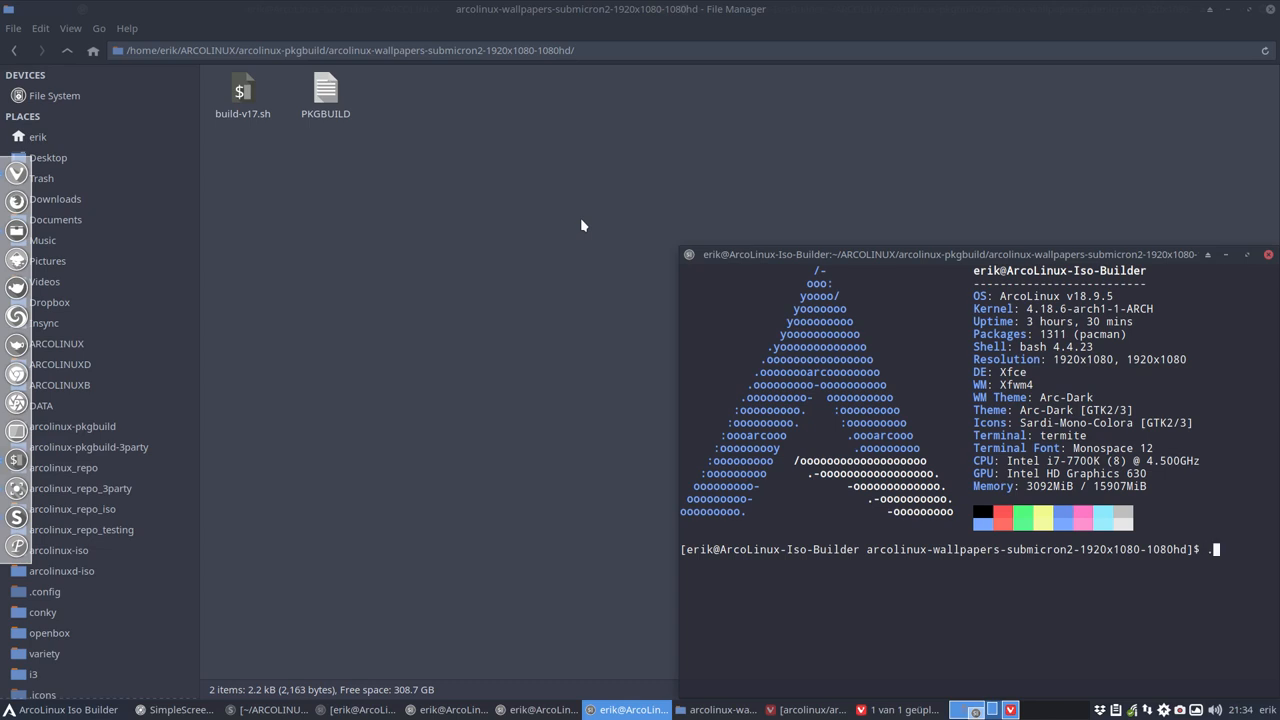
# - Run ./build-v17.sh to build, sign and move the submicron2 package into the repo, then close the terminal
pyautogui.write('/')
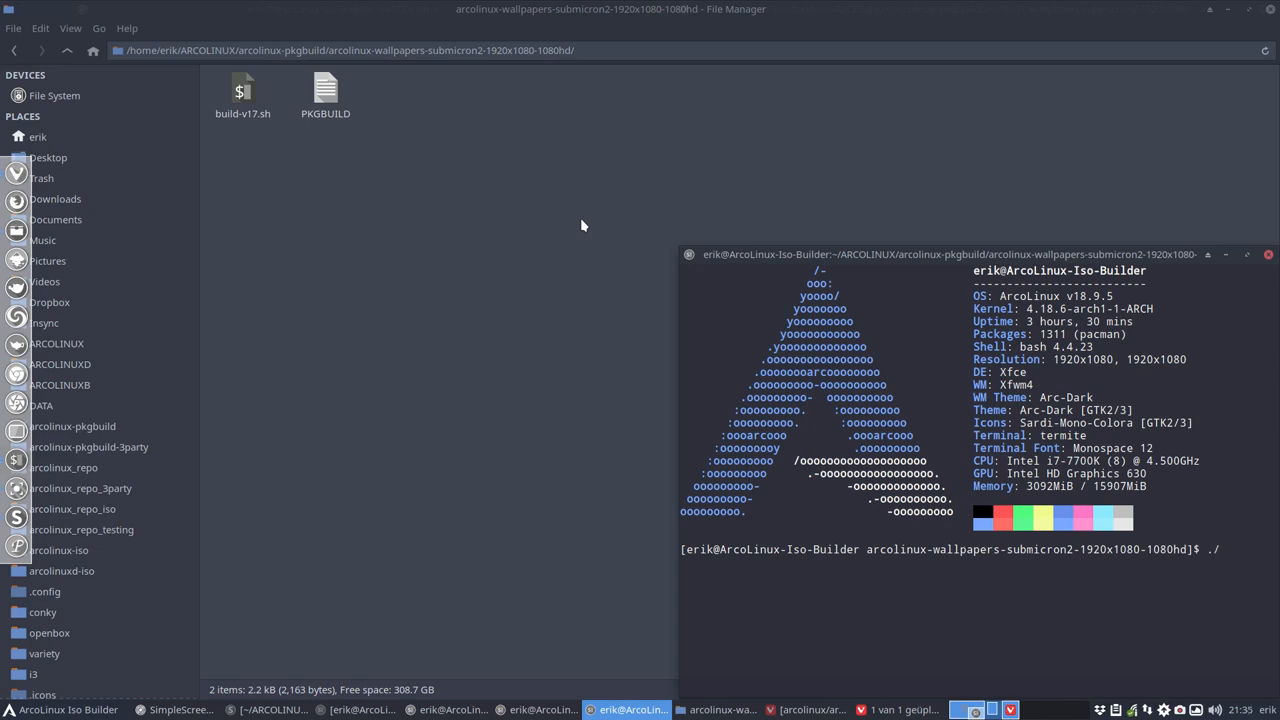
pyautogui.write('build-v17.sh')
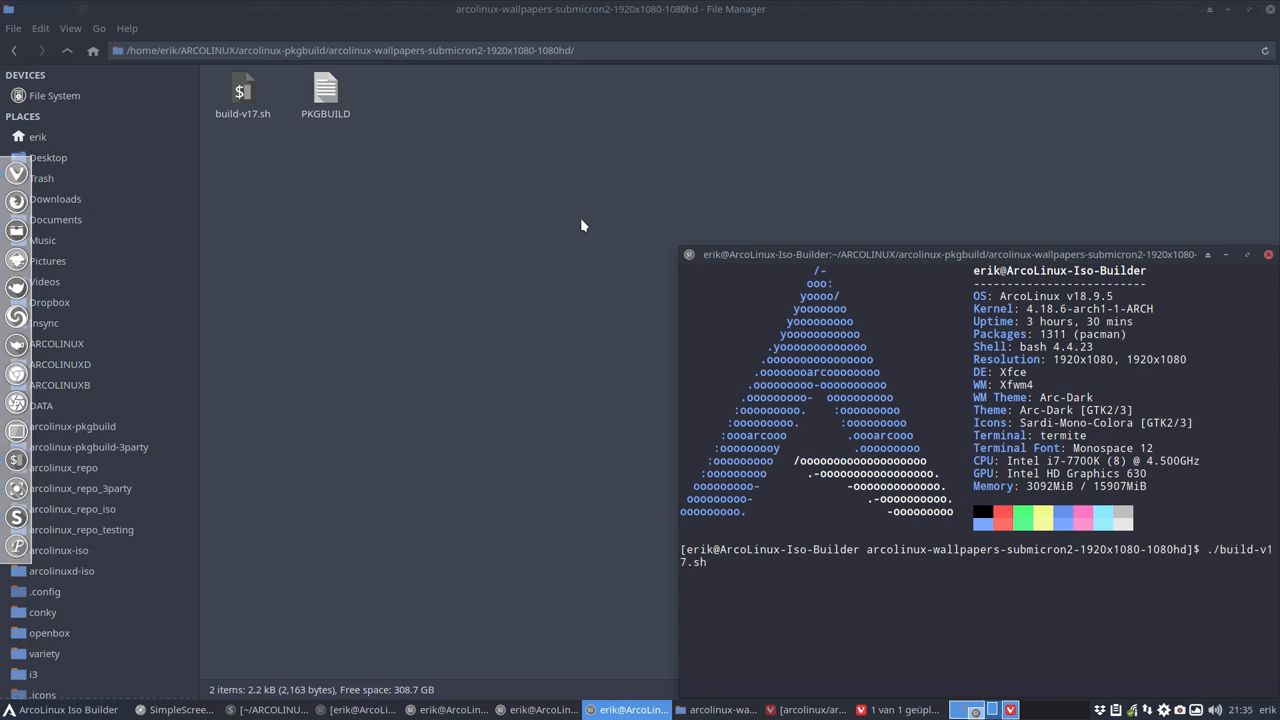
pyautogui.press('Return')
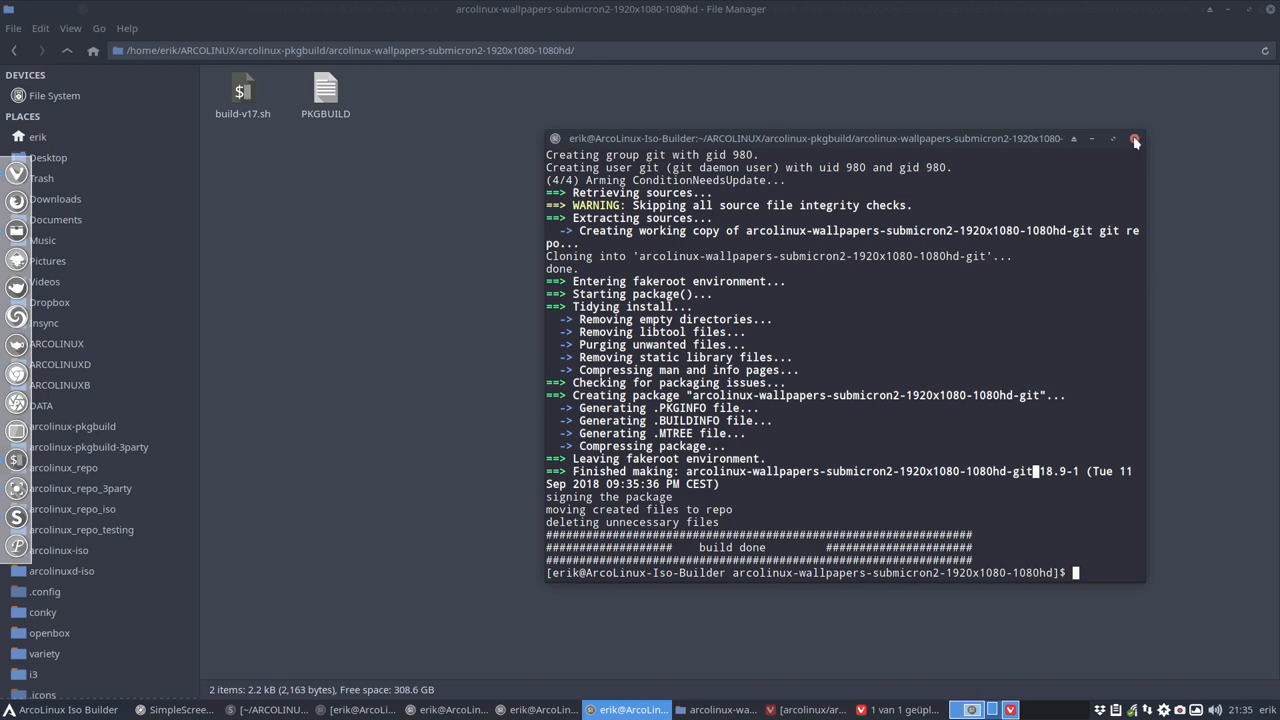
pyautogui.click(1136, 138)
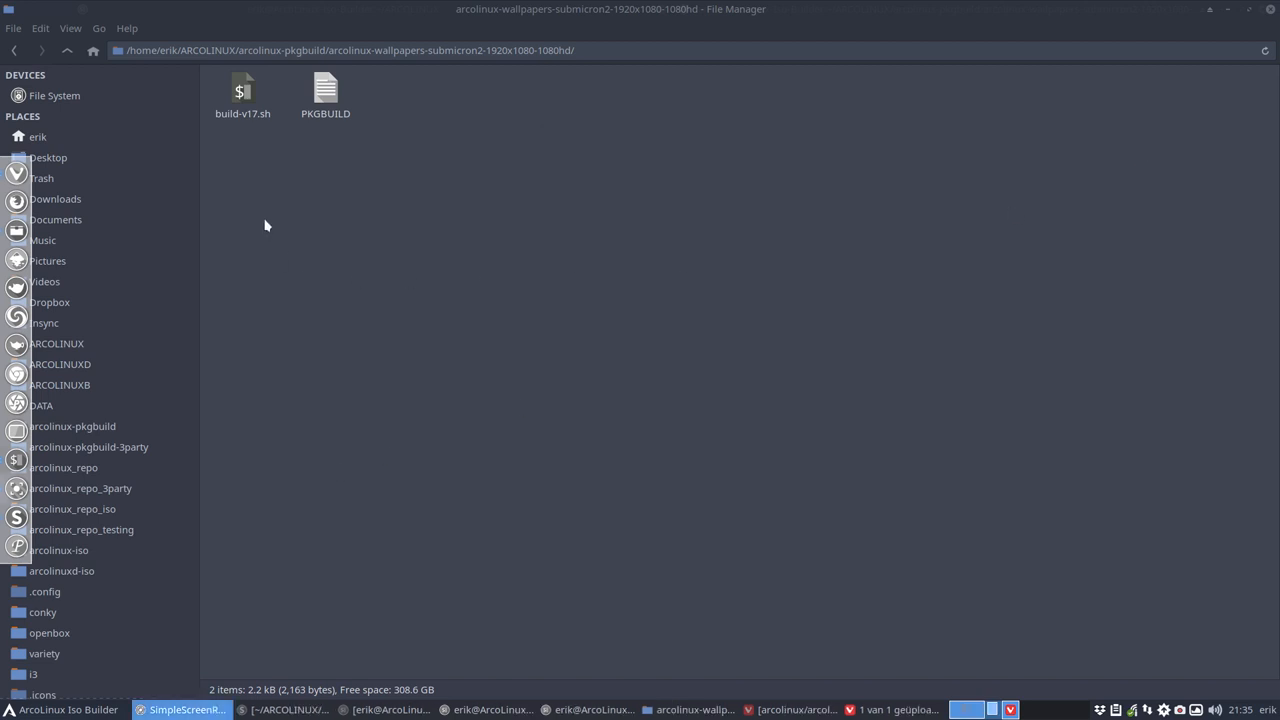
pyautogui.moveTo(88, 448)
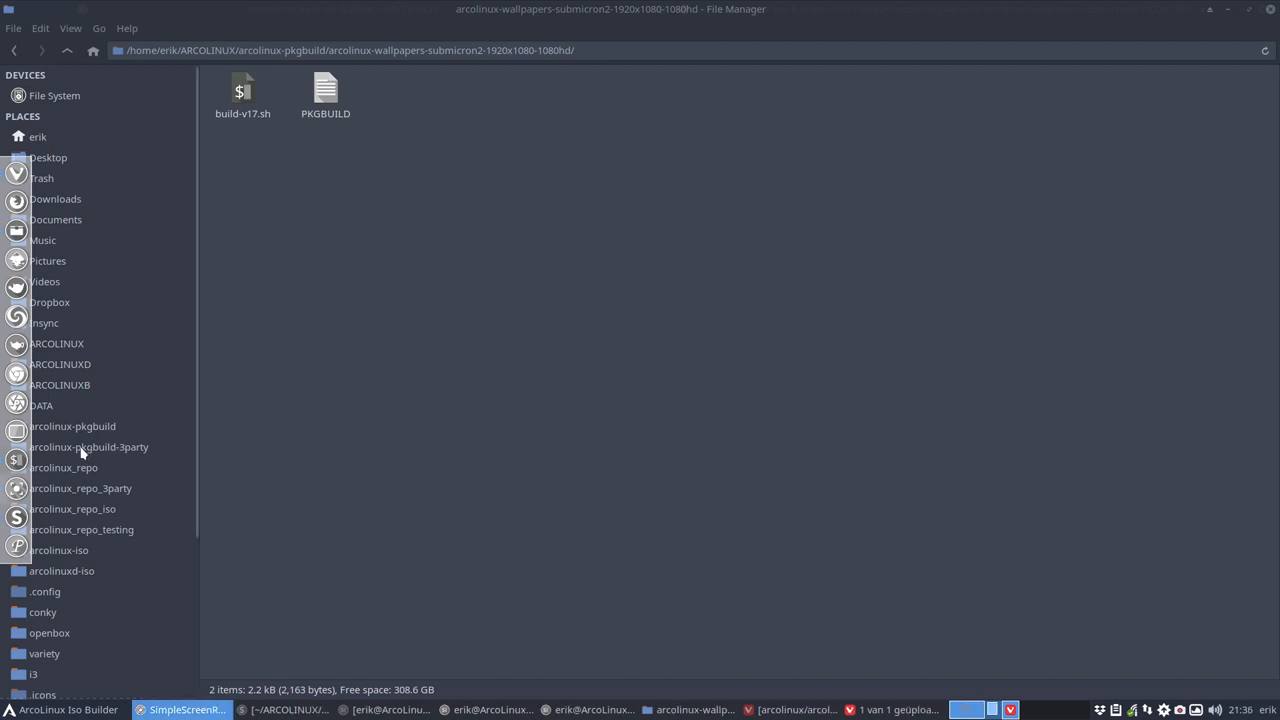
# - Browse arcolinux_repo/x86_64 and check the submicron2 package name without renaming it
pyautogui.click(64, 468)
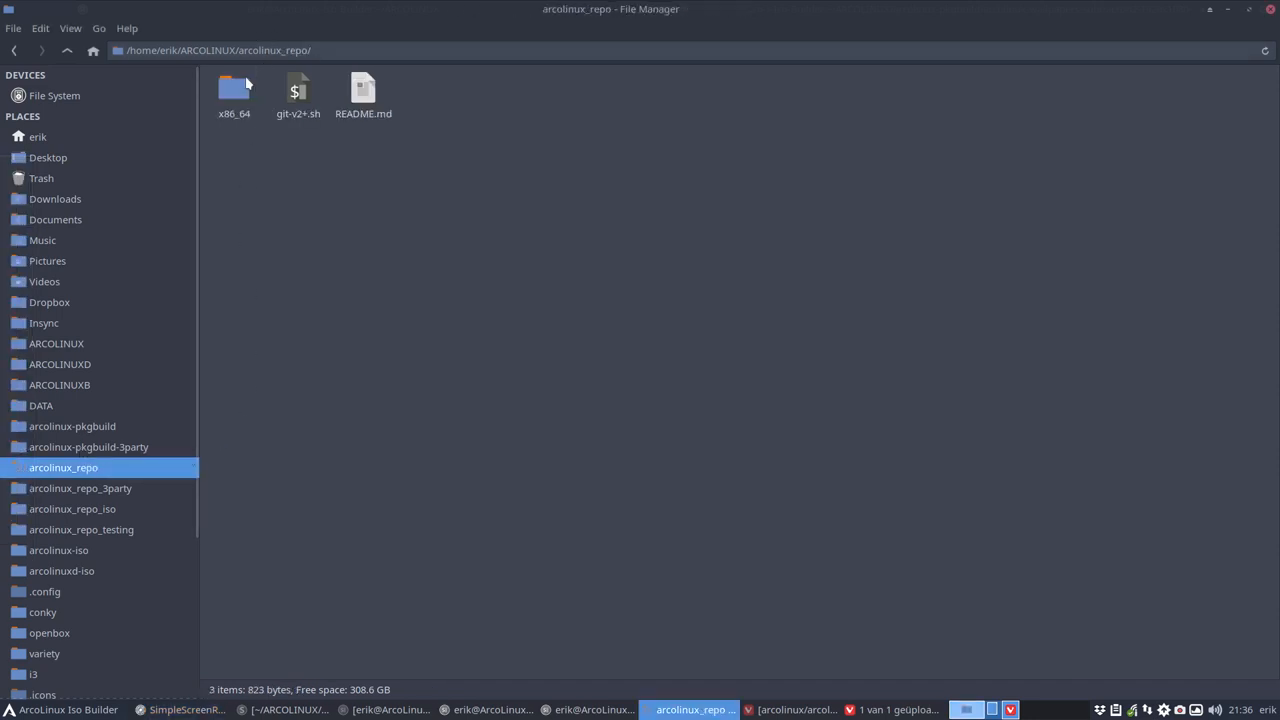
pyautogui.doubleClick(234, 90)
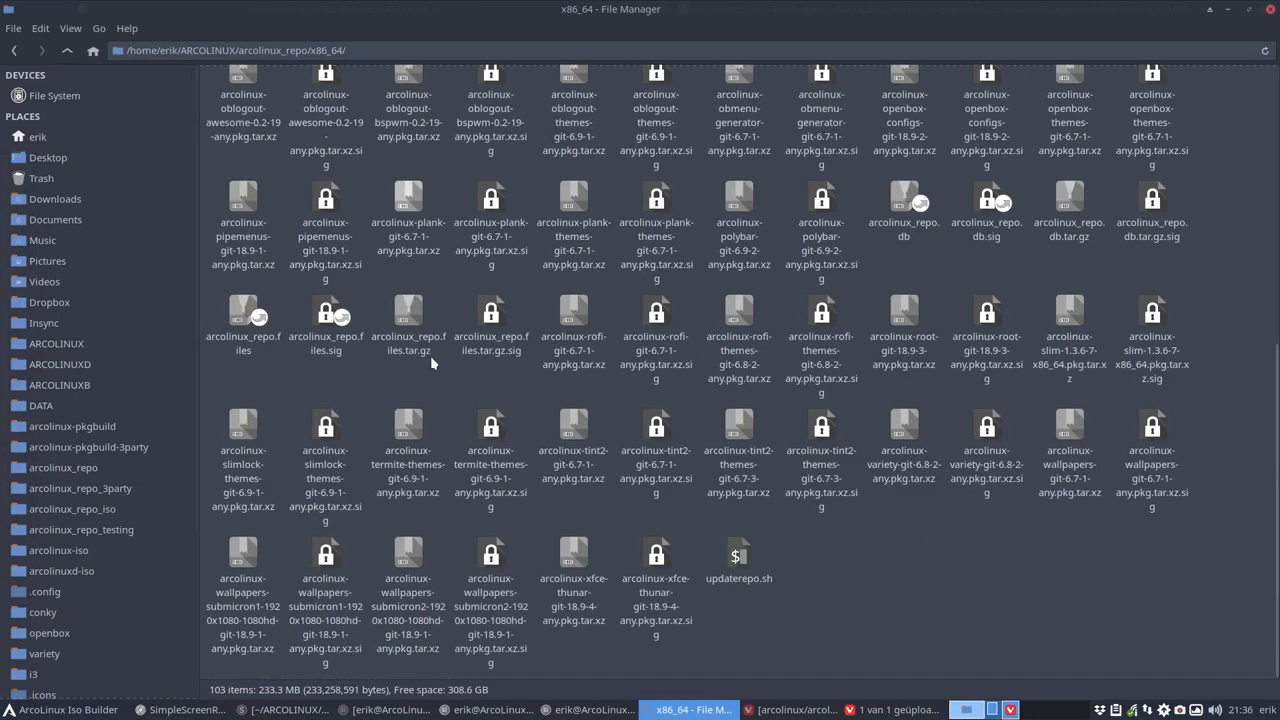
pyautogui.moveTo(448, 568)
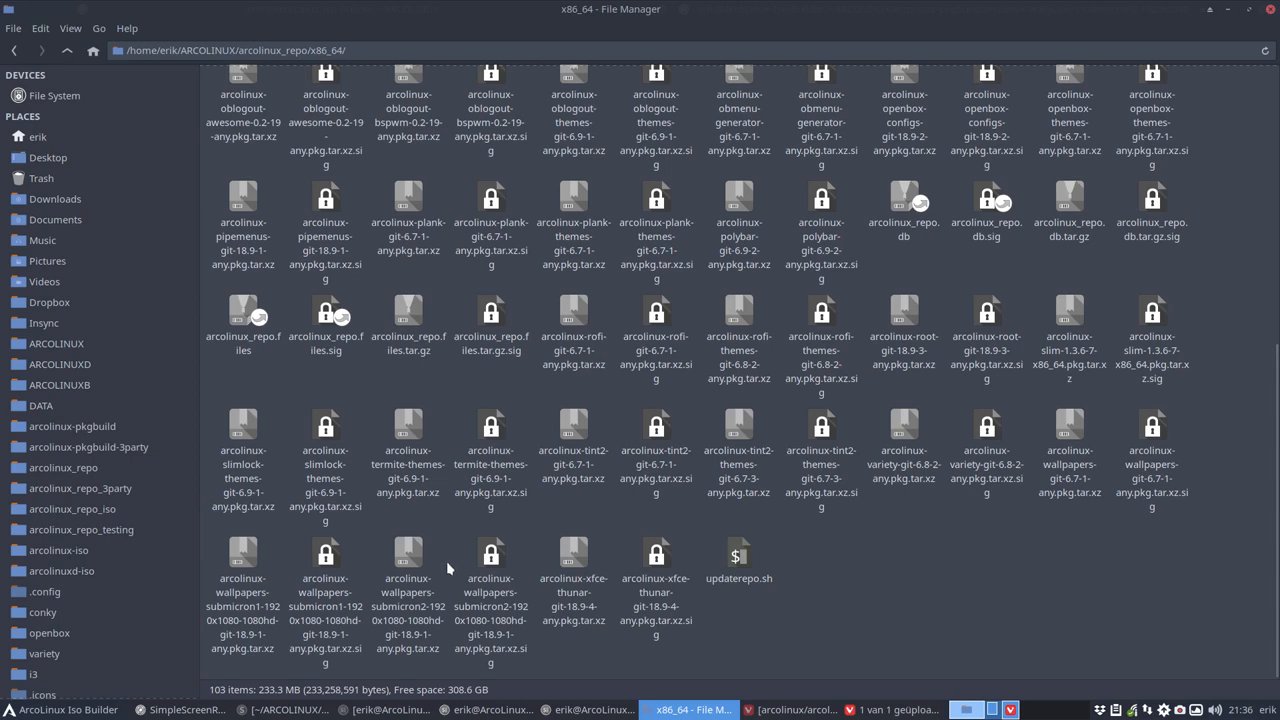
pyautogui.click(408, 580)
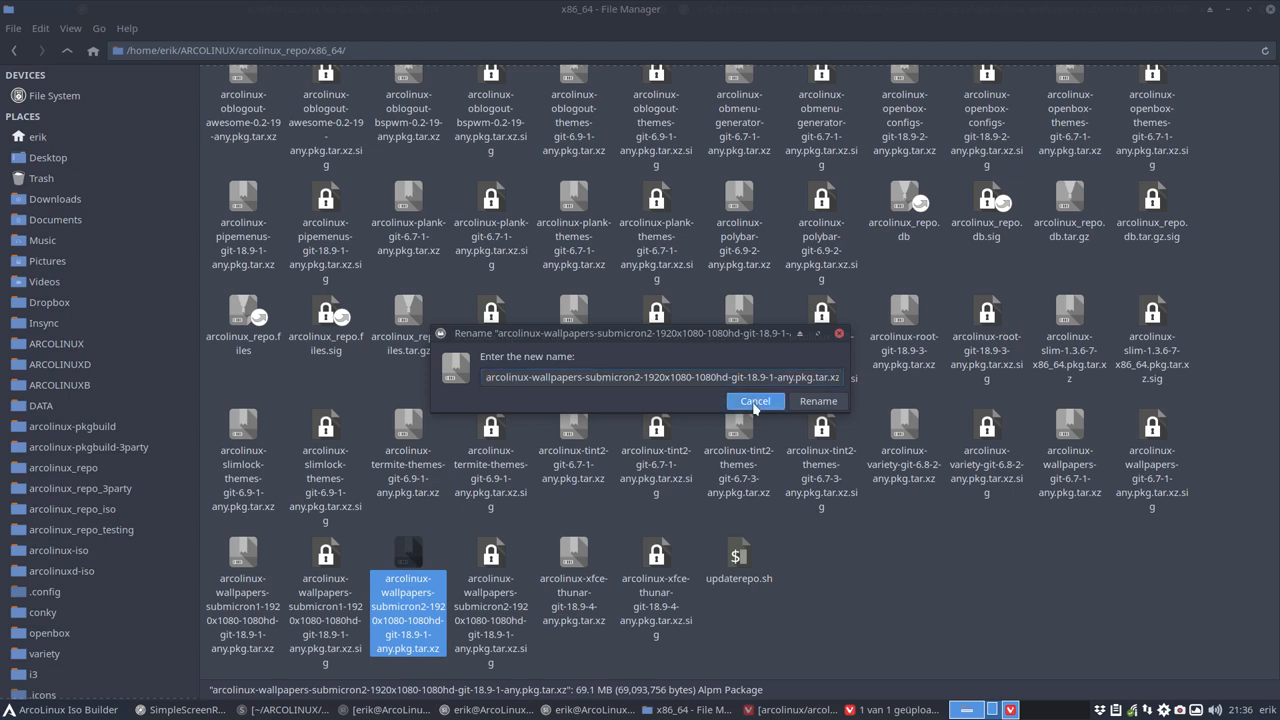
pyautogui.click(756, 400)
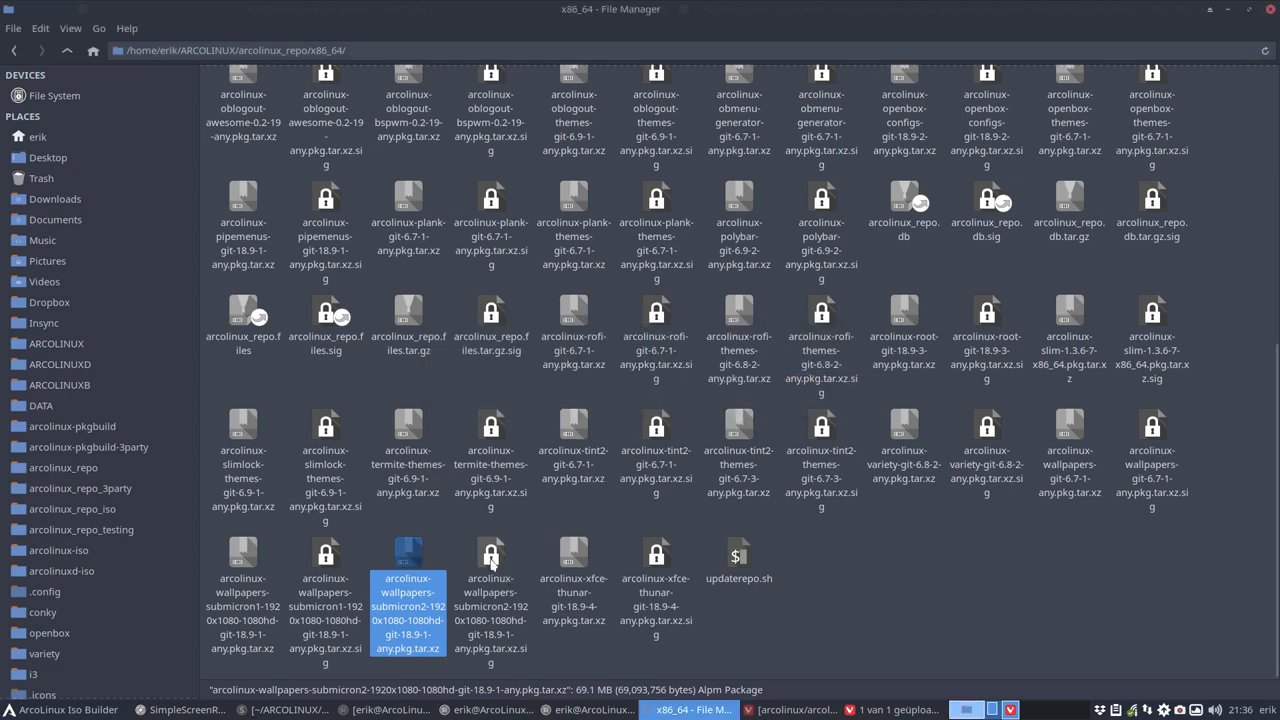
pyautogui.moveTo(328, 650)
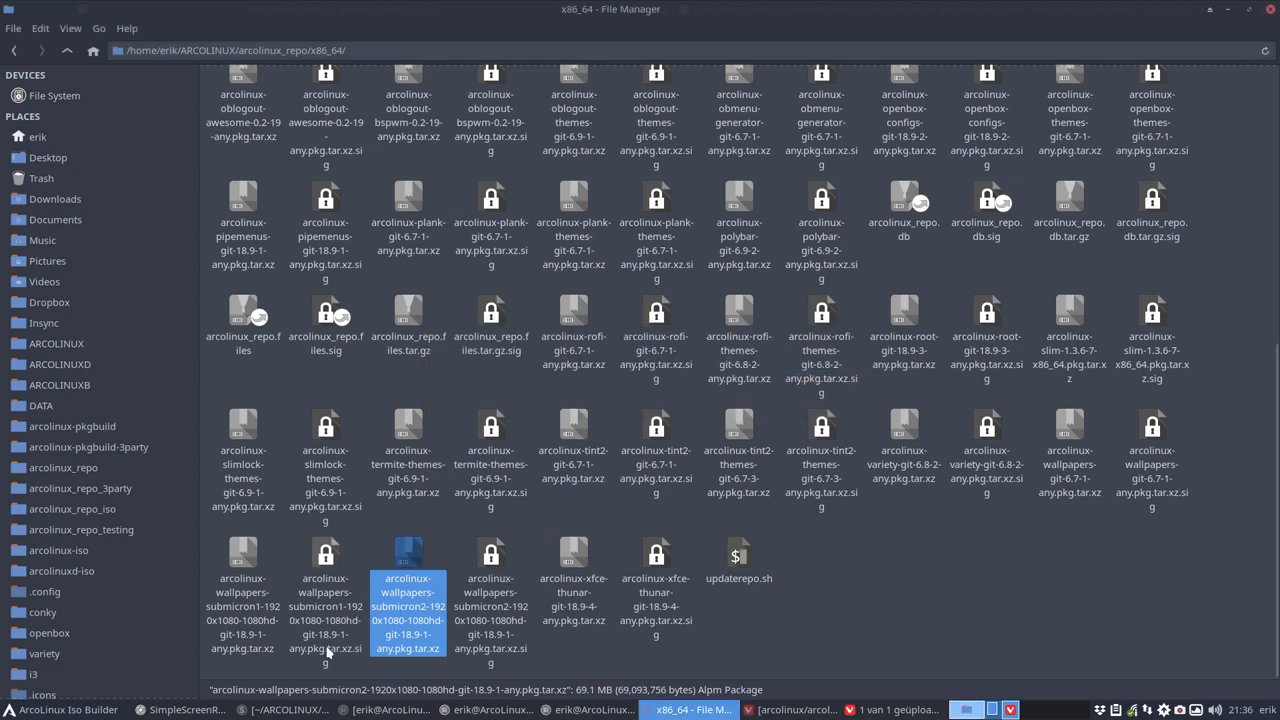
pyautogui.moveTo(328, 658)
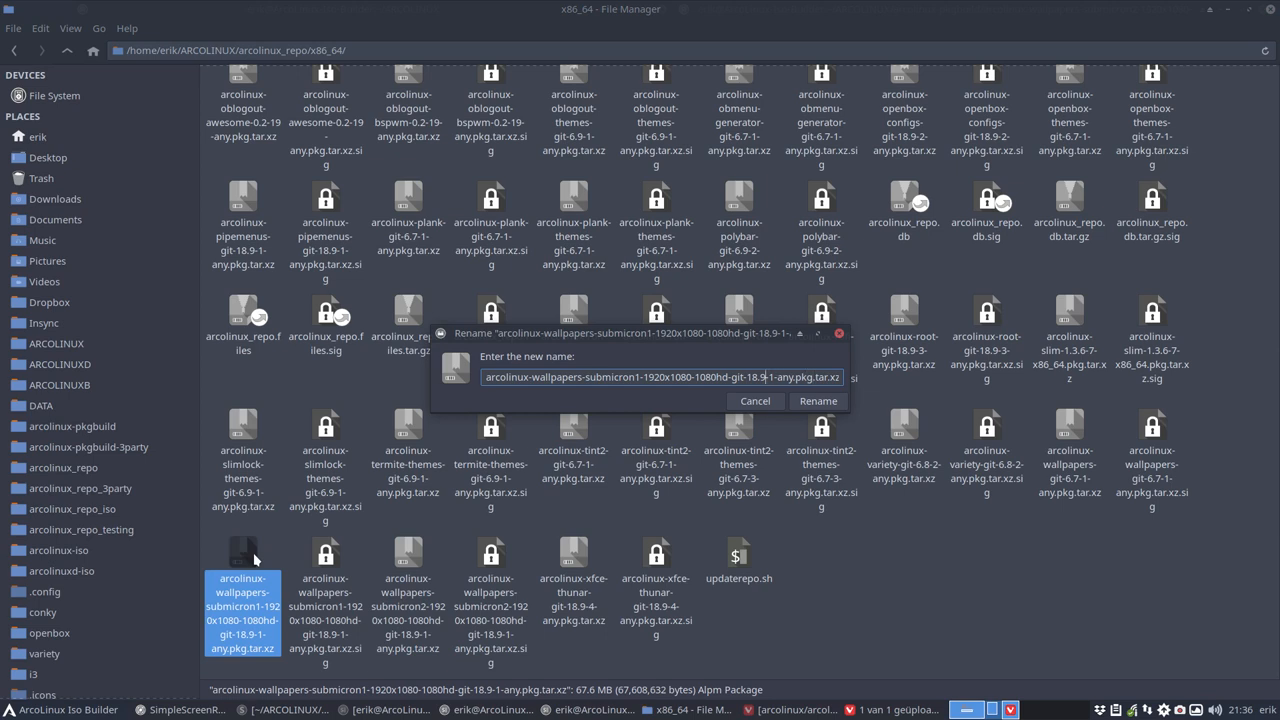
# - Check the submicron1 and submicron2 .sig file names, cancelling each Rename dialog unchanged
pyautogui.click(818, 400)
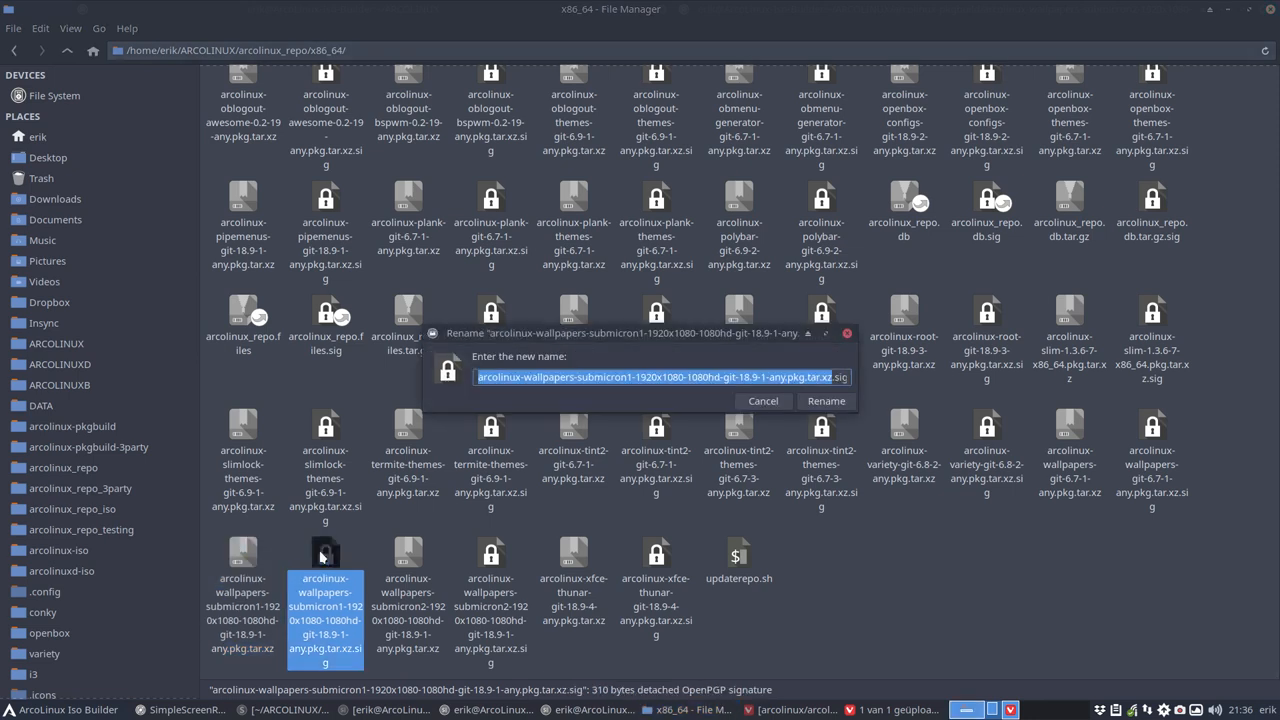
pyautogui.click(826, 400)
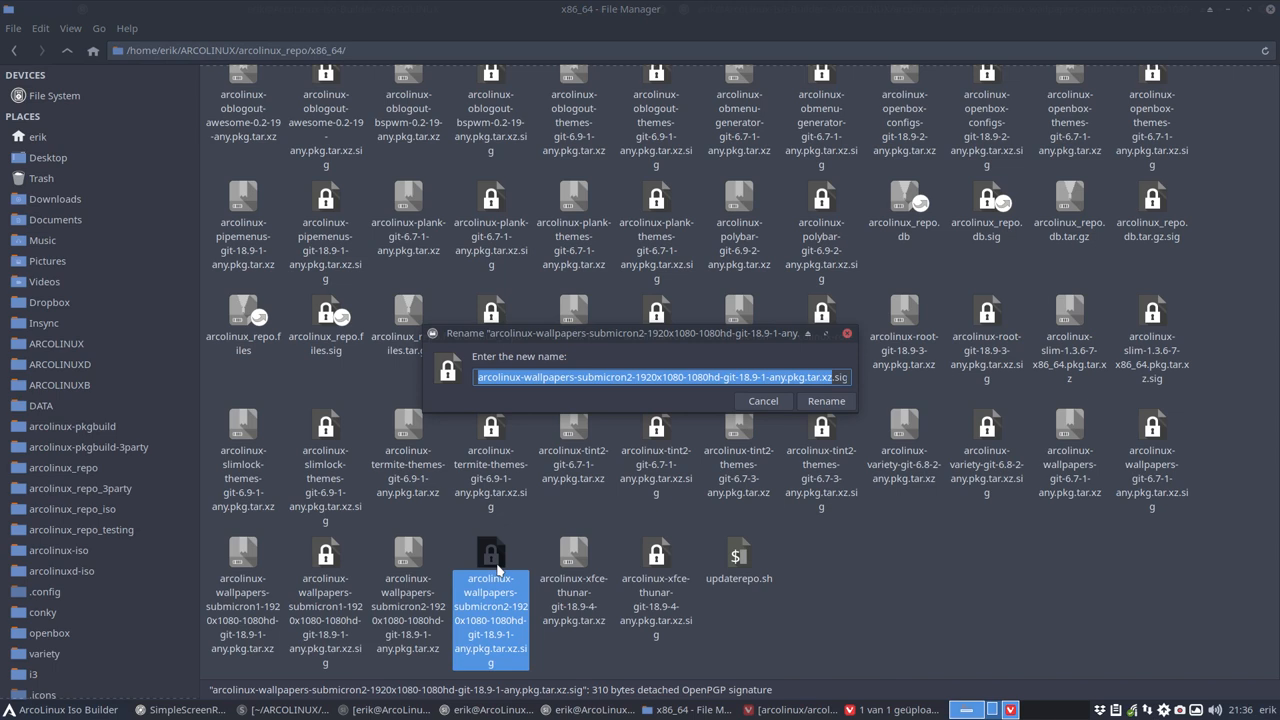
pyautogui.click(824, 400)
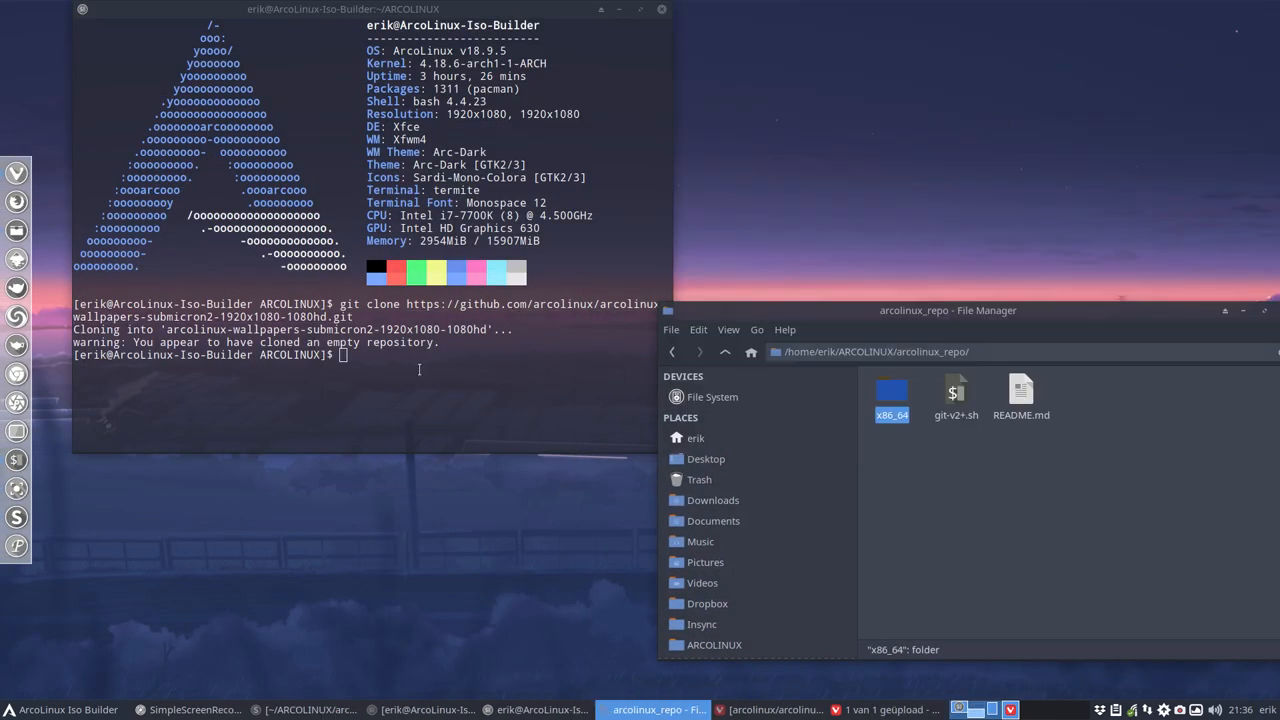
# - Clear the pacman cache with sudo pacman -Scc, then run update to resync the databases
pyautogui.write('sudo')
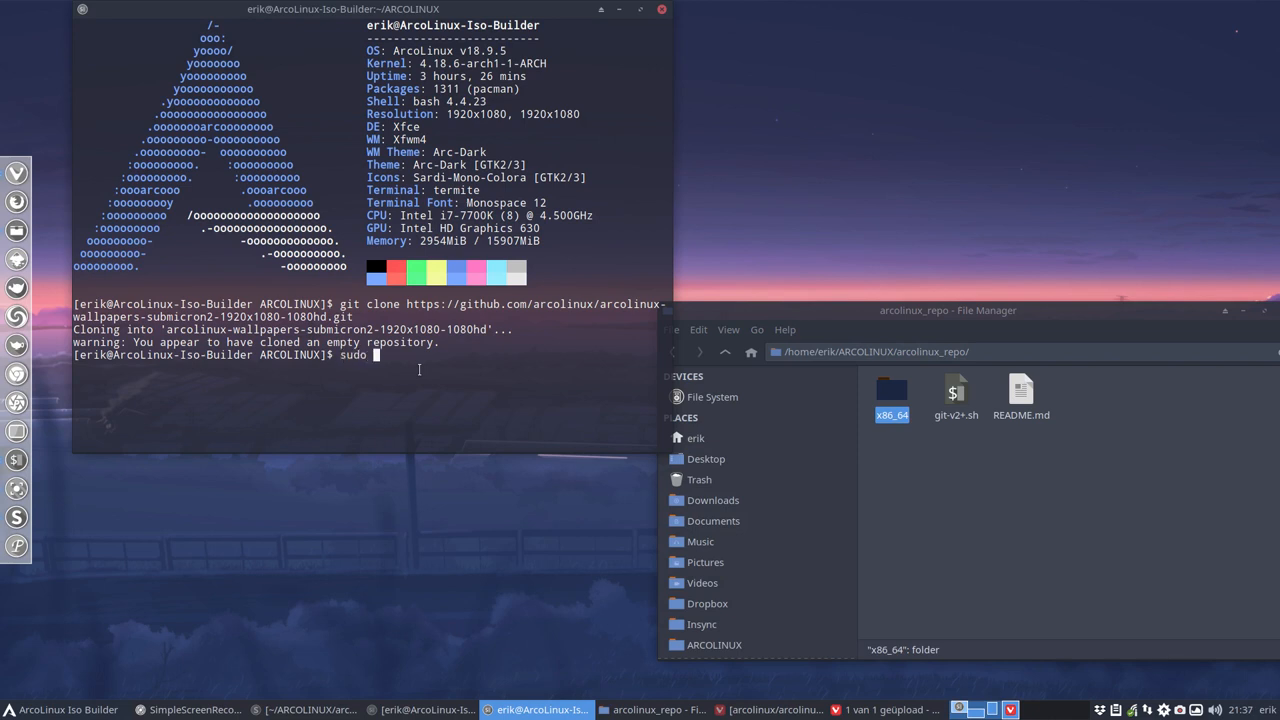
pyautogui.write('pacman -Scc')
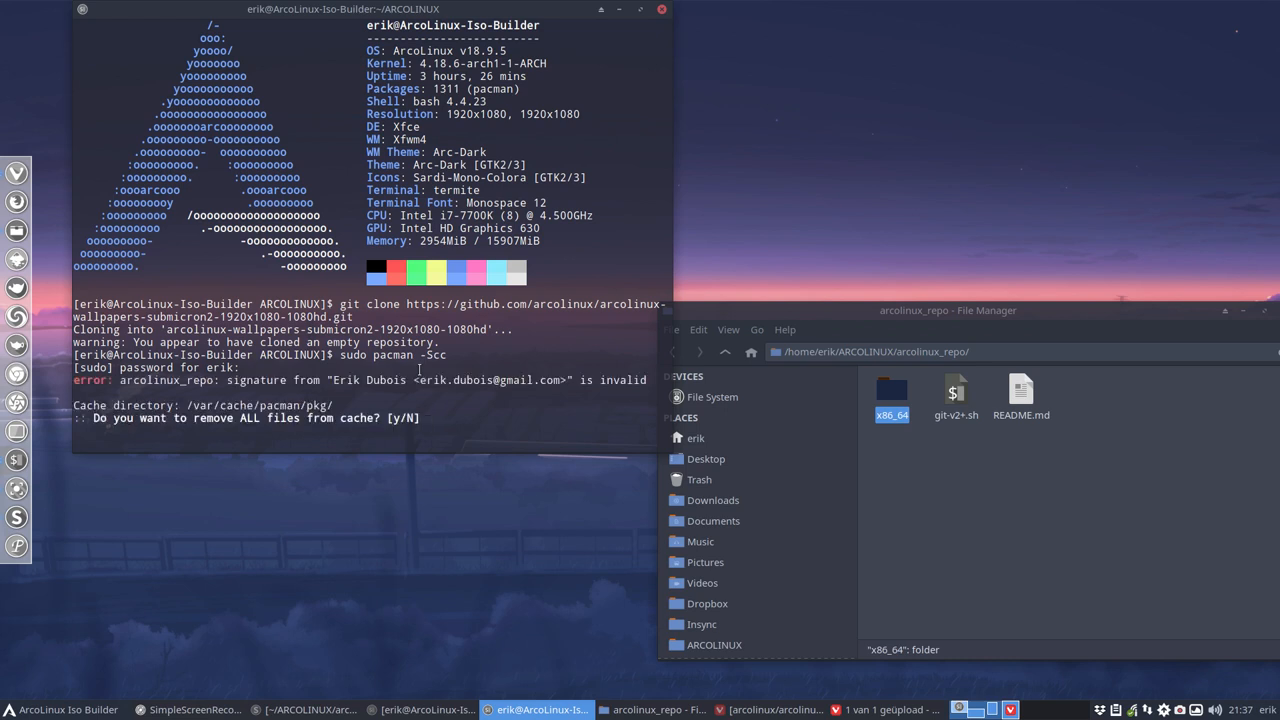
pyautogui.write('y')
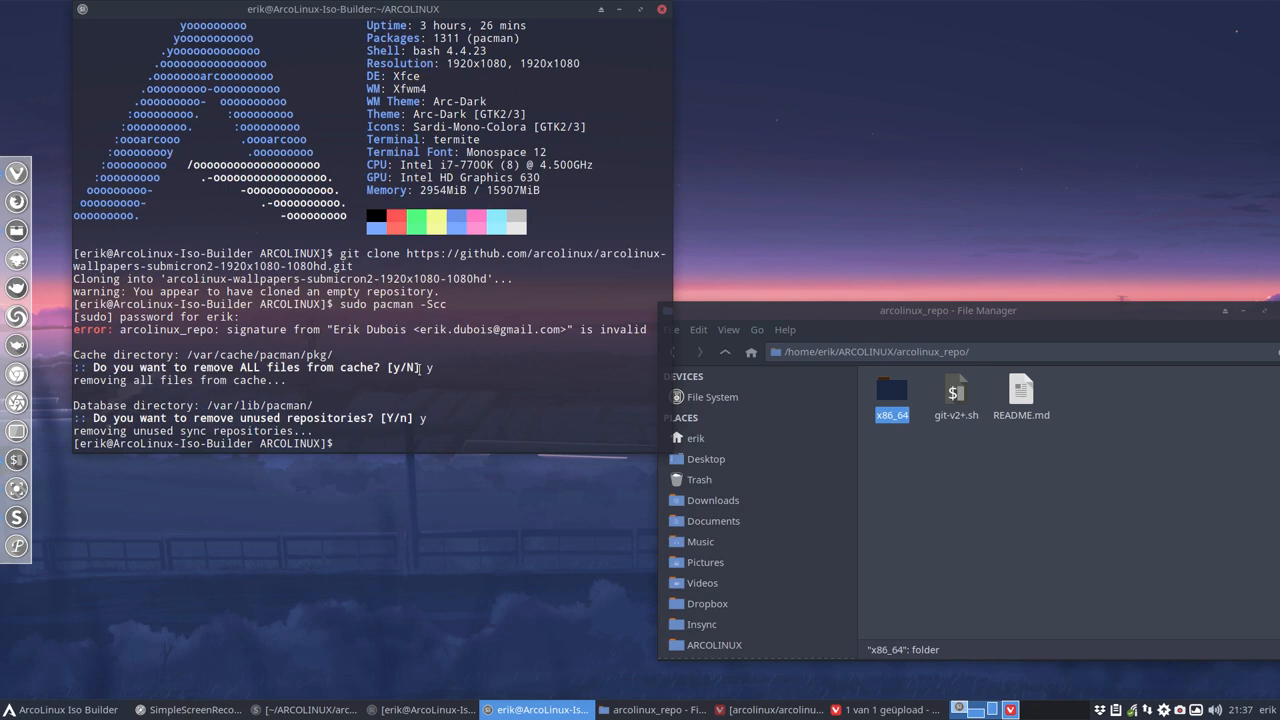
pyautogui.write('update')
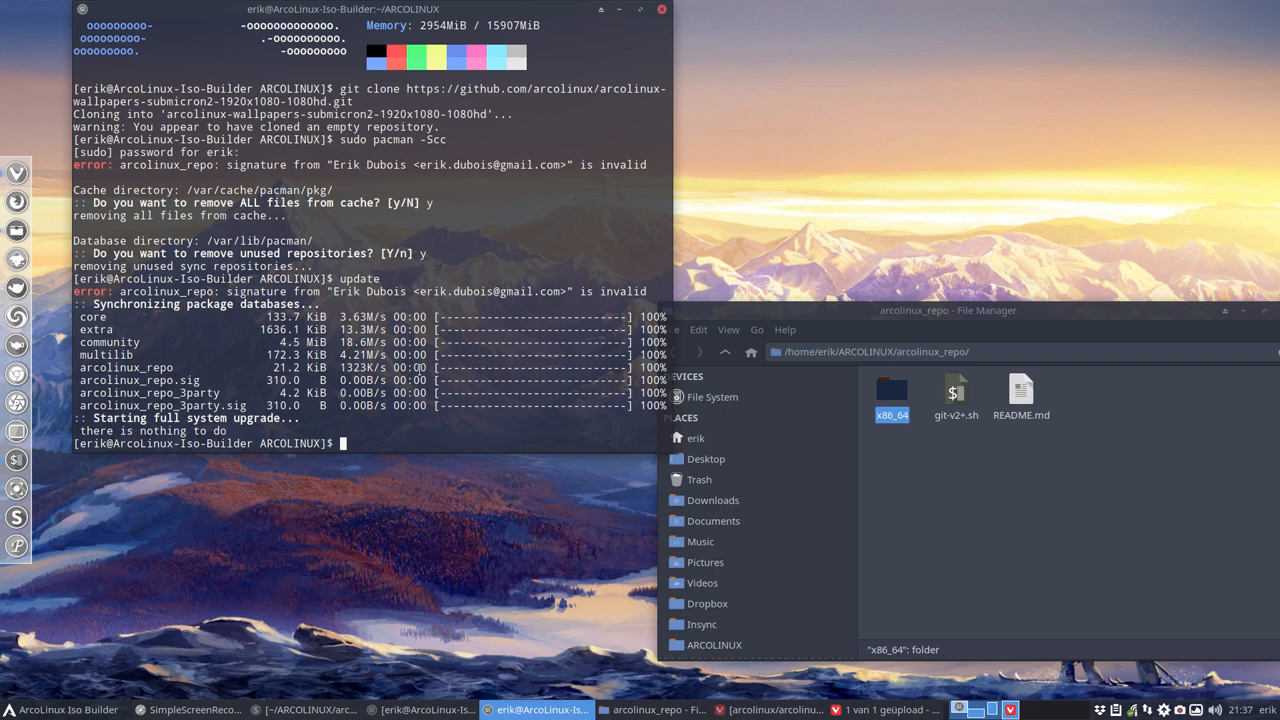
# - Install arcolinux-wallpapers-submicron1-1920x1080-1080hd-git with sudo pacman -S, confirming y
pyautogui.write('sudo pacm')
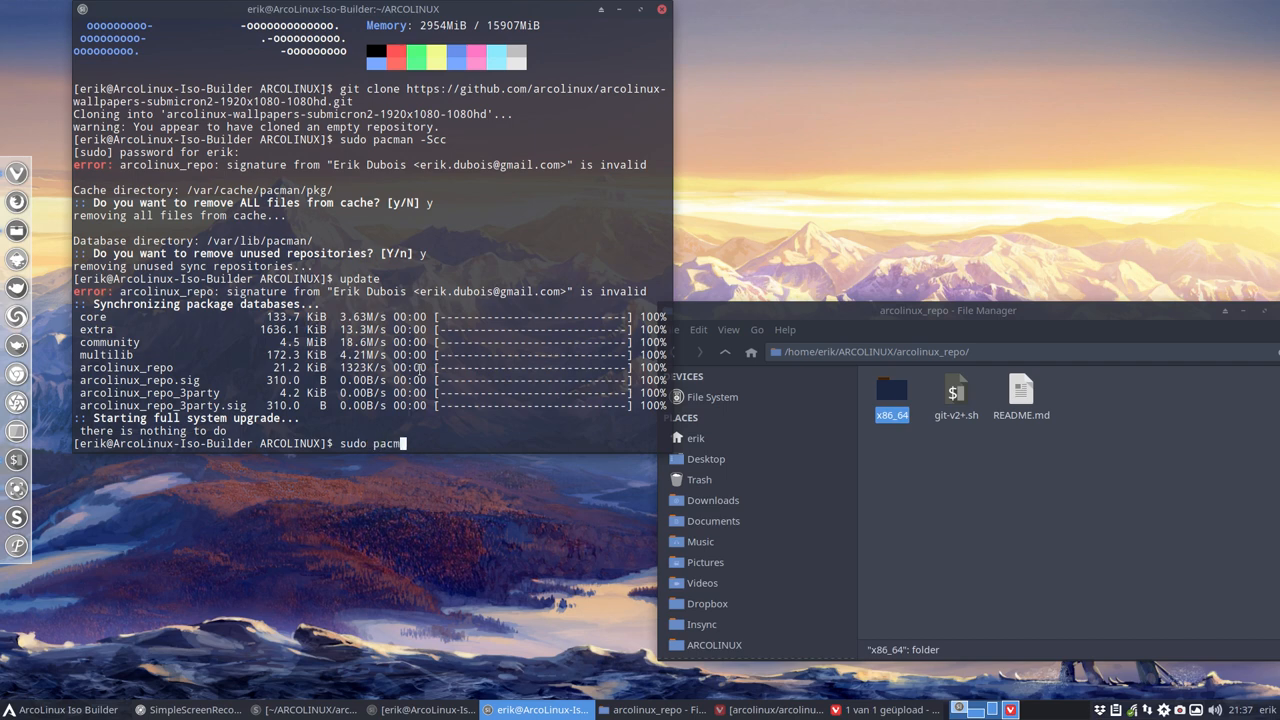
pyautogui.write('an')
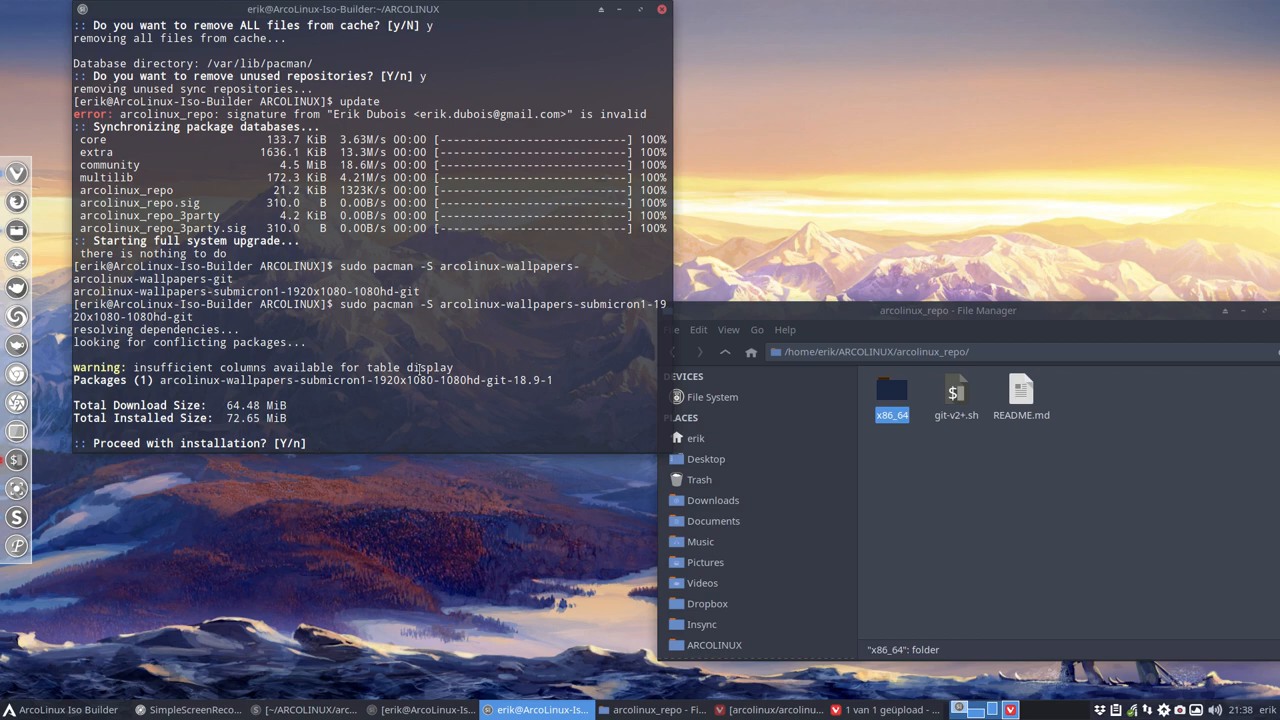
pyautogui.write('y')
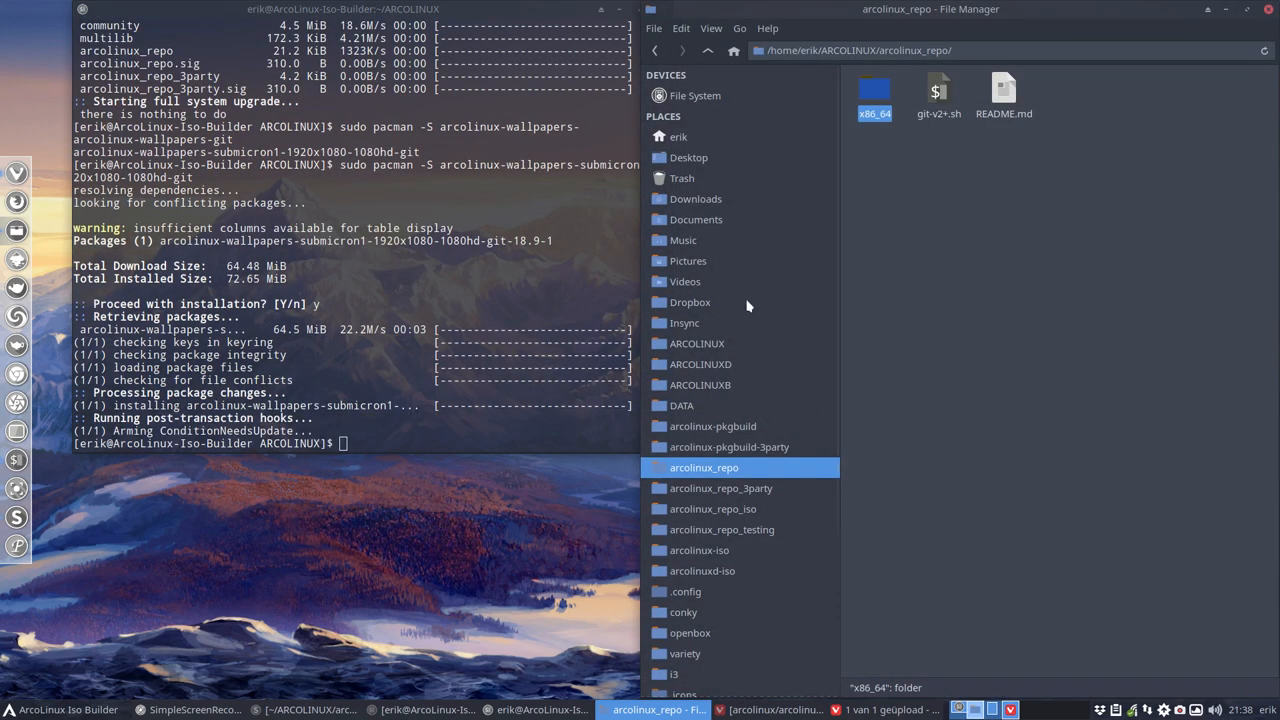
# - Browse /usr/share/backgrounds to view the installed submicron1 wallpapers
pyautogui.click(694, 96)
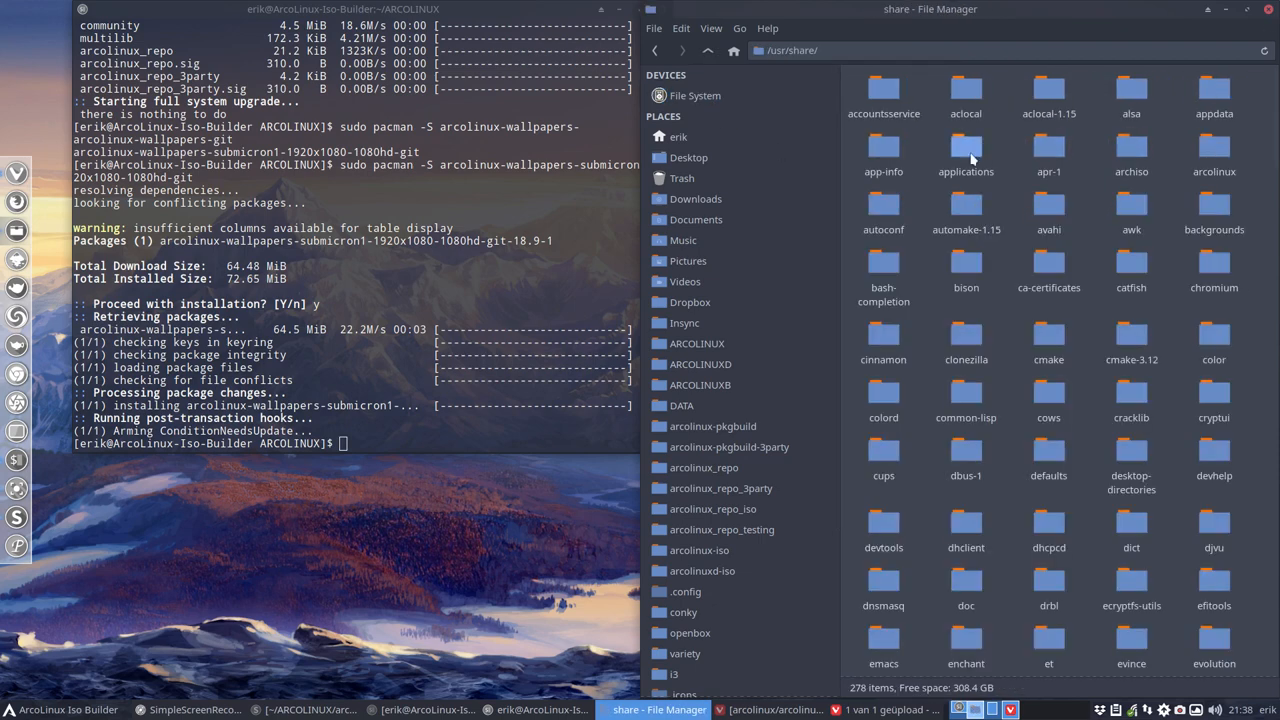
pyautogui.moveTo(1064, 284)
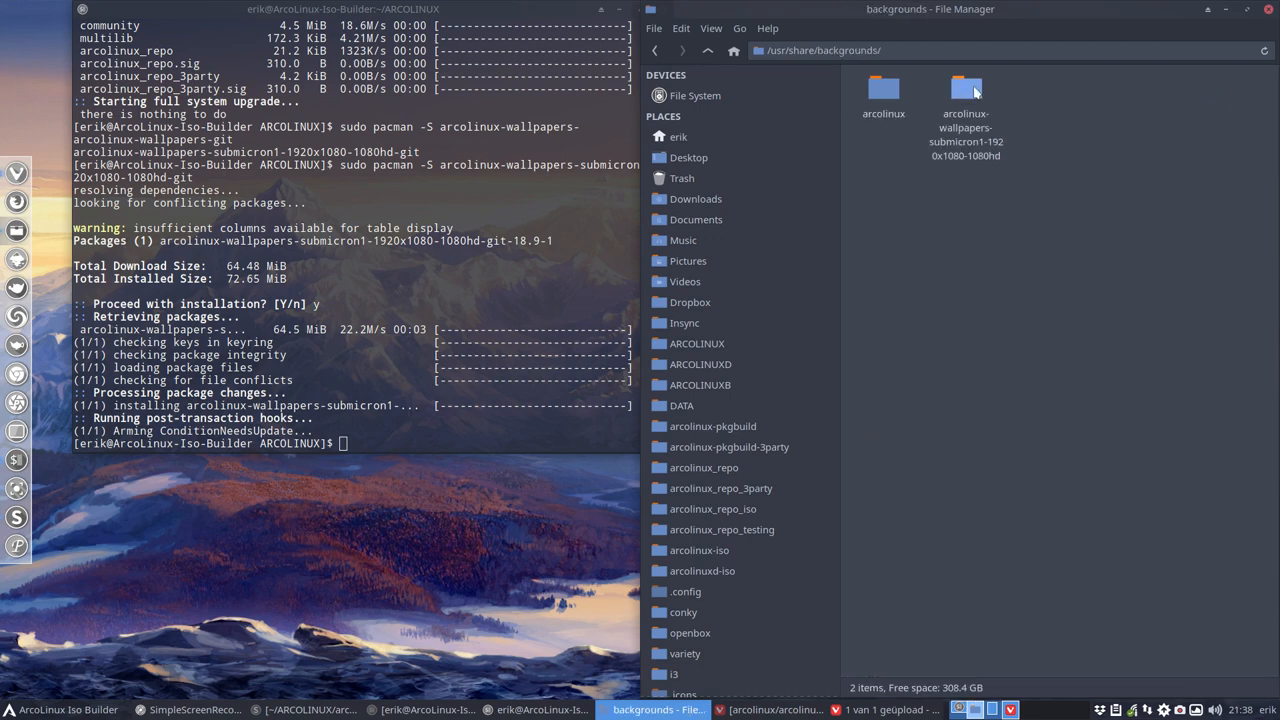
pyautogui.click(964, 96)
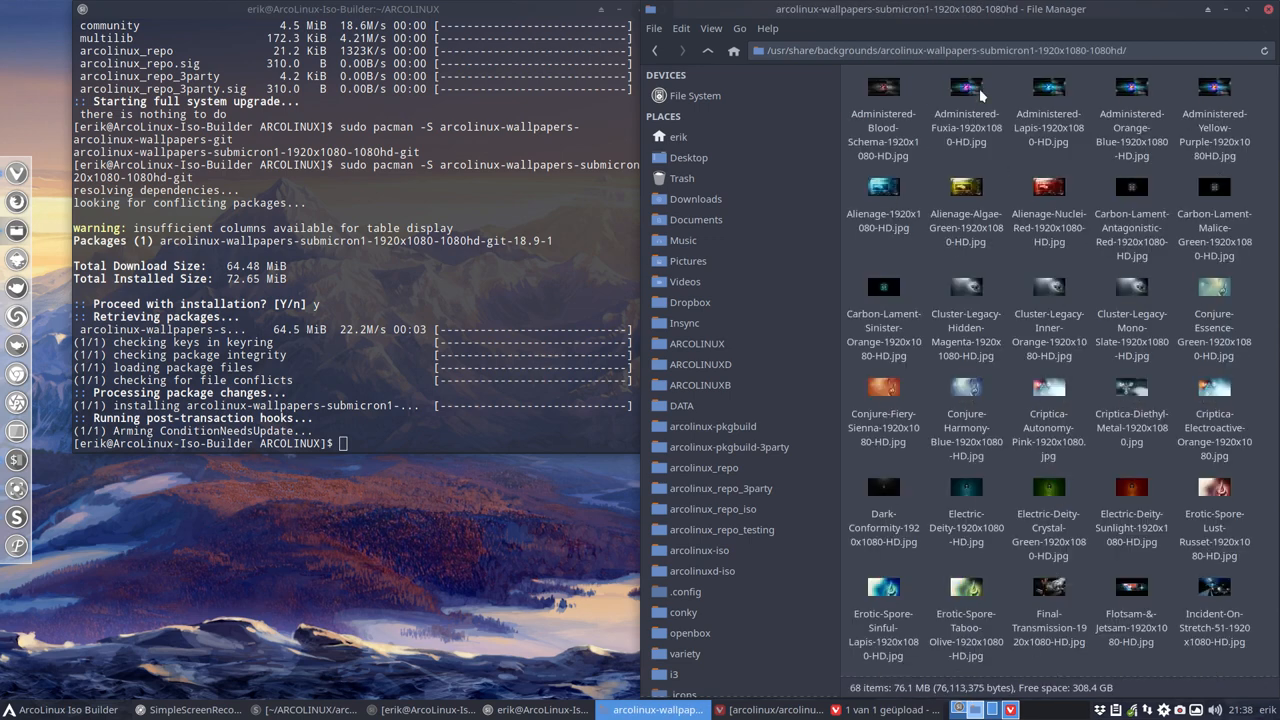
pyautogui.scroll(-3)
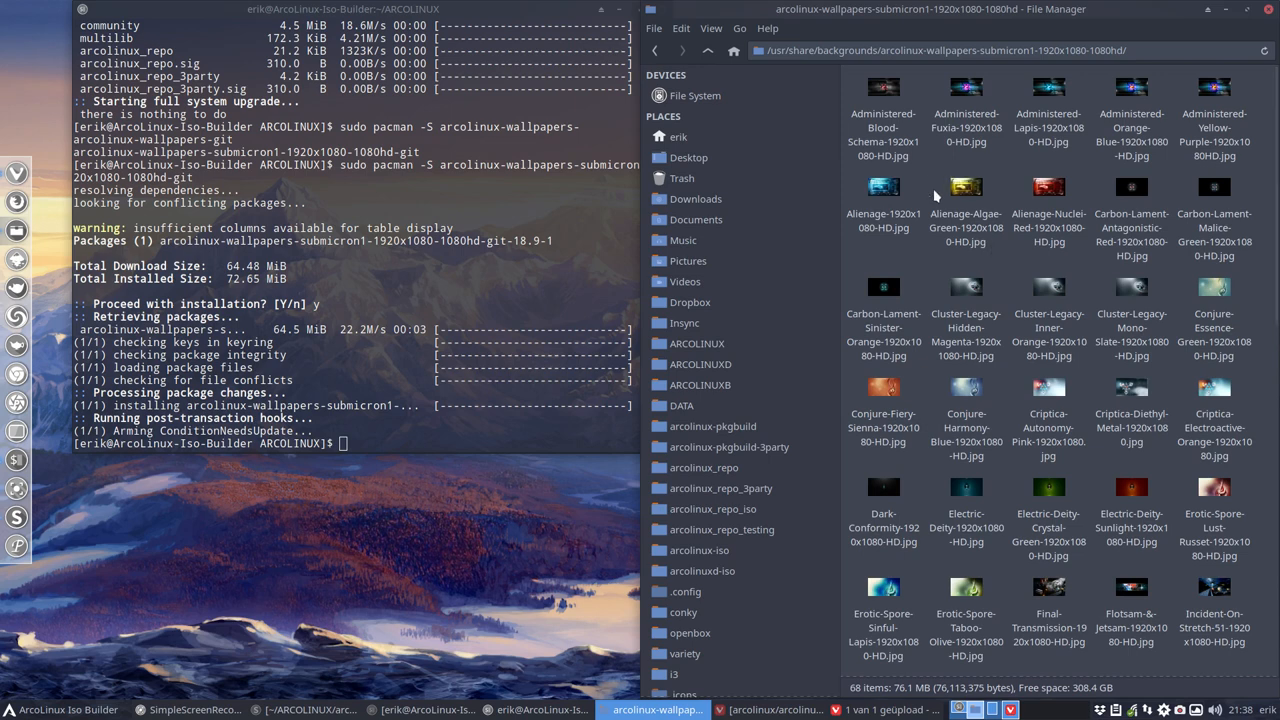
pyautogui.click(708, 50)
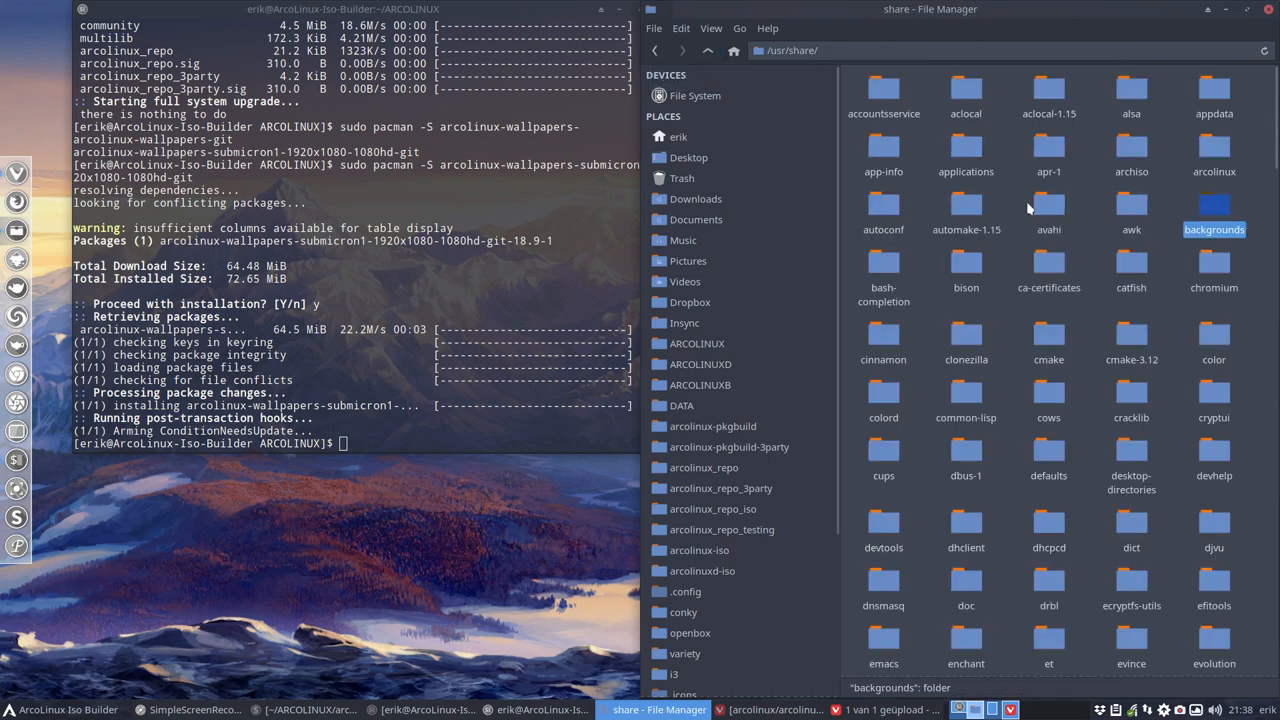
pyautogui.moveTo(1080, 180)
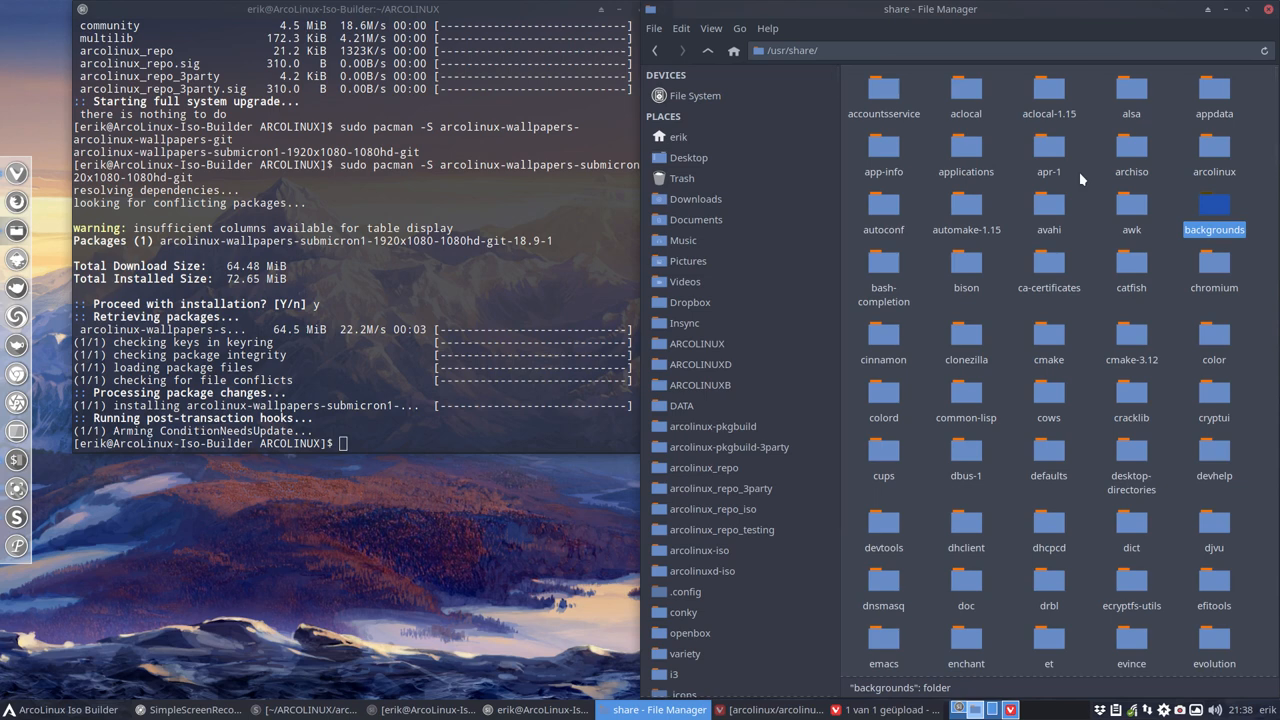
# - Check the submicron1 license folder under /usr/share/arcolinux/licenses, then return to share
pyautogui.doubleClick(1214, 144)
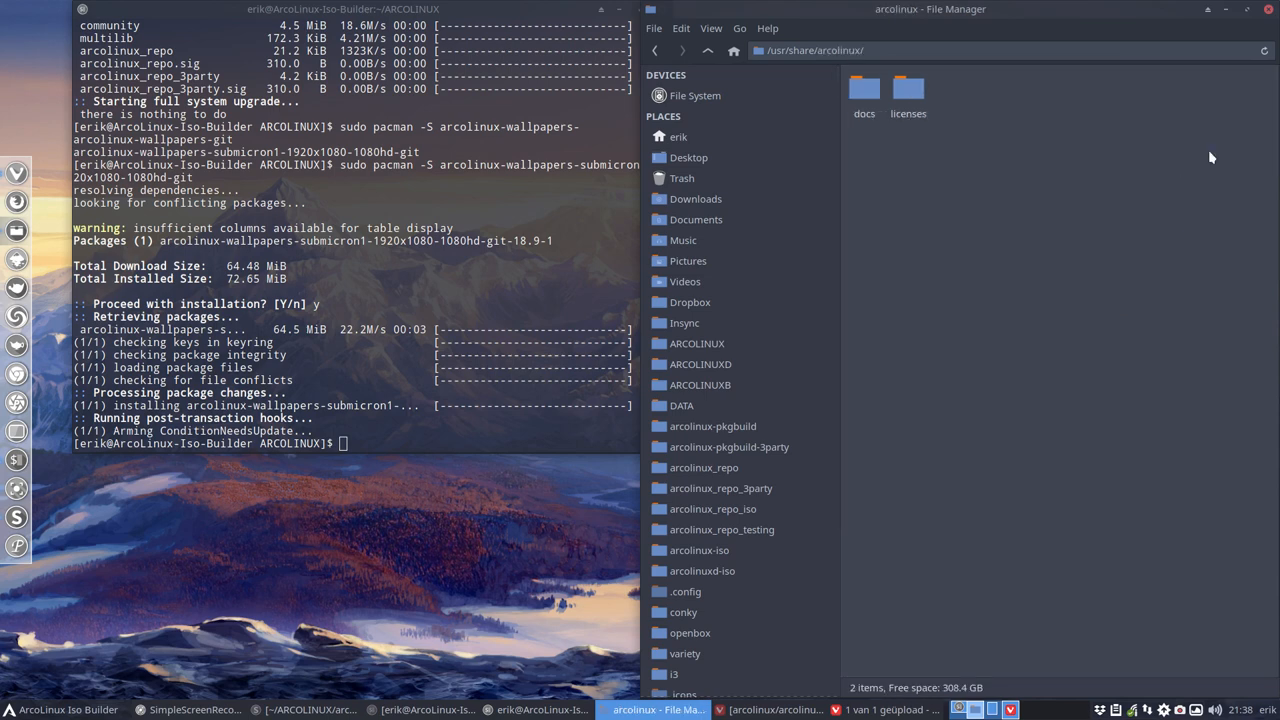
pyautogui.doubleClick(908, 96)
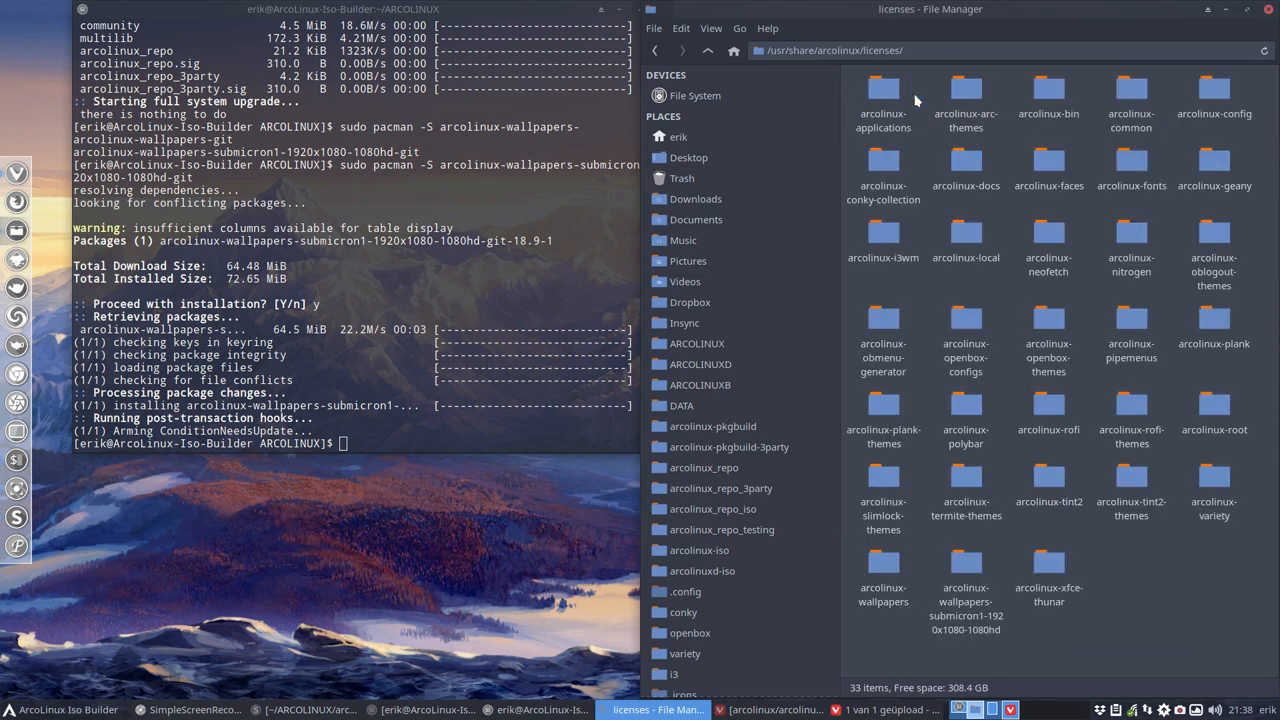
pyautogui.doubleClick(966, 570)
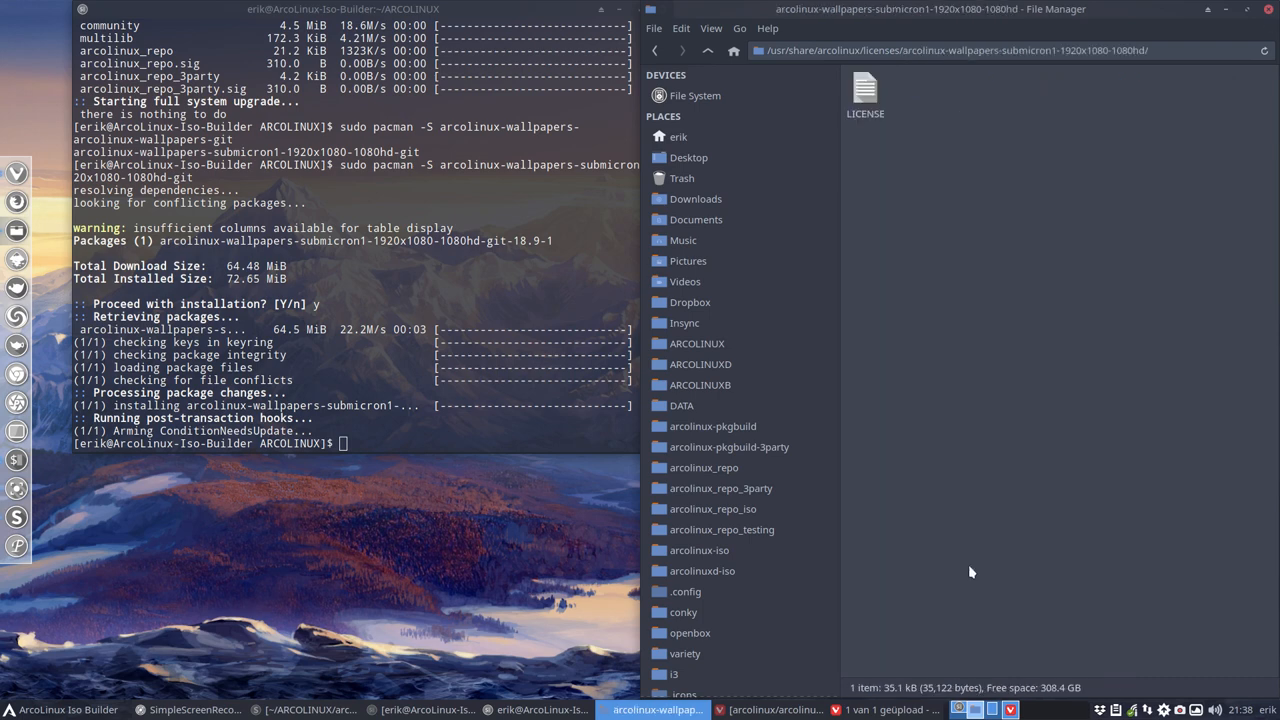
pyautogui.click(708, 50)
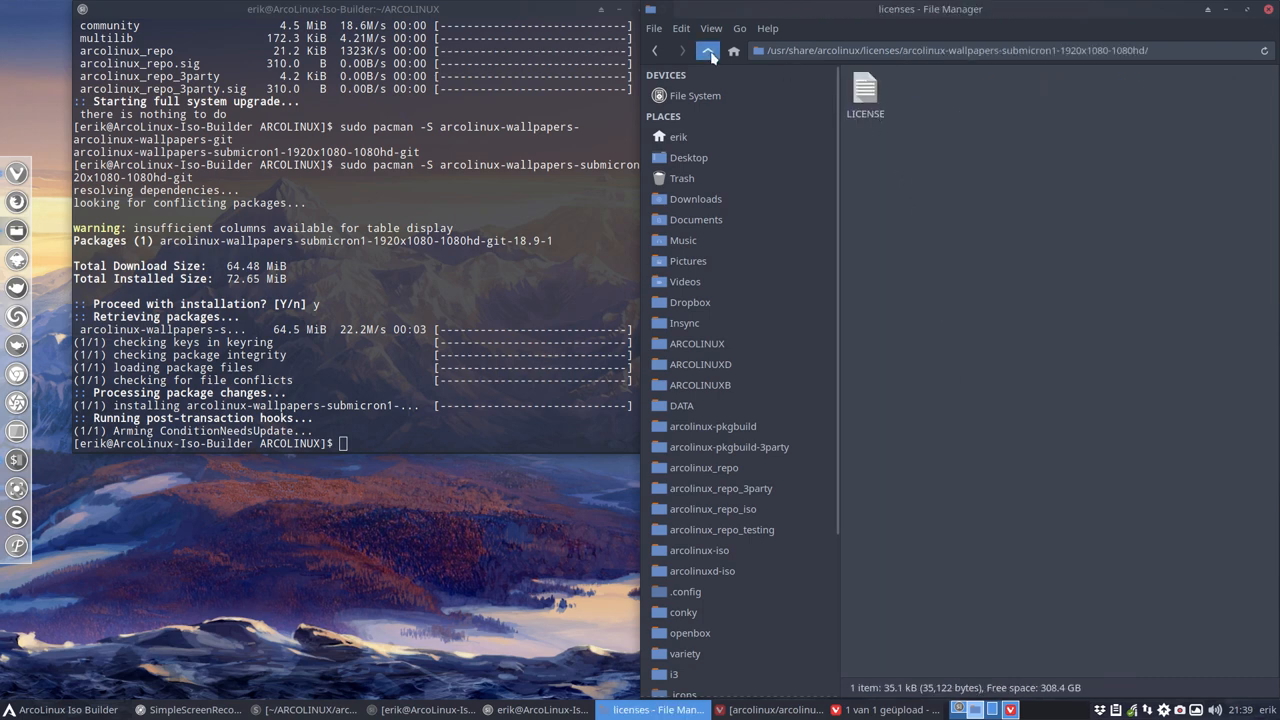
pyautogui.click(708, 50)
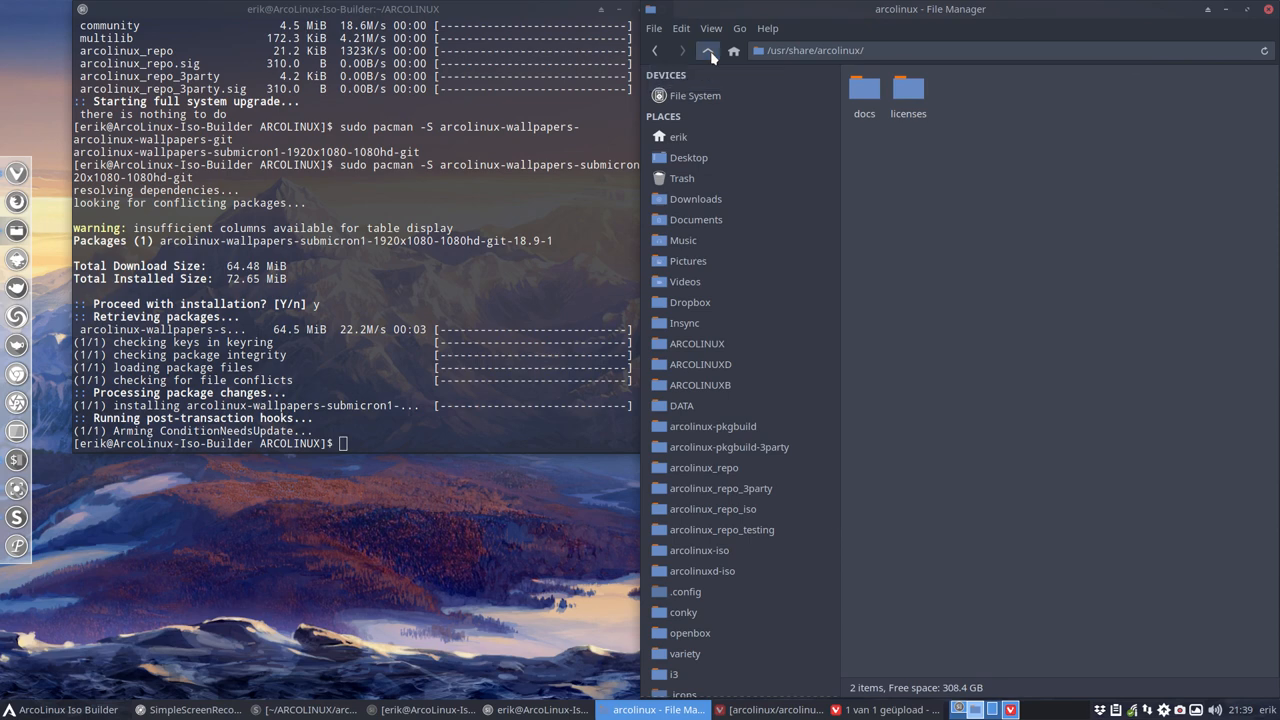
pyautogui.click(708, 50)
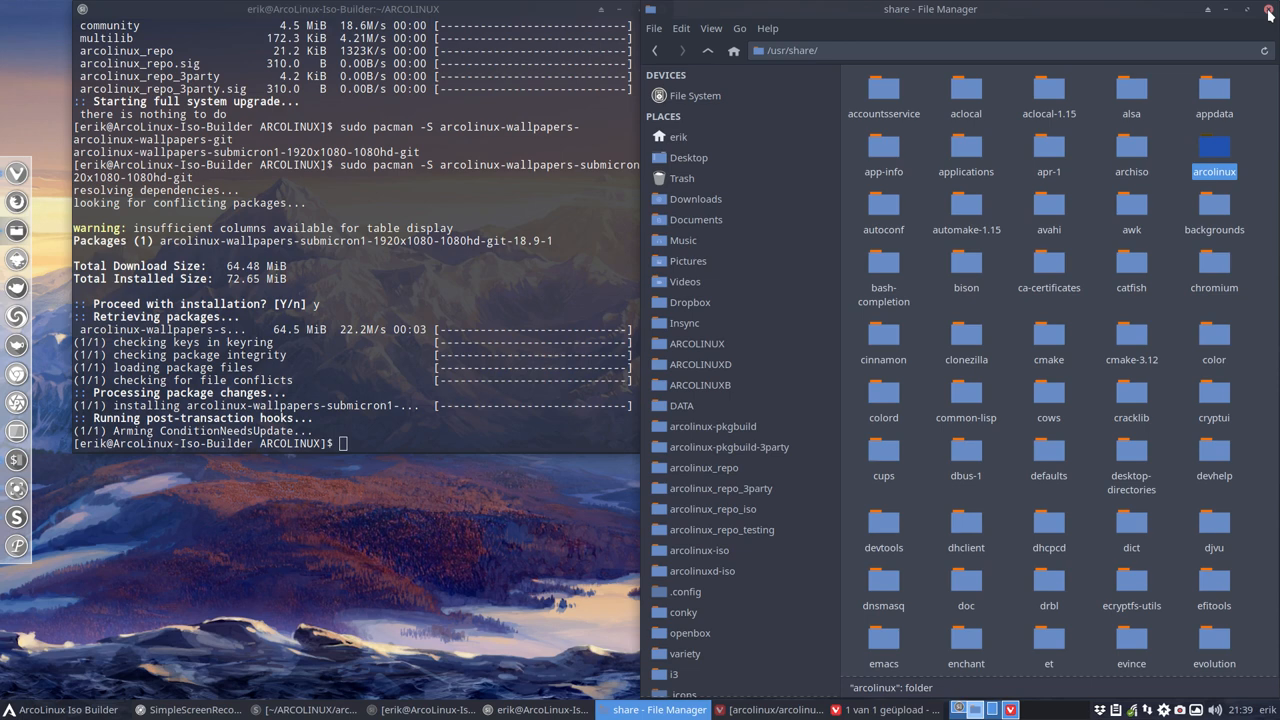
pyautogui.moveTo(772, 458)
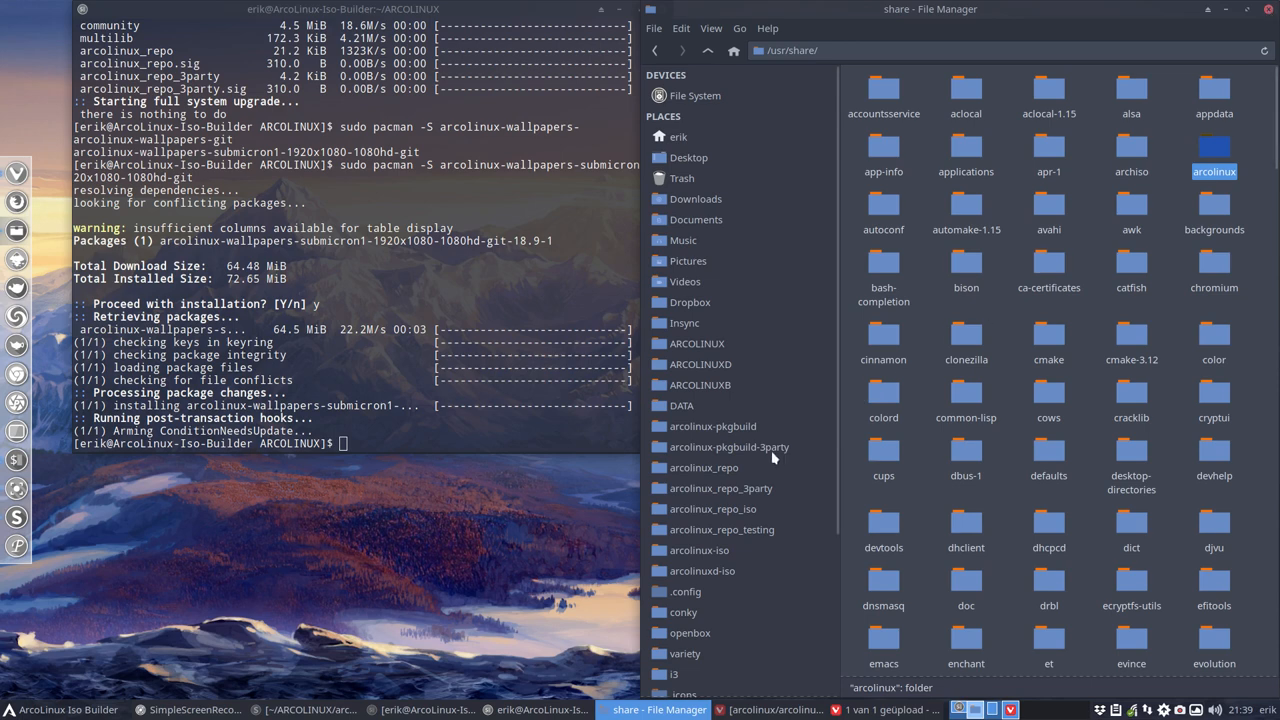
pyautogui.moveTo(772, 458)
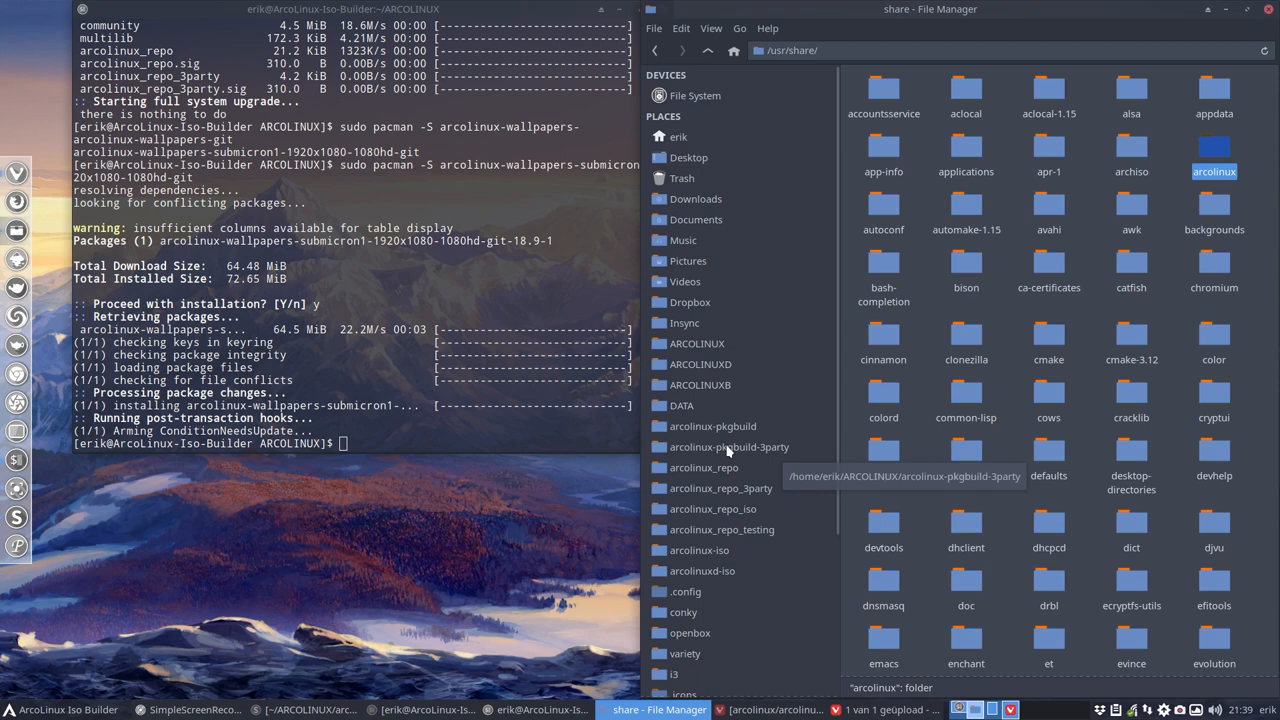
# - Browse arcolinux_repo/x86_64 and select the submicron2 package signature file
pyautogui.doubleClick(704, 468)
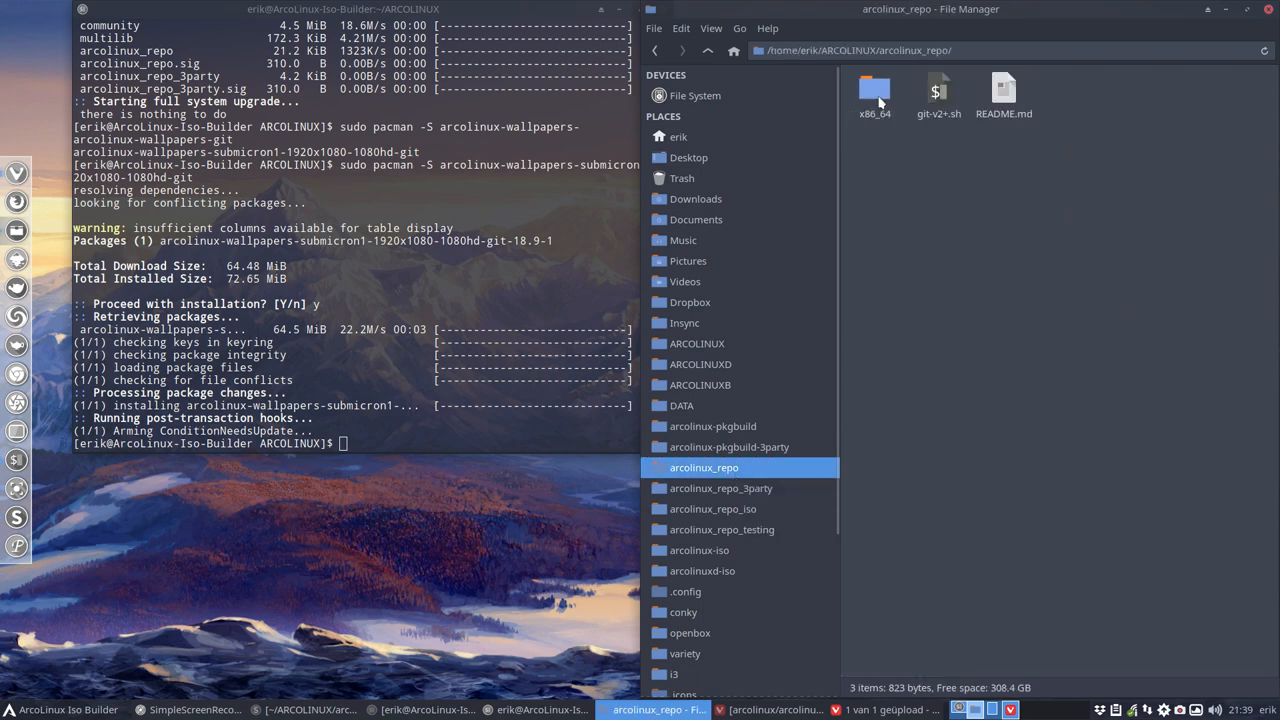
pyautogui.doubleClick(874, 88)
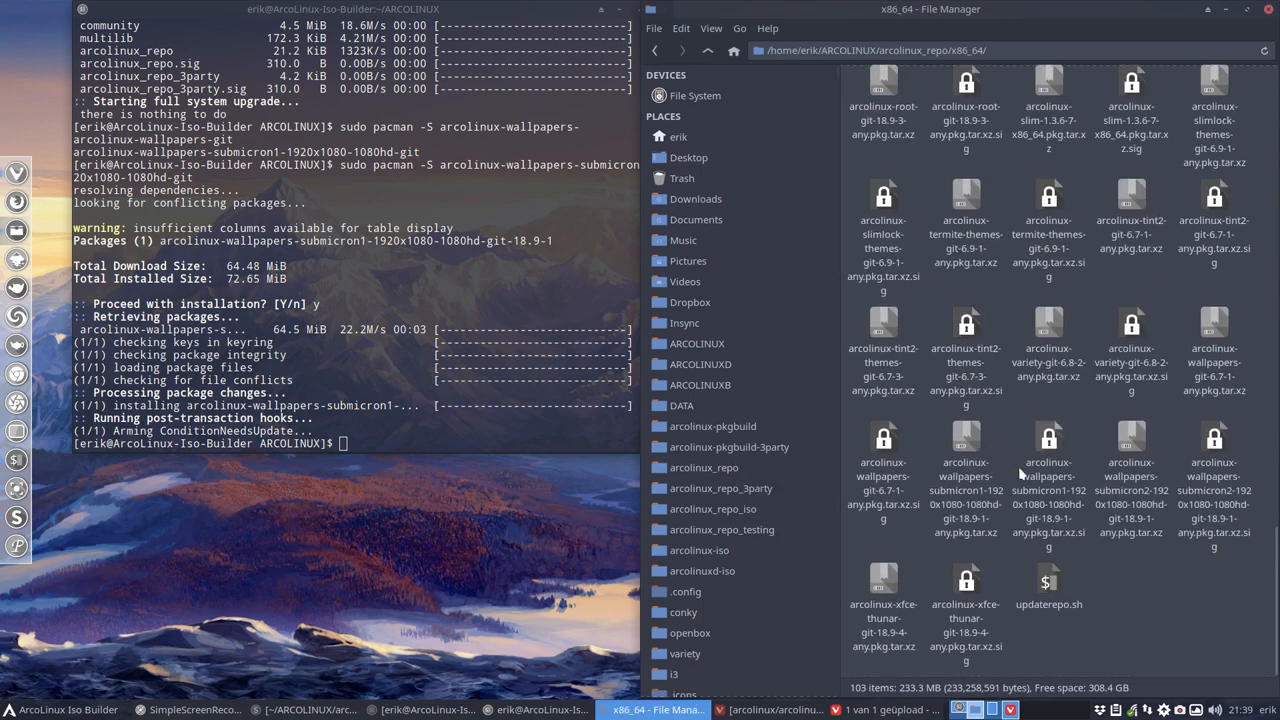
pyautogui.click(1212, 490)
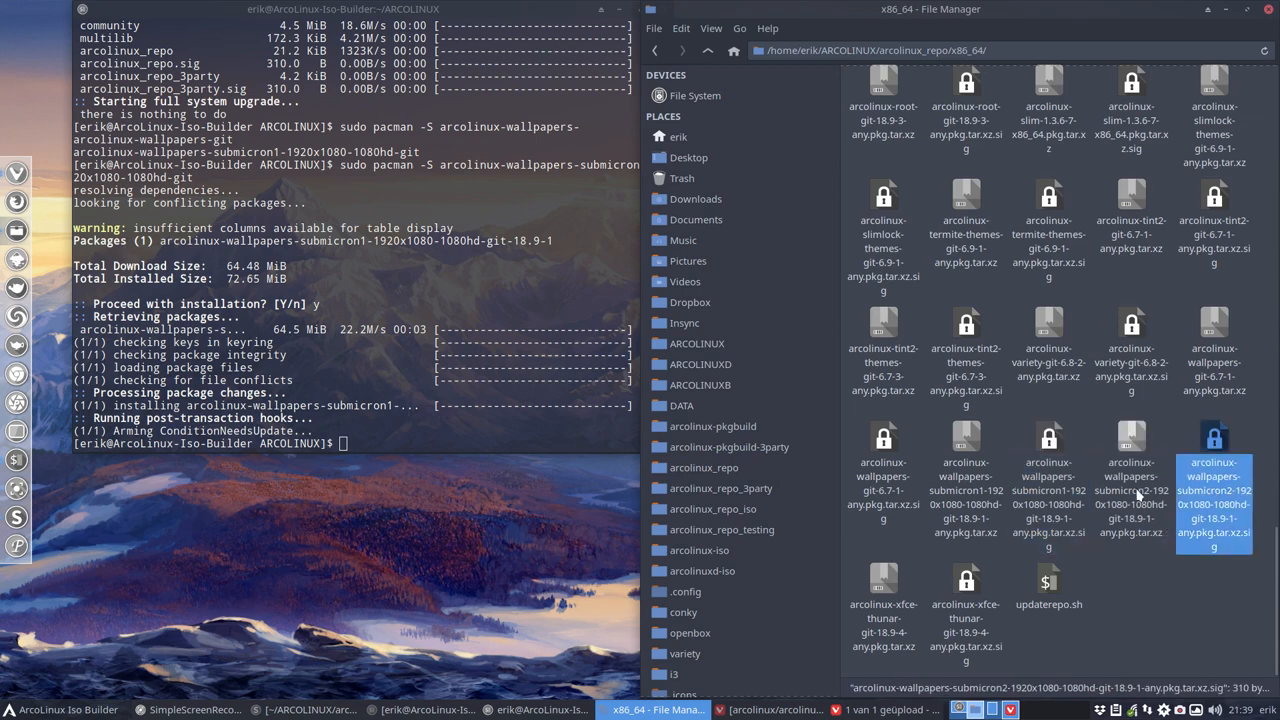
pyautogui.moveTo(1220, 512)
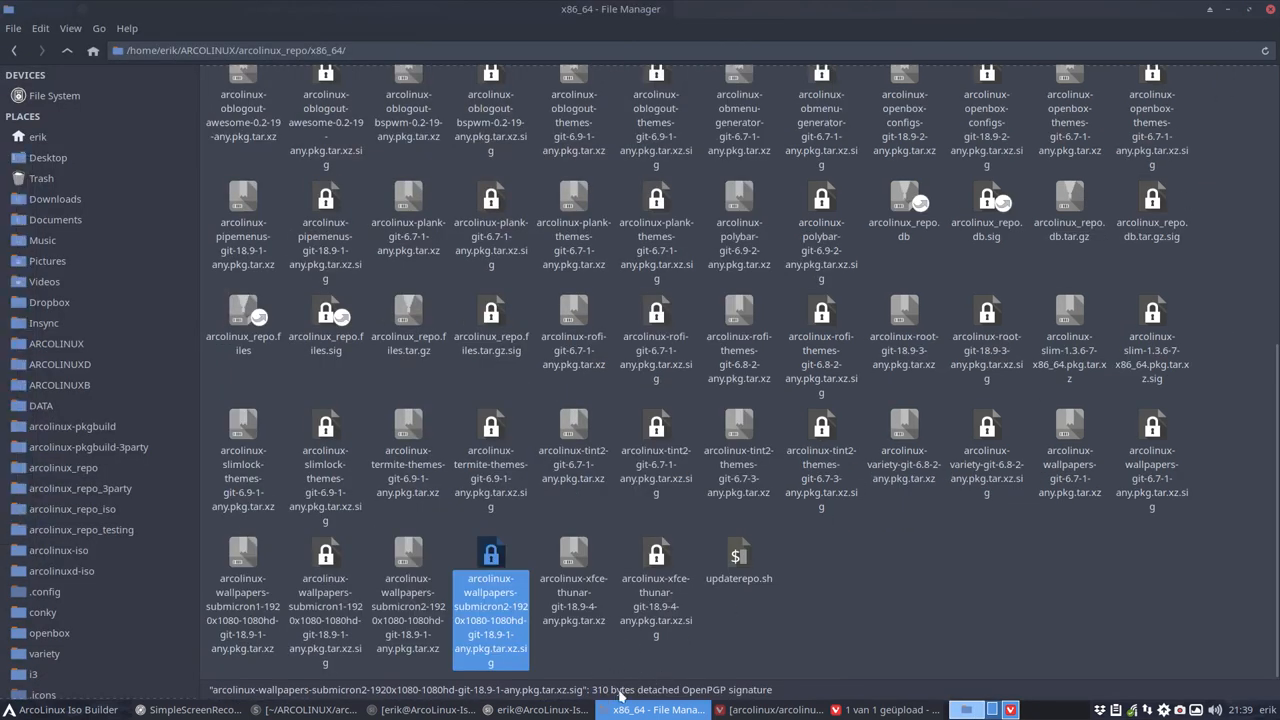
# - Compare the submicron1 and submicron2 package sizes in the status bar, then go up to arcolinux_repo
pyautogui.click(408, 600)
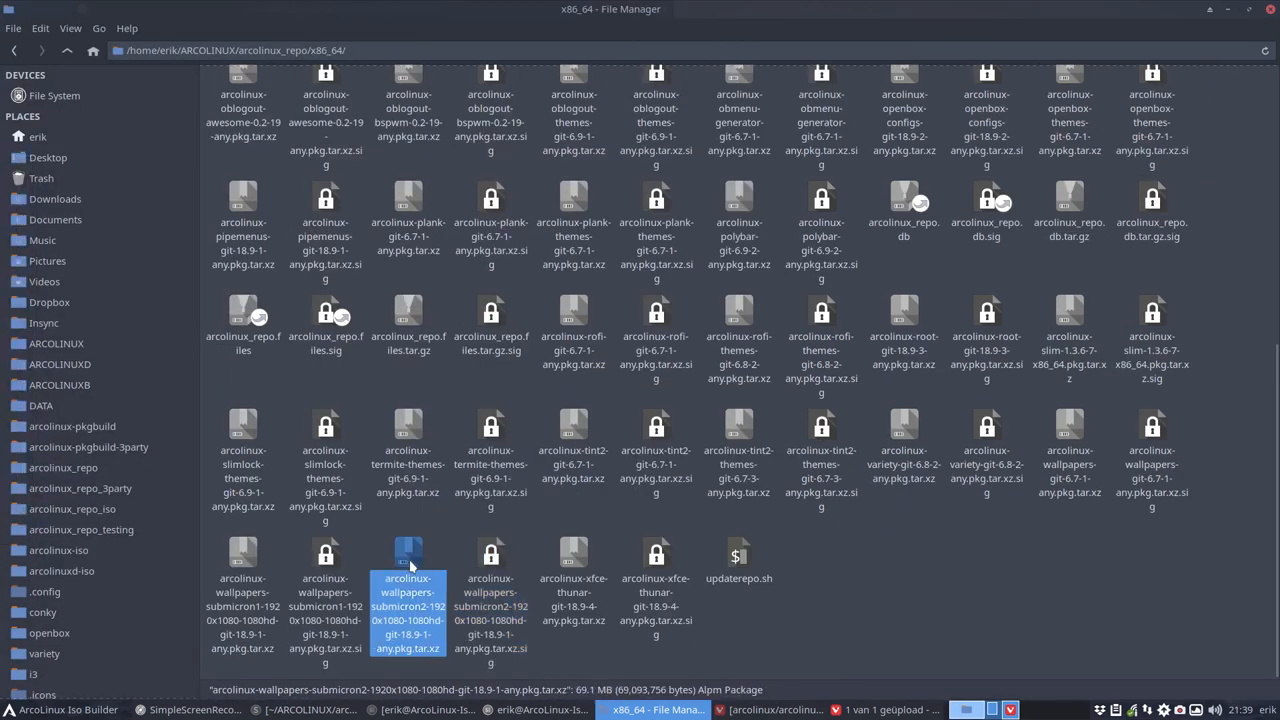
pyautogui.click(242, 596)
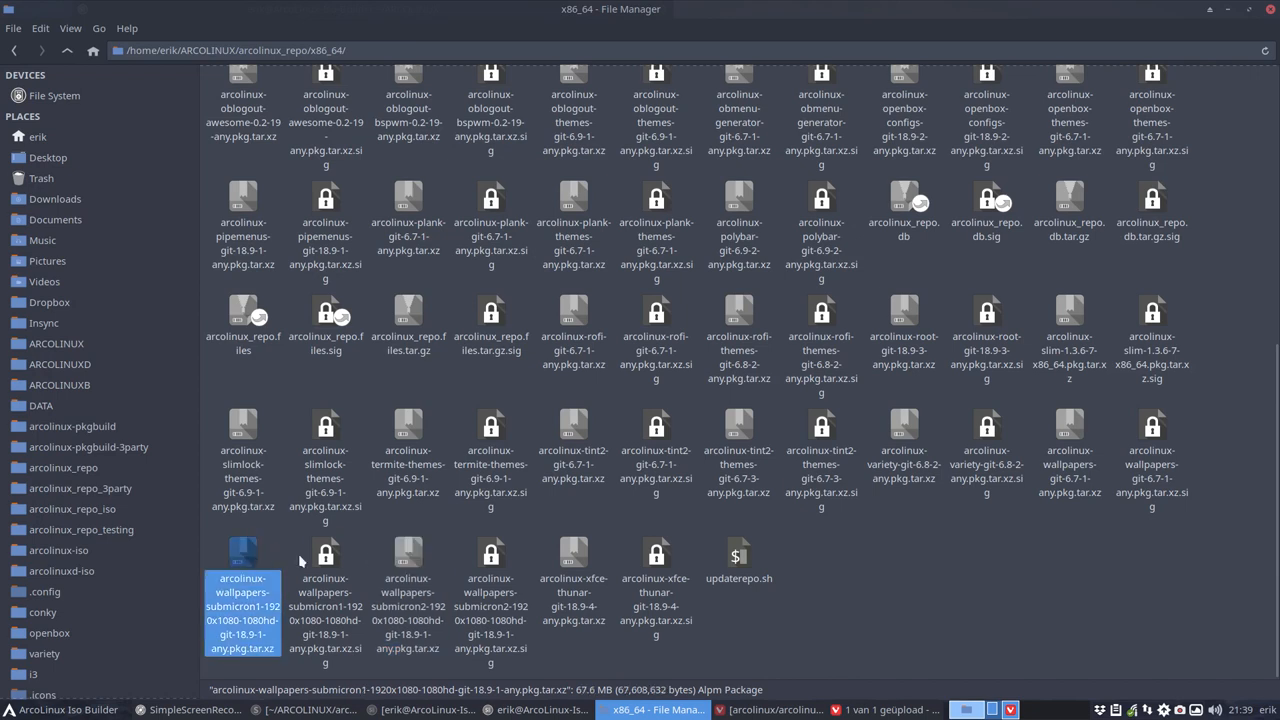
pyautogui.click(408, 600)
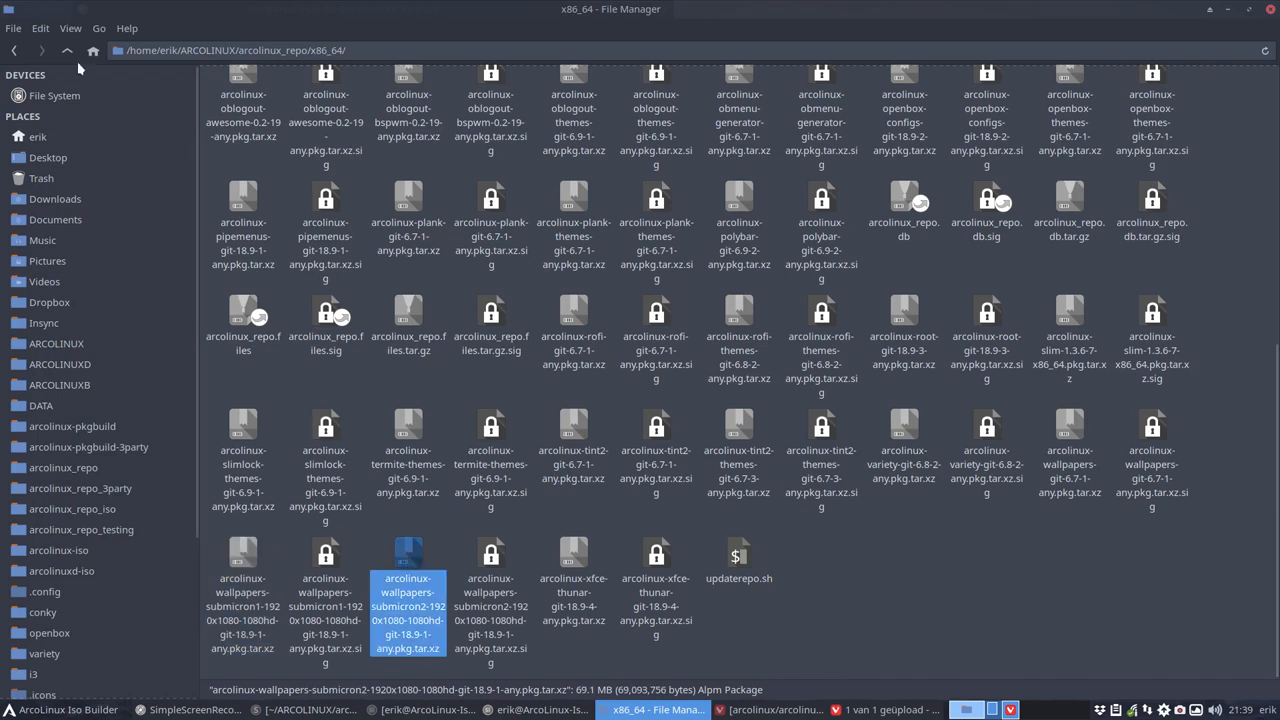
pyautogui.click(68, 50)
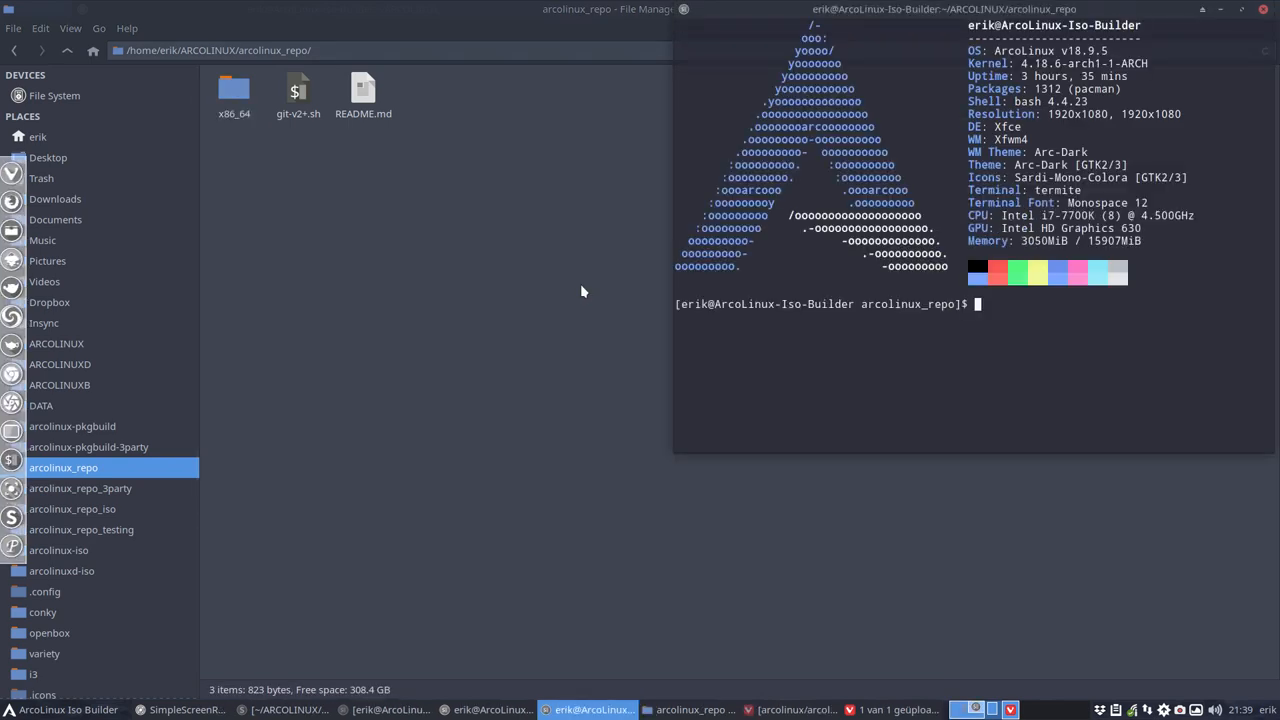
# - Run ./git-v2+.sh and commit with the comment 'second package submicron - video'
pyautogui.write('./git-v2+.sh')
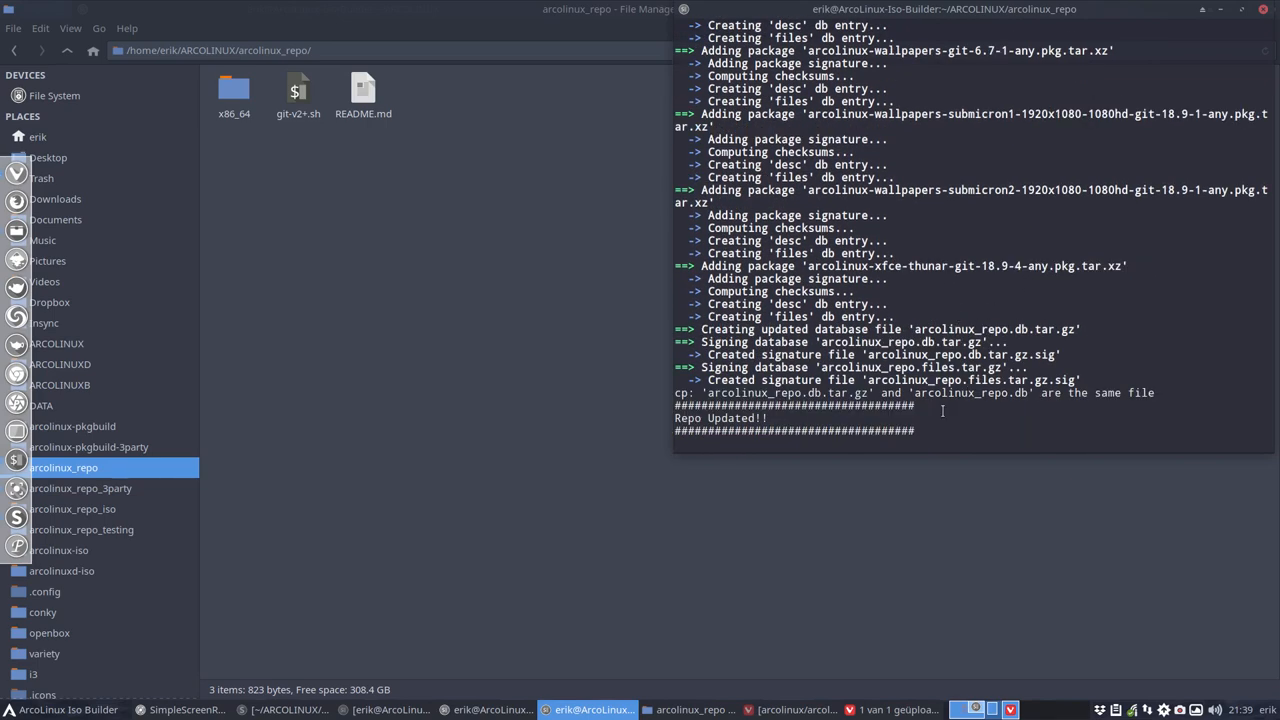
pyautogui.write('second')
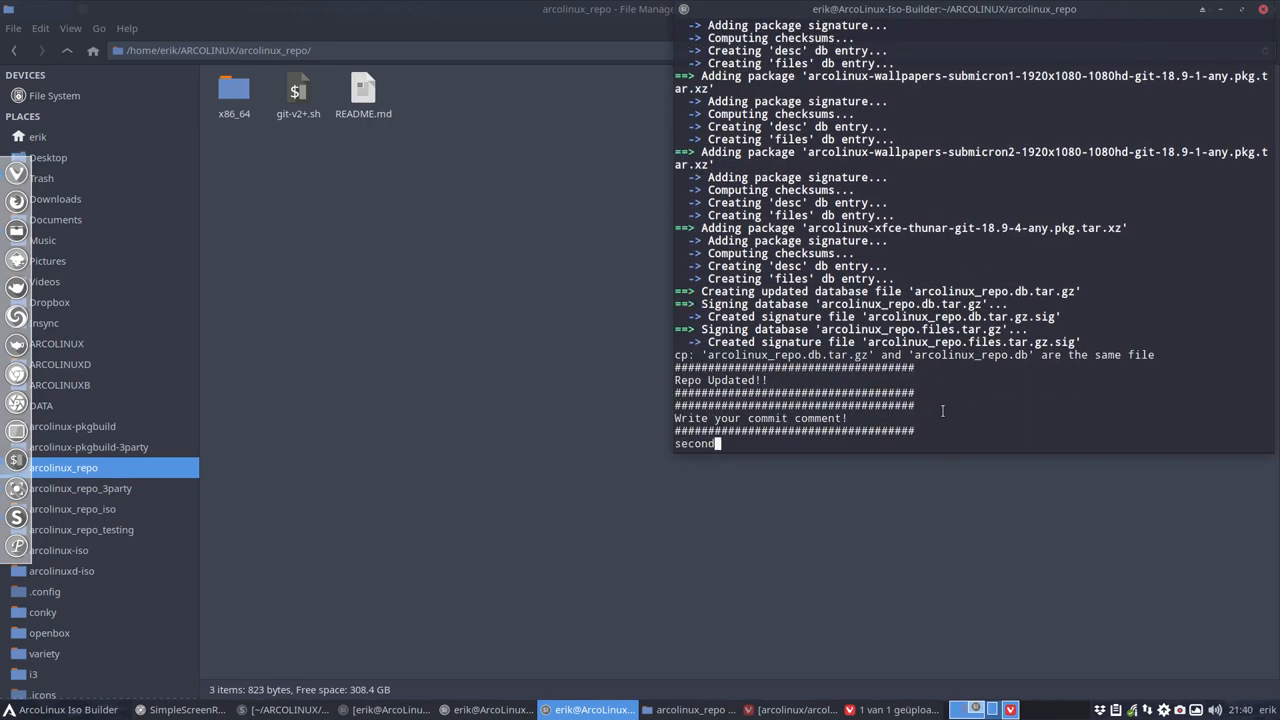
pyautogui.write('package')
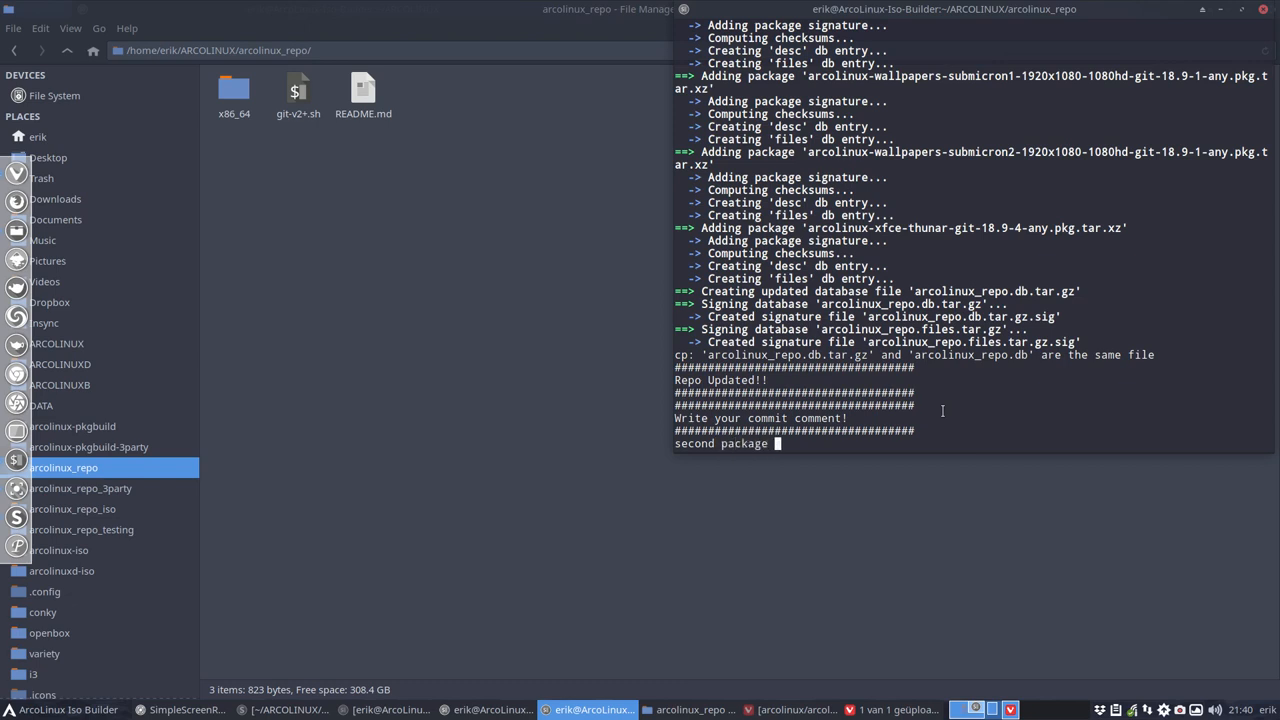
pyautogui.write('submicron')
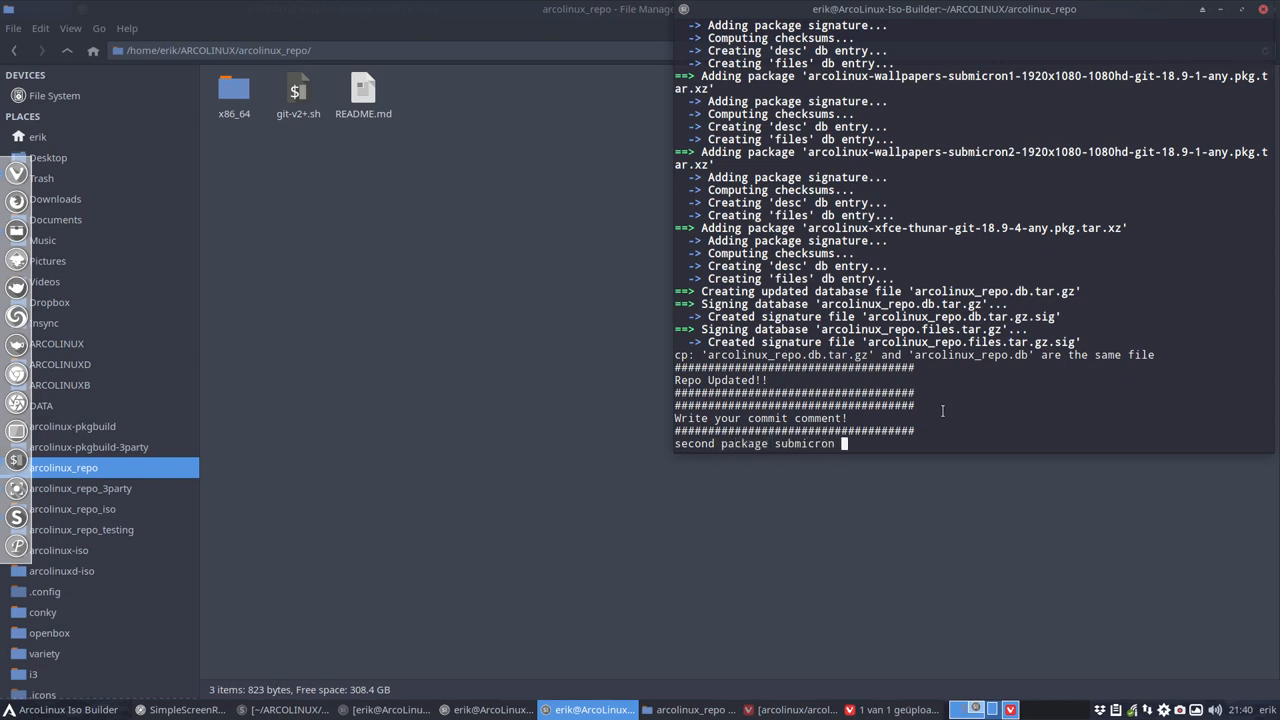
pyautogui.write('- vied')
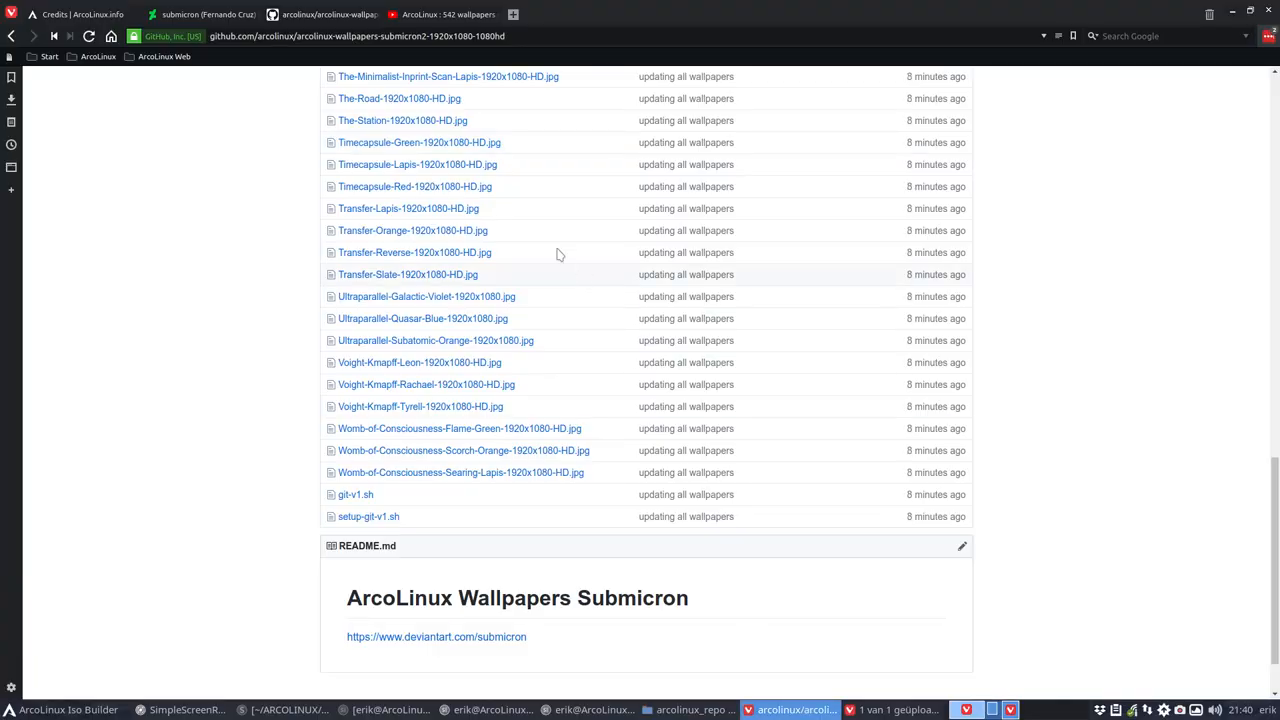
# - Check arcolinux_repo's commit history shows 'second package submicron - video', then return to the arcolinux org list
pyautogui.scroll(3)
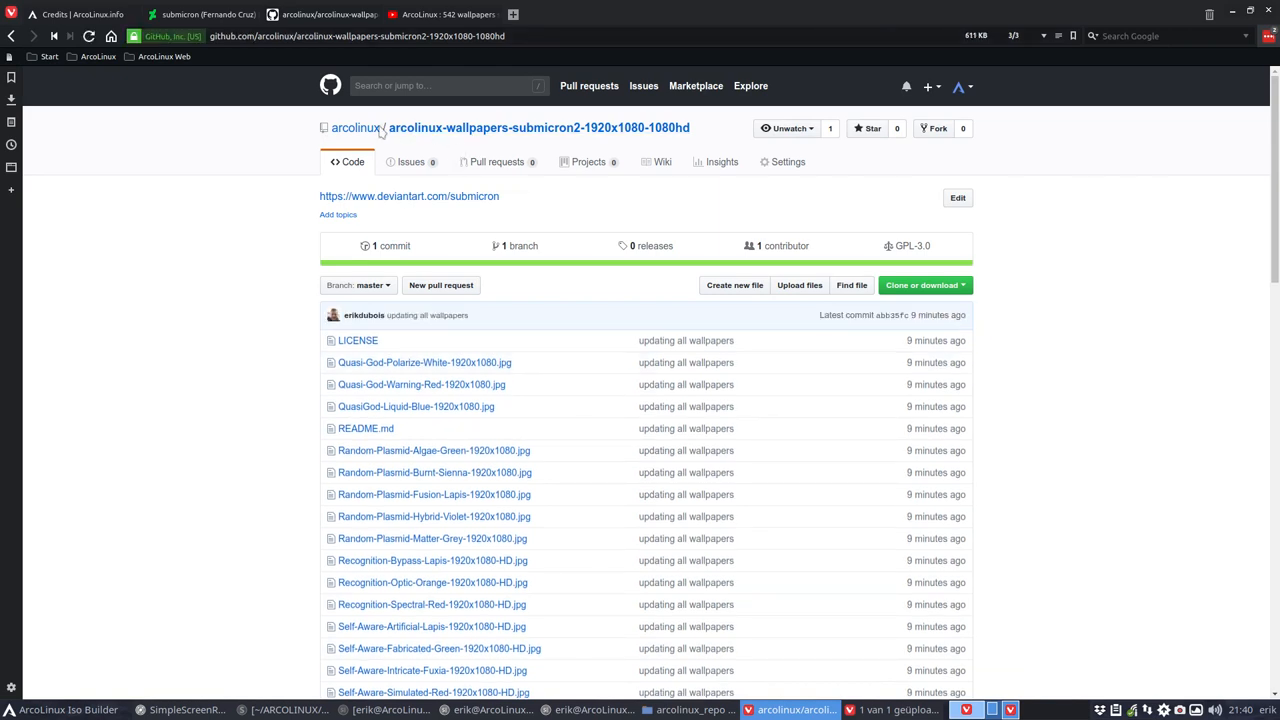
pyautogui.click(356, 128)
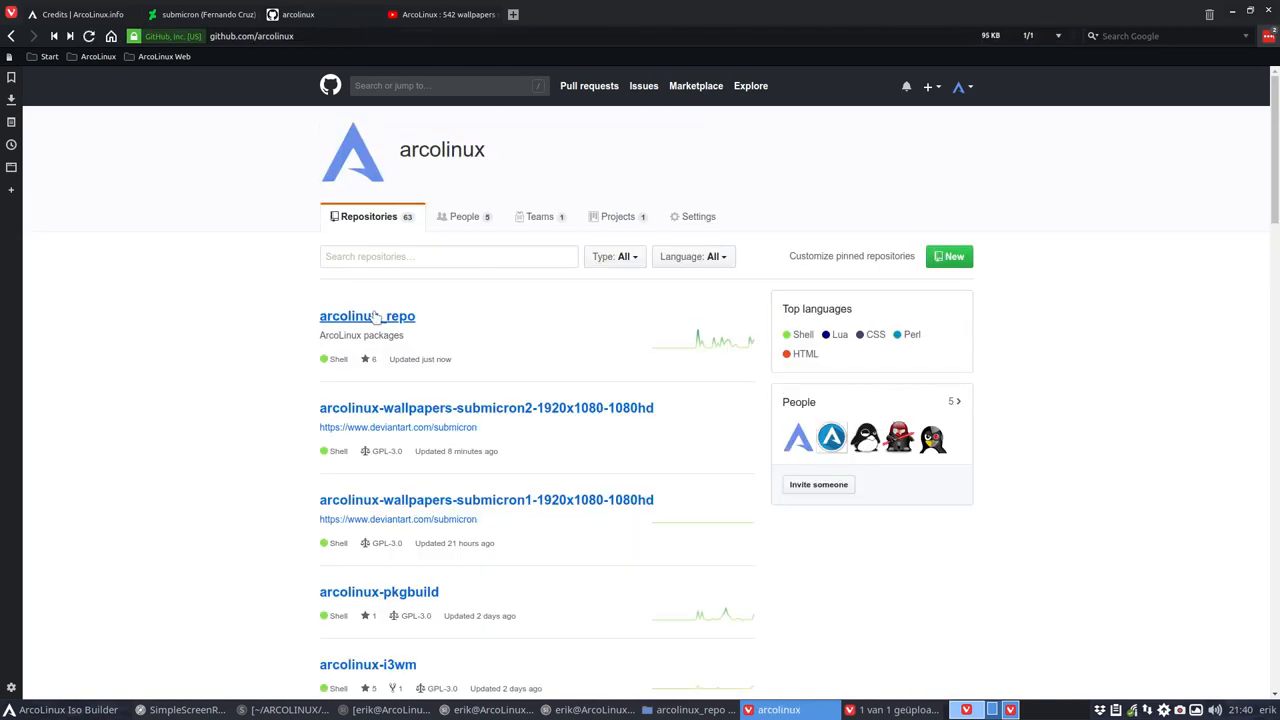
pyautogui.click(368, 316)
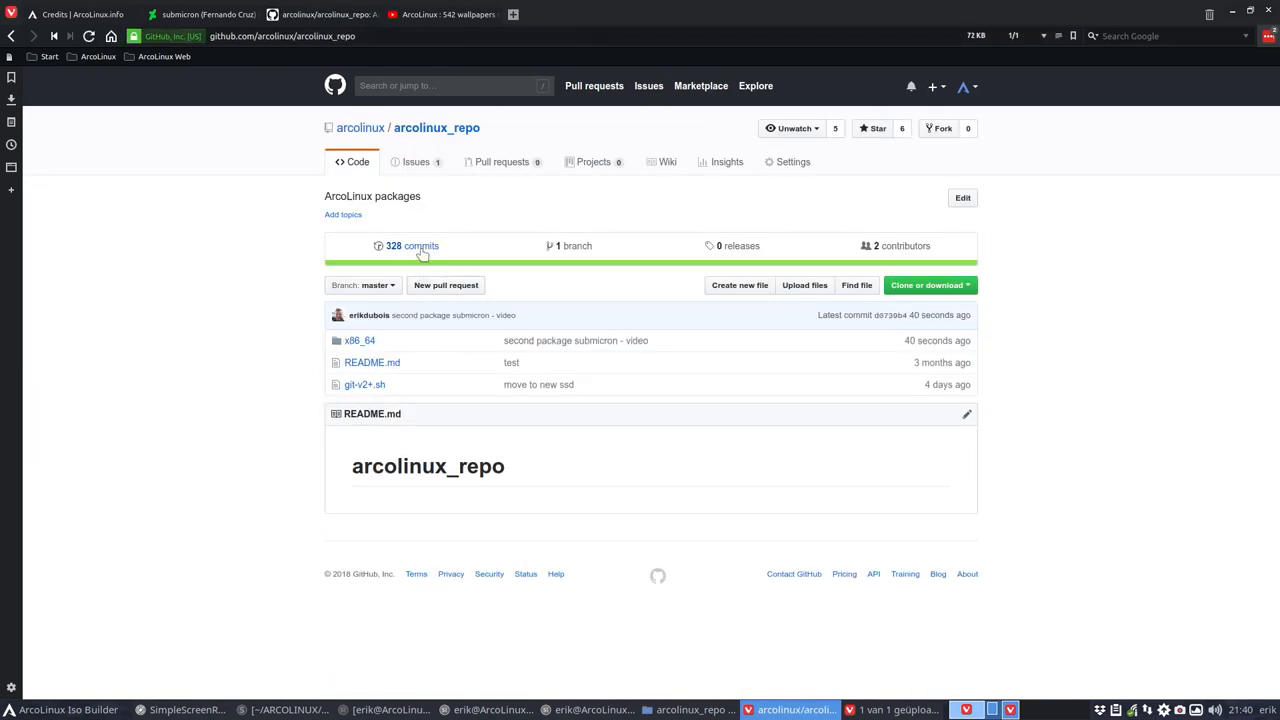
pyautogui.click(412, 244)
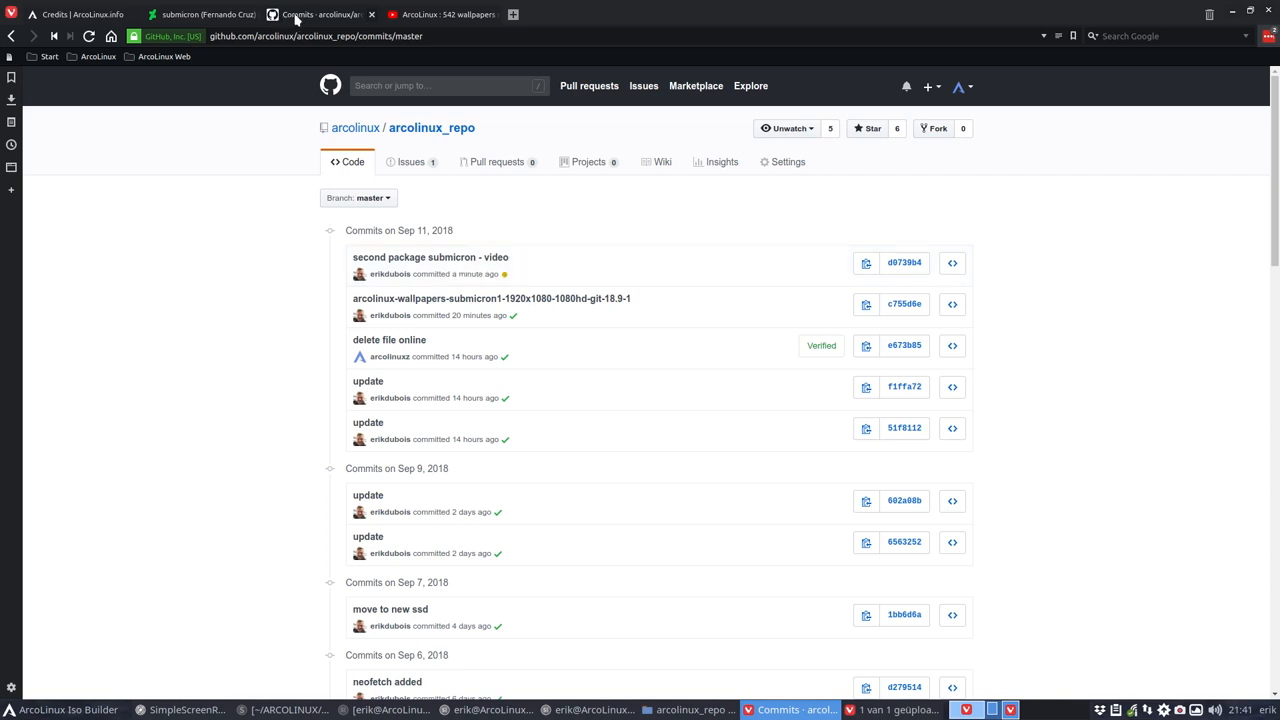
pyautogui.click(356, 128)
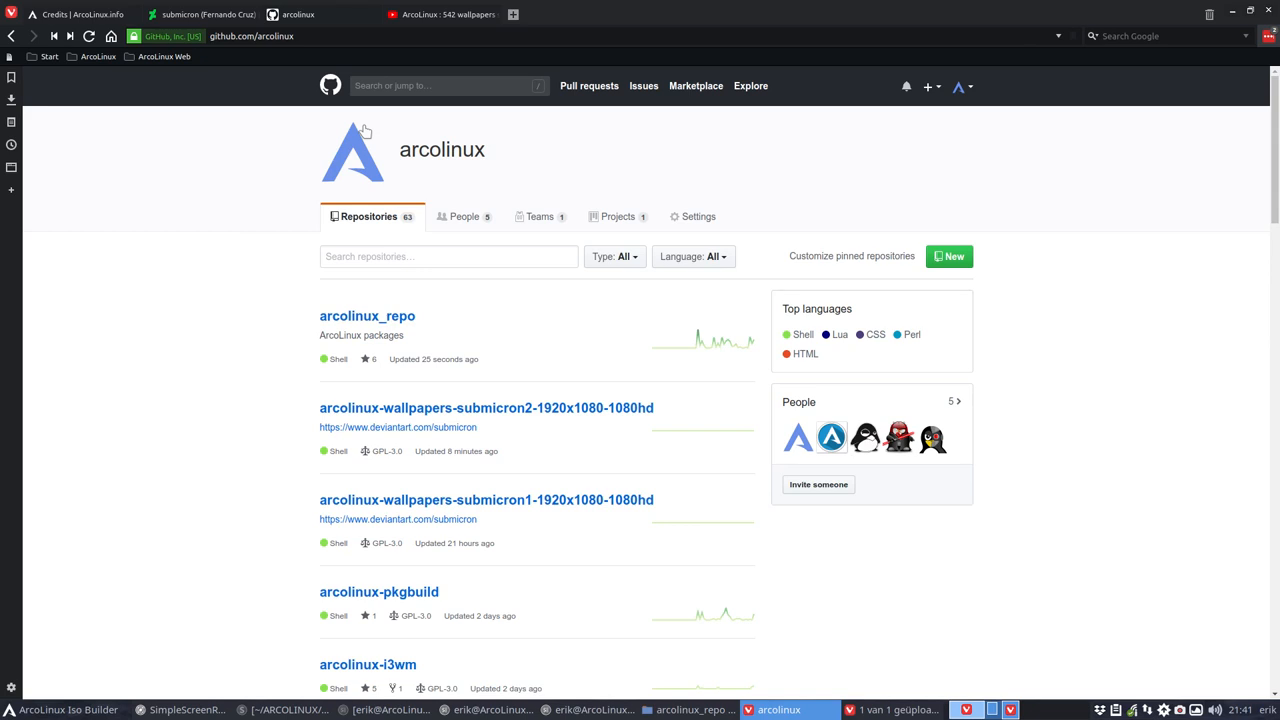
pyautogui.moveTo(452, 308)
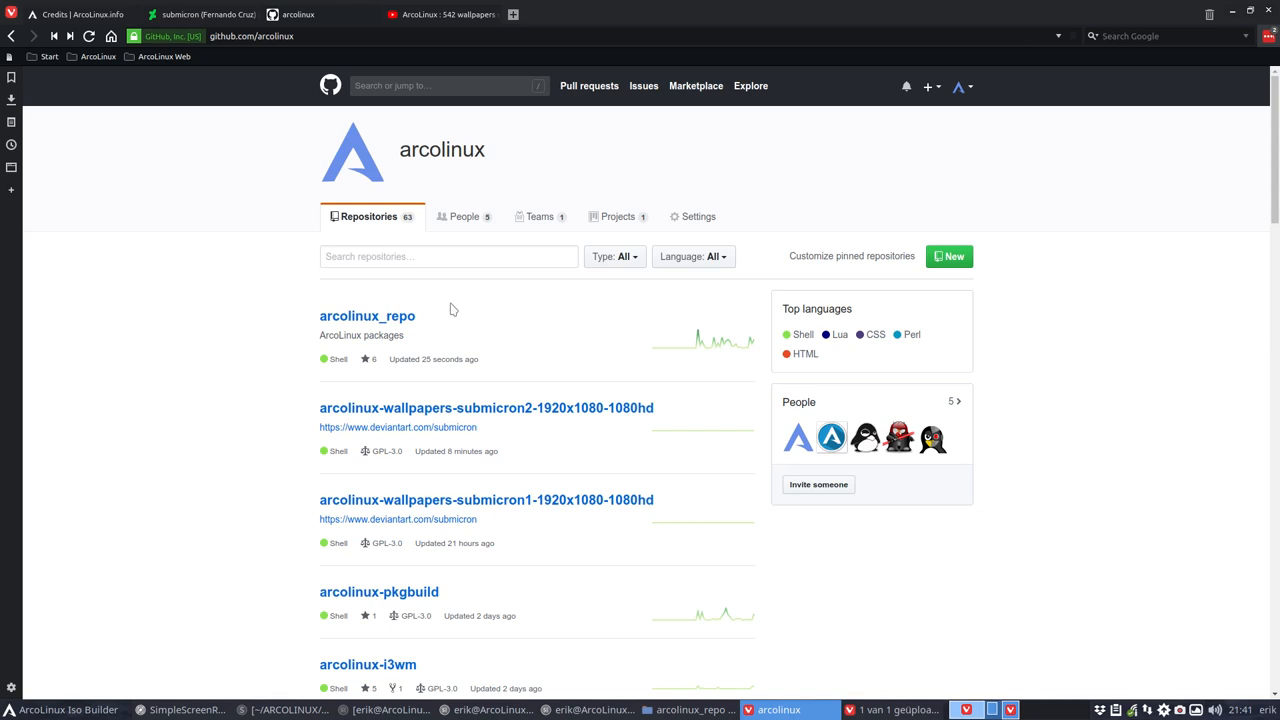
pyautogui.moveTo(424, 240)
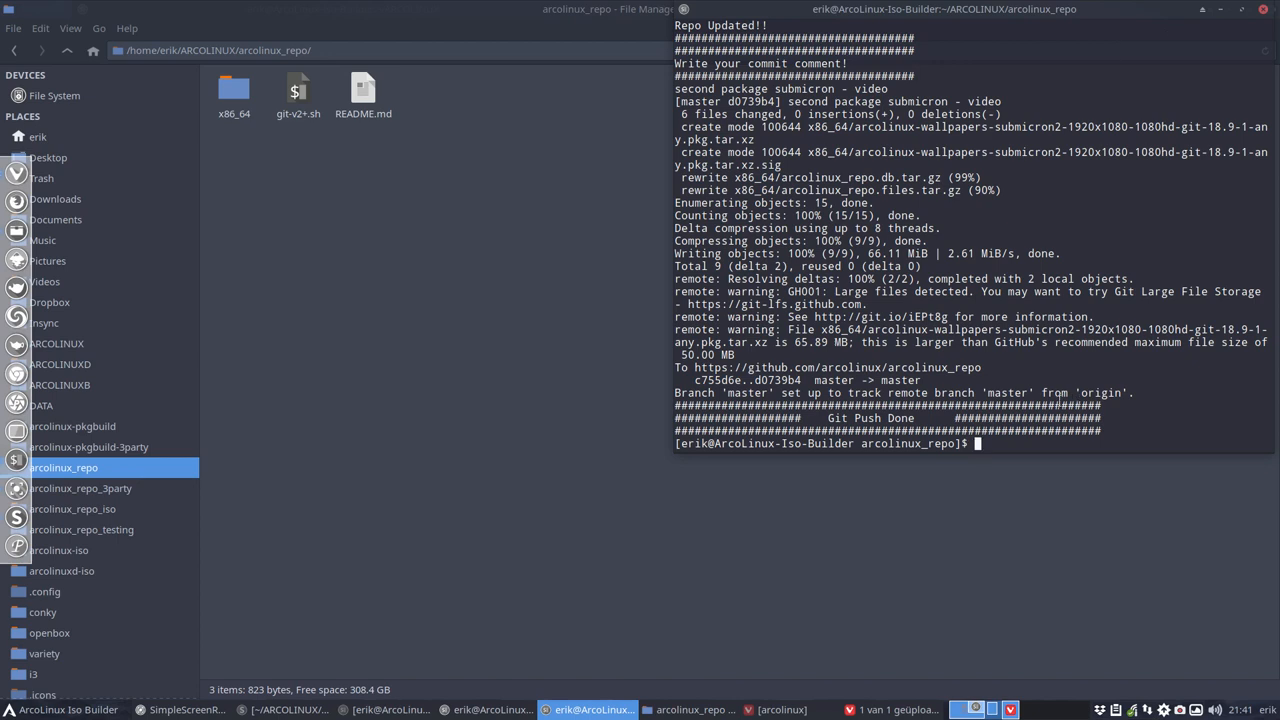
# - Run update with the sudo password to resync the package databases
pyautogui.write('ud')
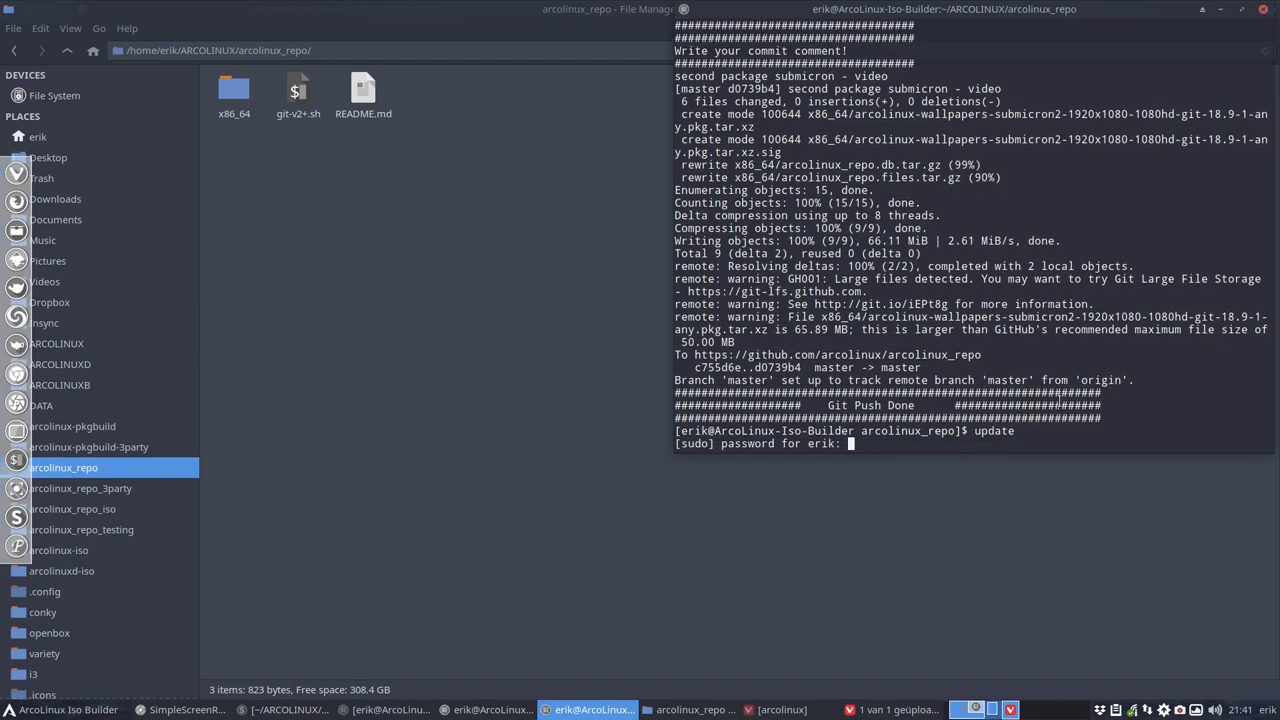
pyautogui.press('Return')
pyautogui.write('sudo')
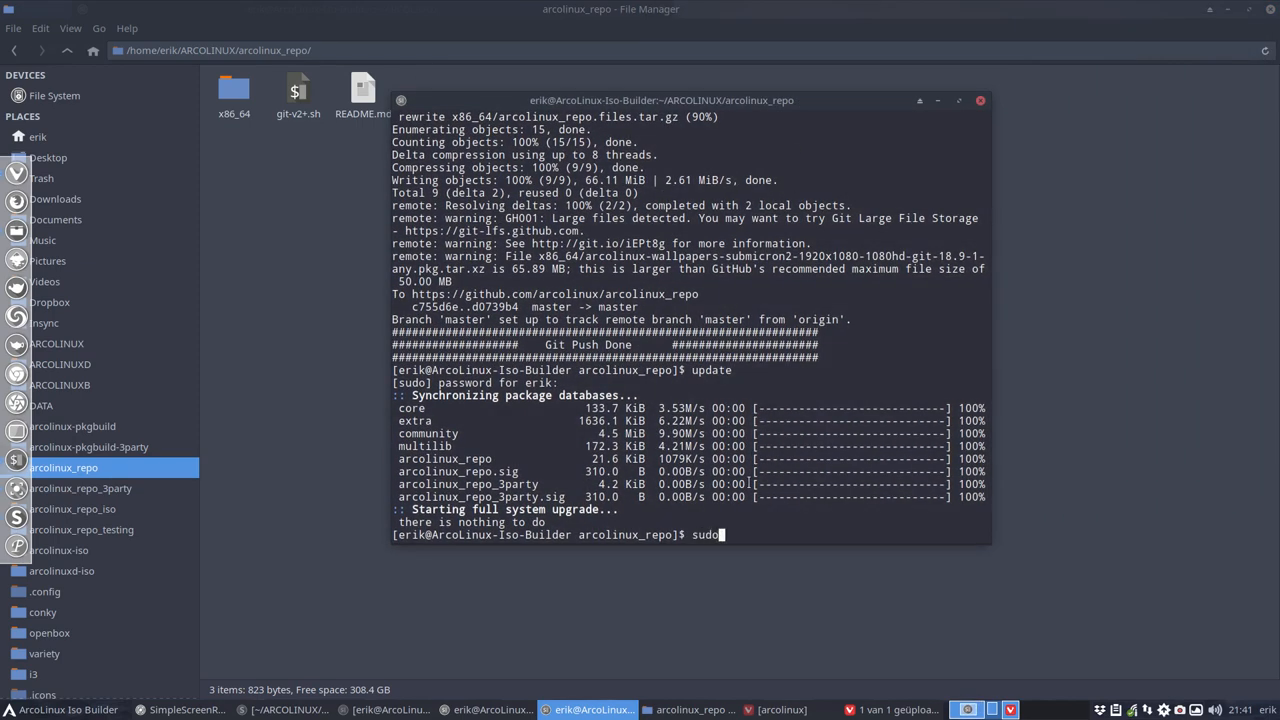
# - Install arcolinux-wallpapers-submicron2-1920x1080-1080hd-git with sudo pacman -S, confirming y
pyautogui.write('pacman -S')
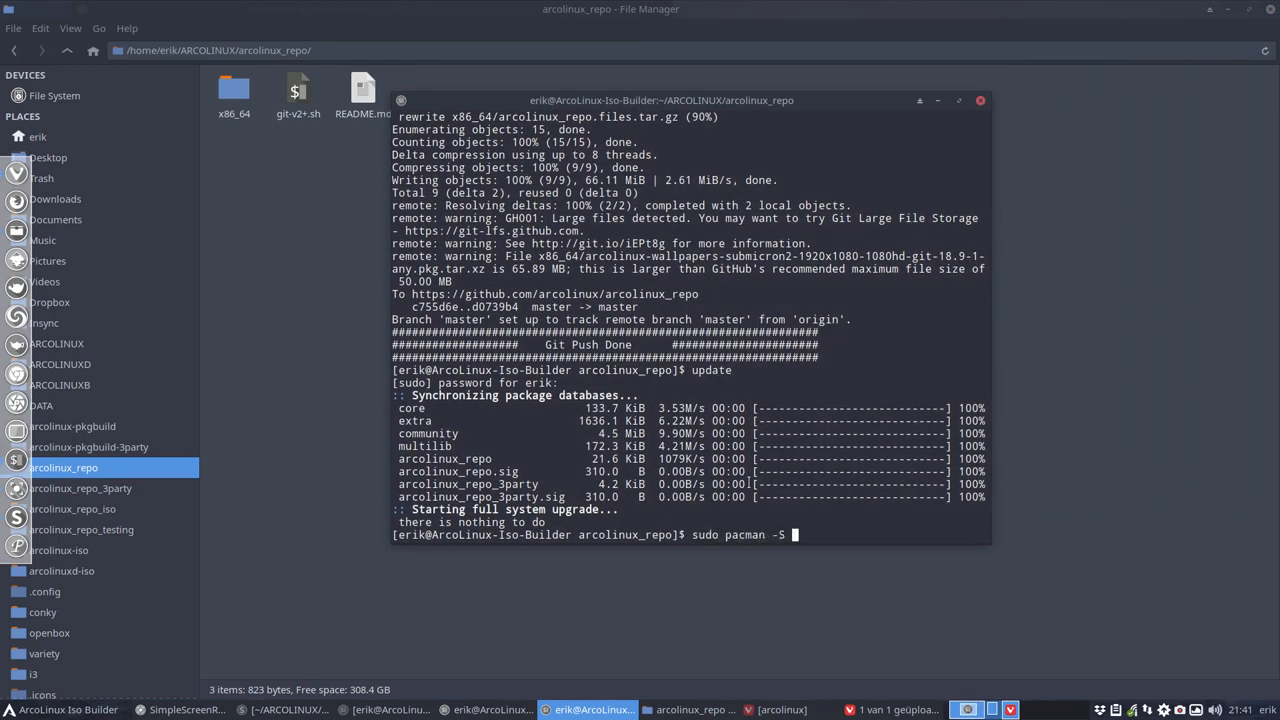
pyautogui.write('arcolinux-wallpapers-submicron')
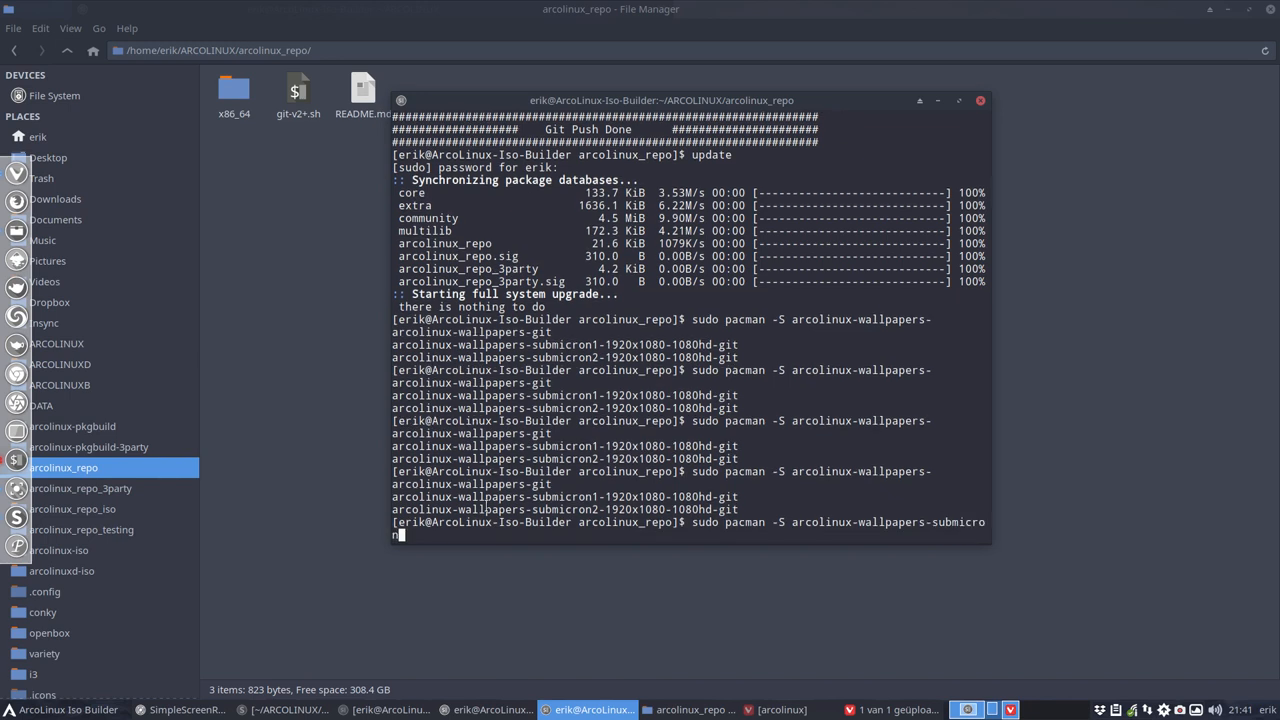
pyautogui.write('2')
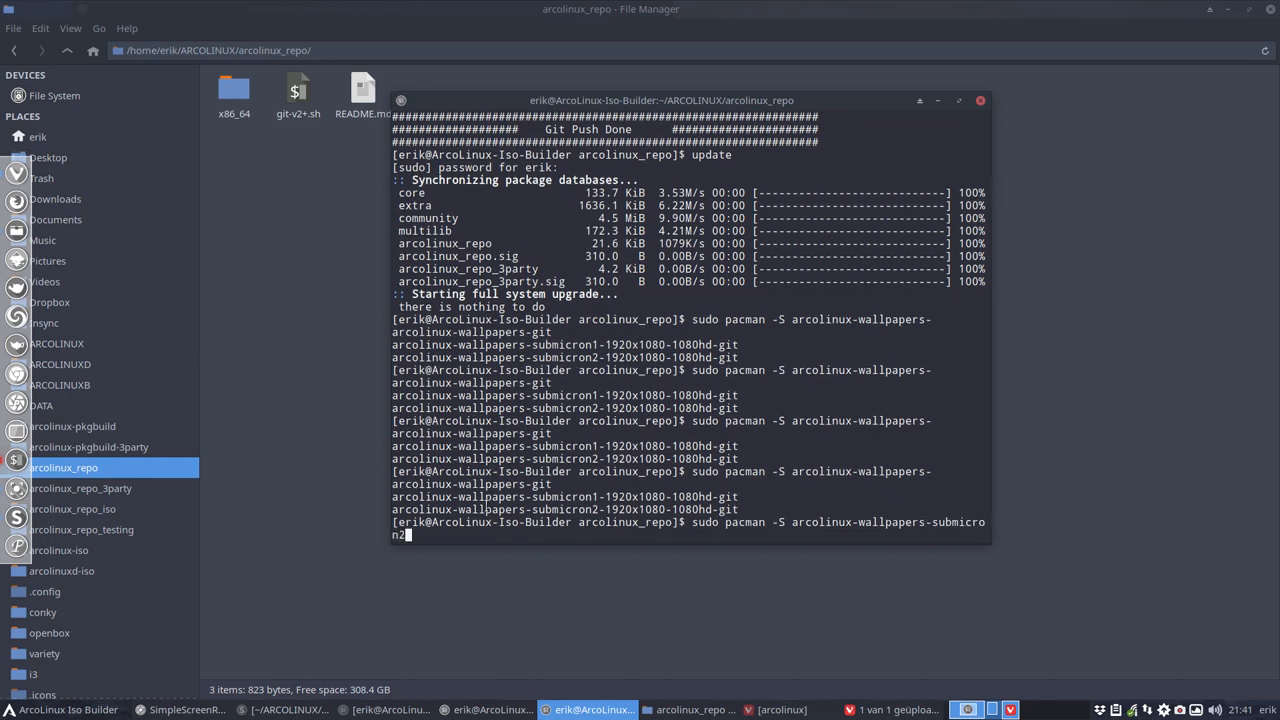
pyautogui.write('-1920x1080-1080hd-git')
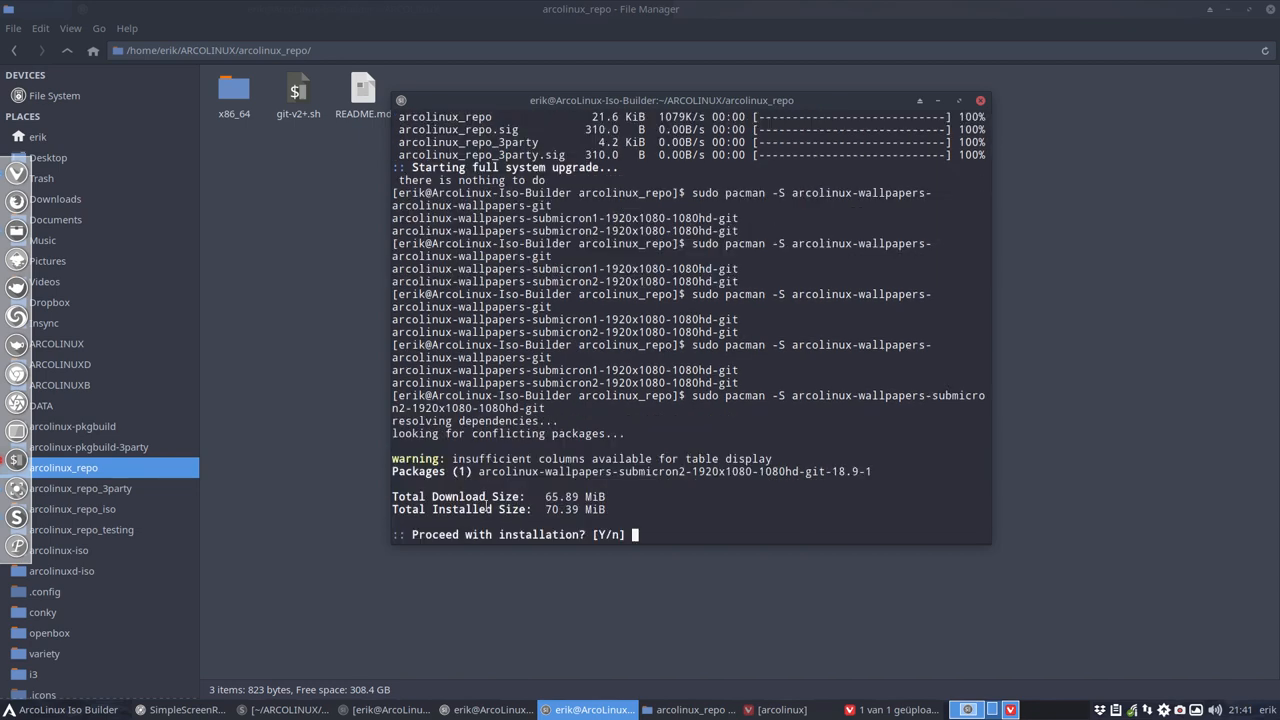
pyautogui.write('y')
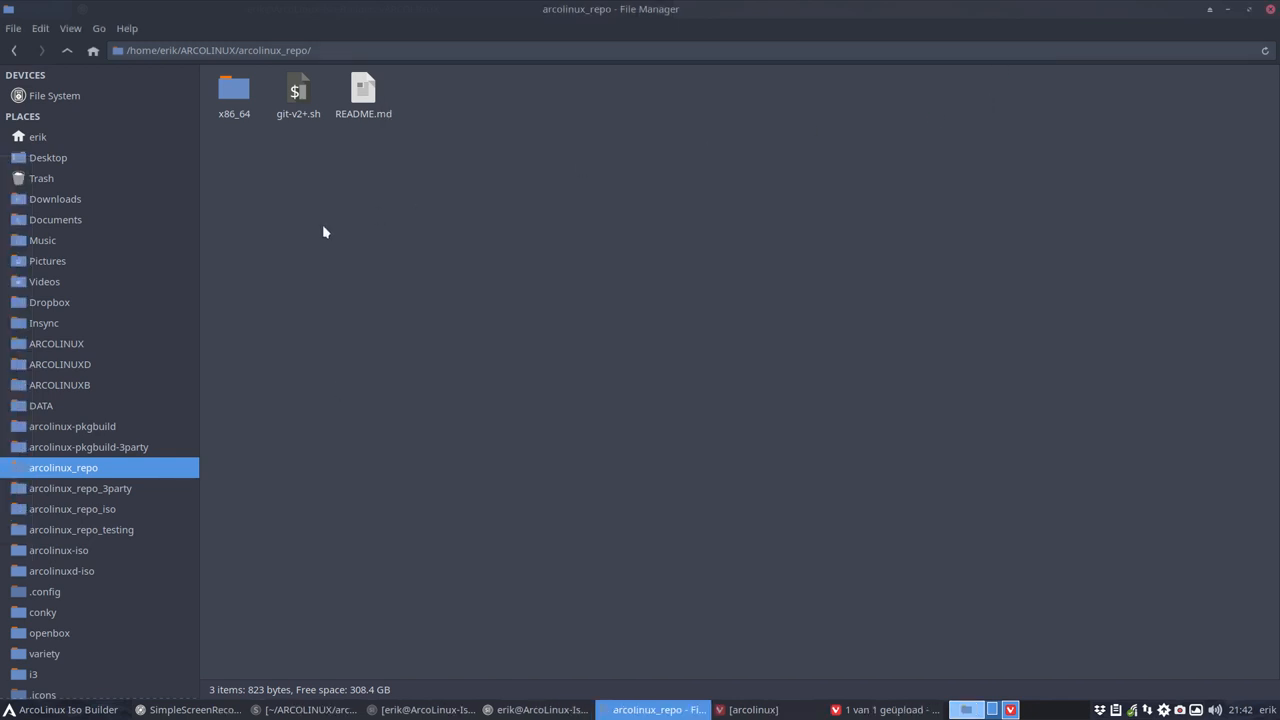
# - View the submicron2 wallpapers under /usr/share/backgrounds, then return to backgrounds showing both submicron folders
pyautogui.click(54, 96)
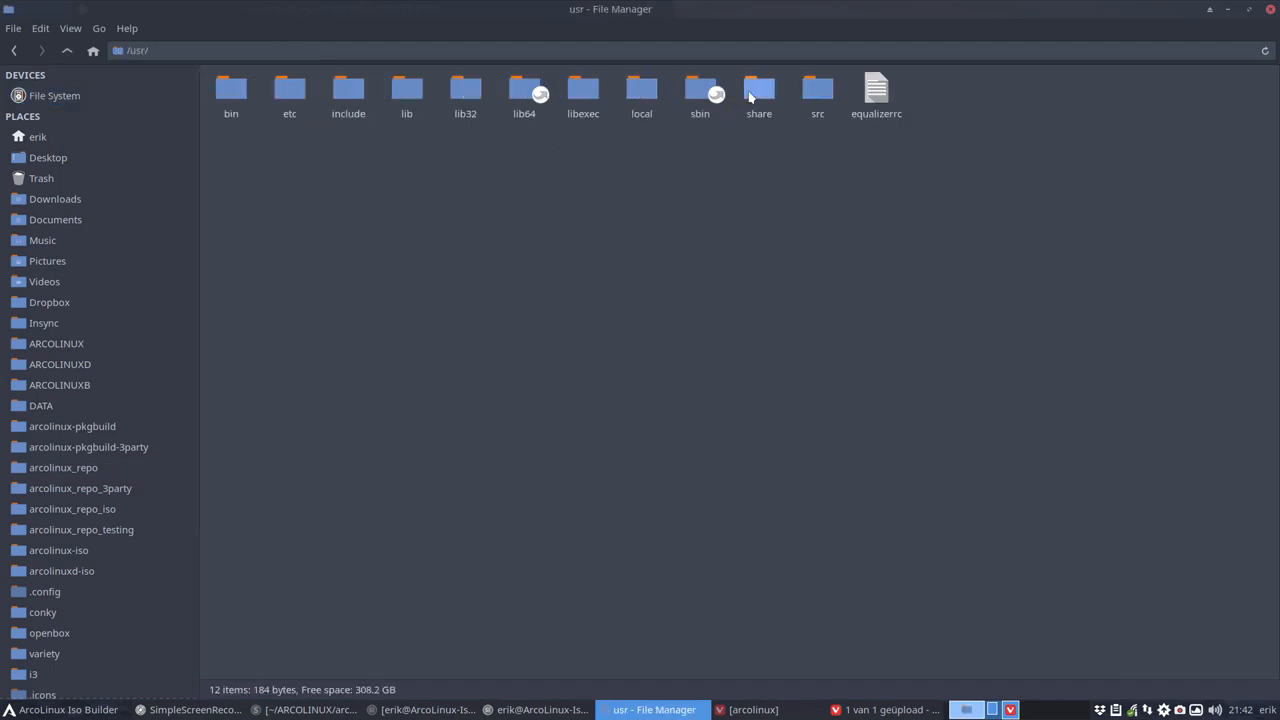
pyautogui.doubleClick(760, 90)
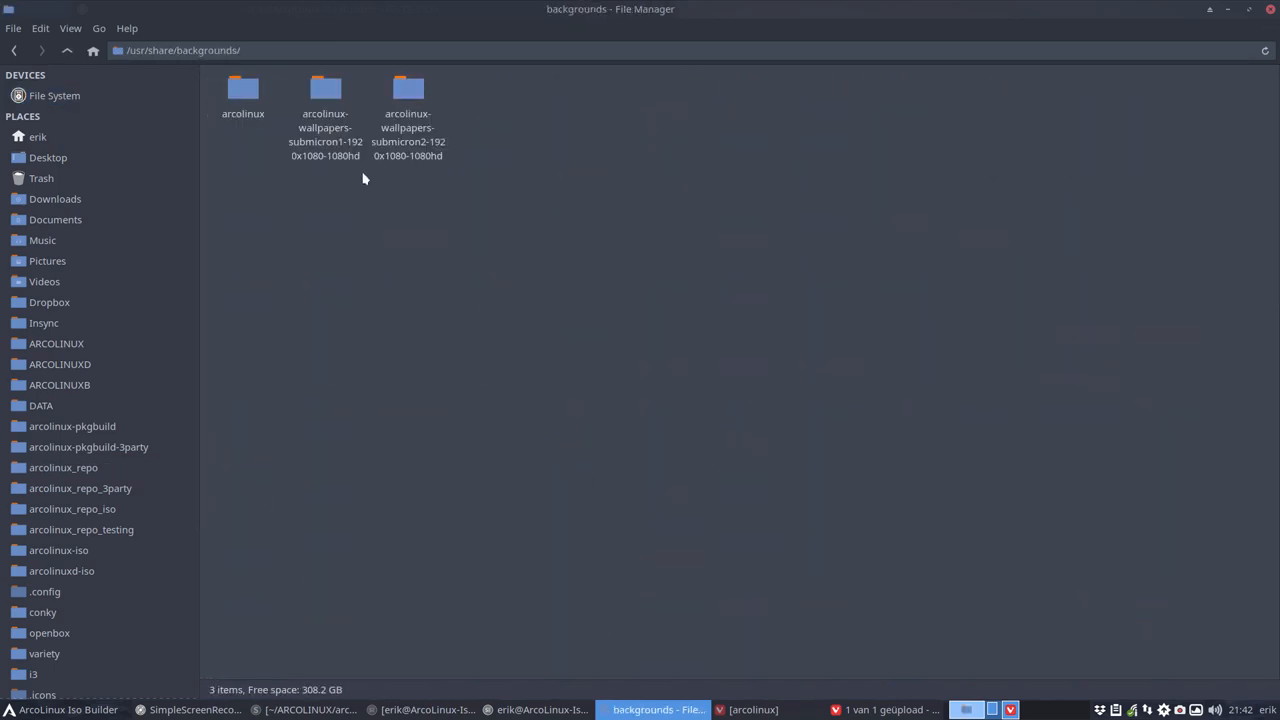
pyautogui.doubleClick(408, 90)
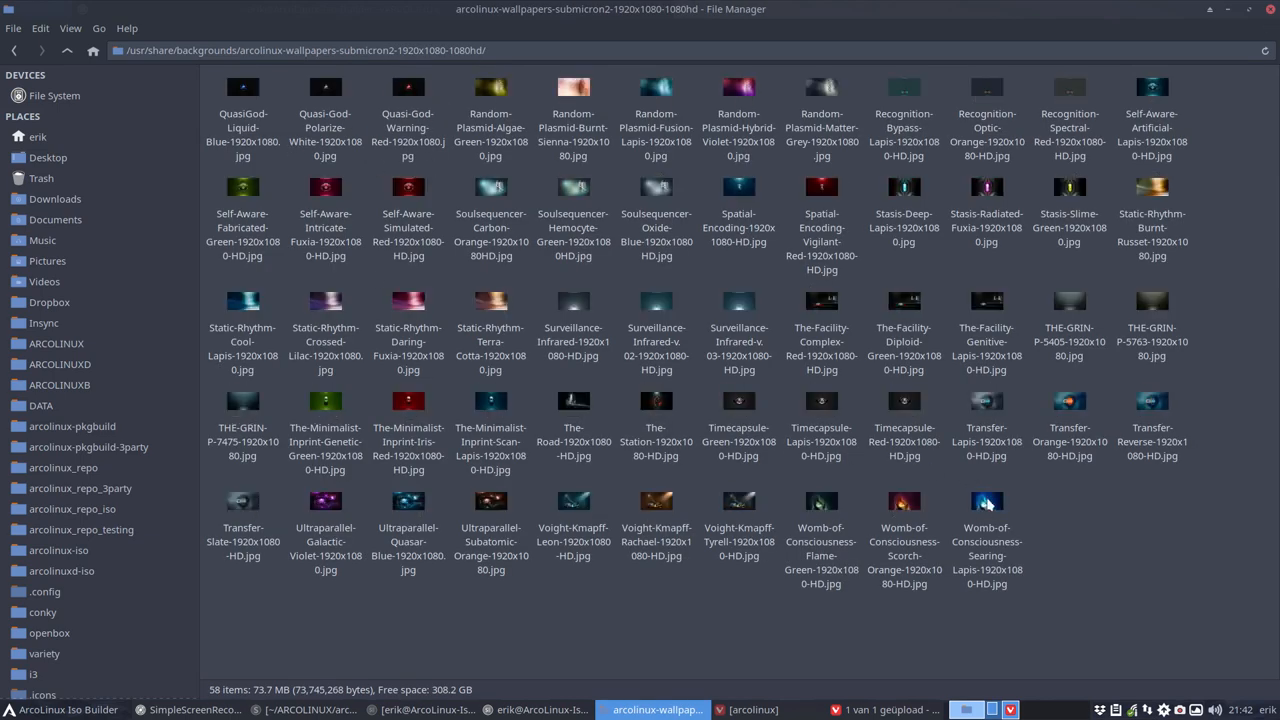
pyautogui.moveTo(532, 644)
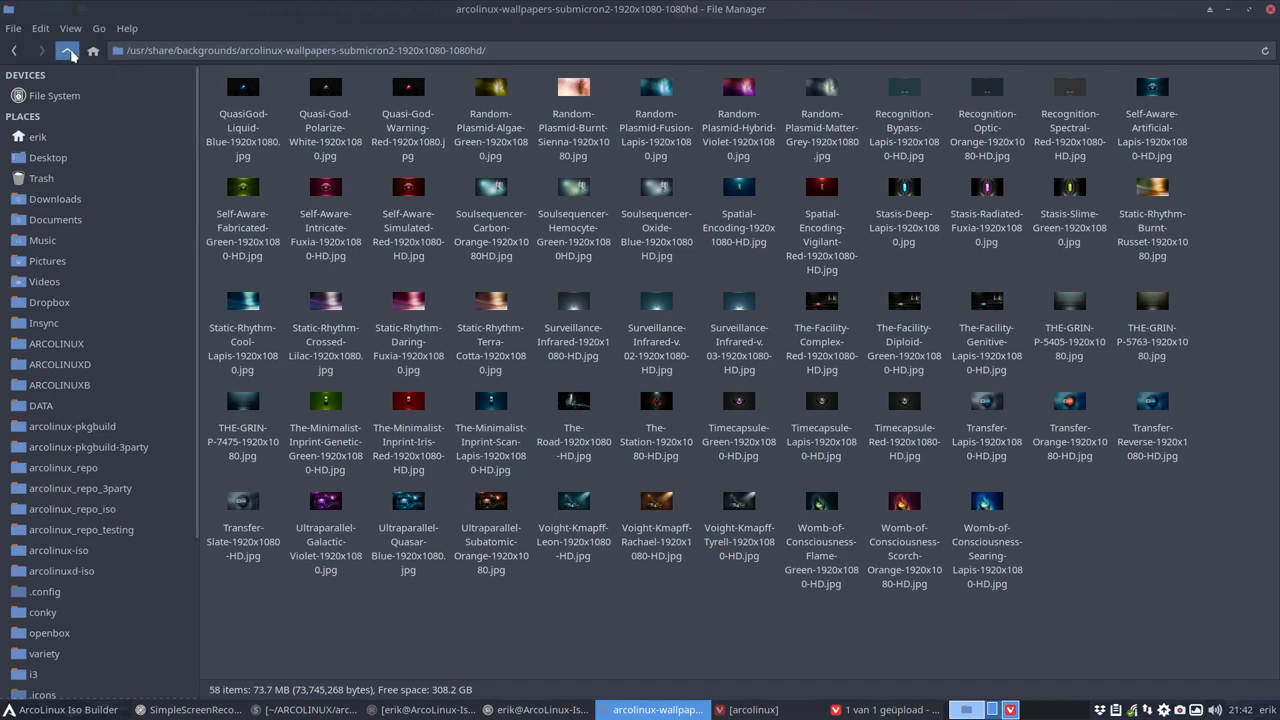
pyautogui.click(68, 50)
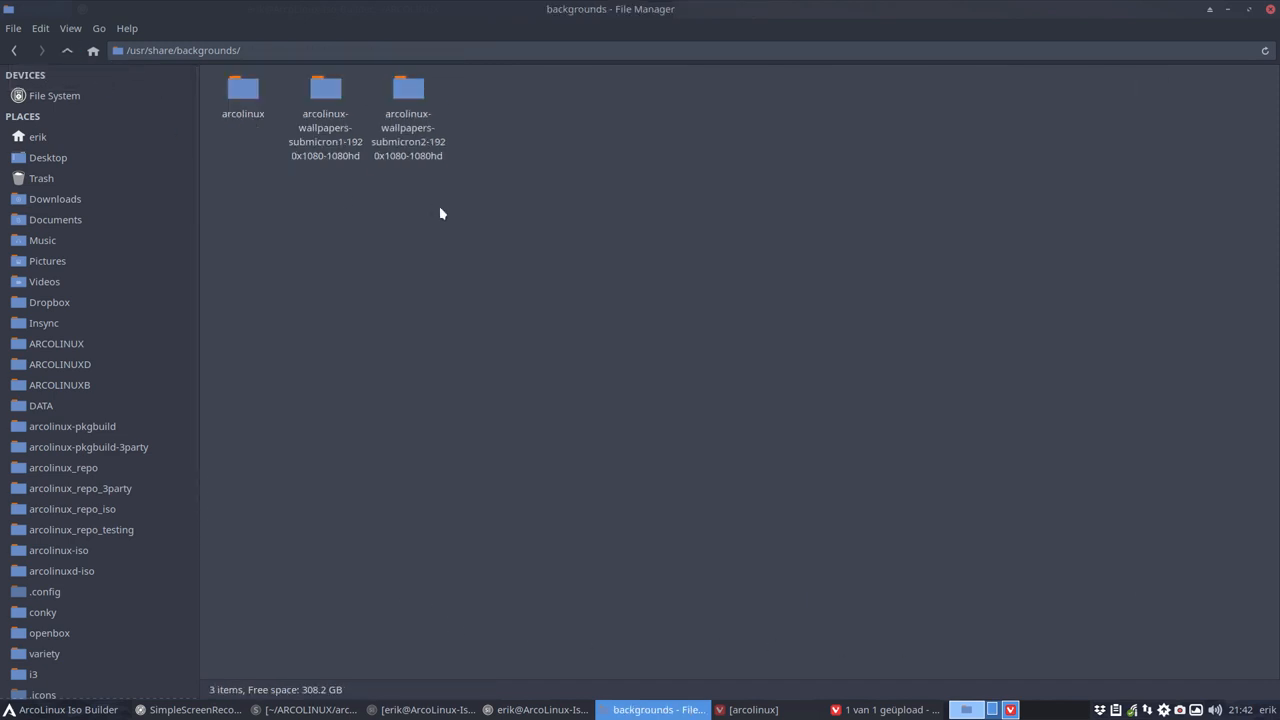